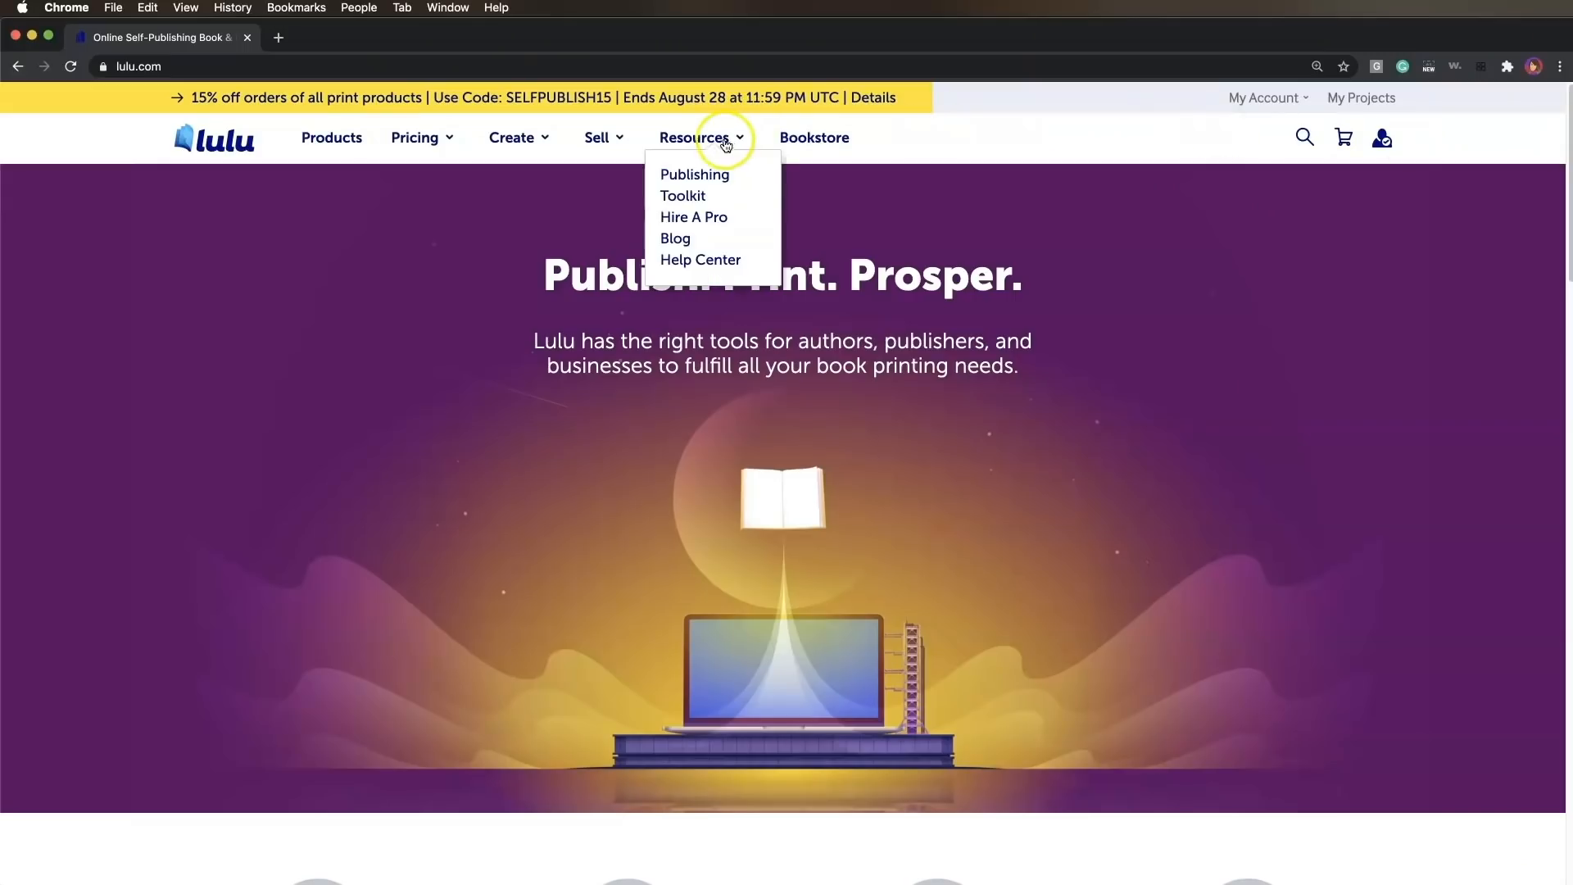
Download the Design Guide Bundle for US Trade 6 x 9 in from the Publishing Toolkit
click(694, 185)
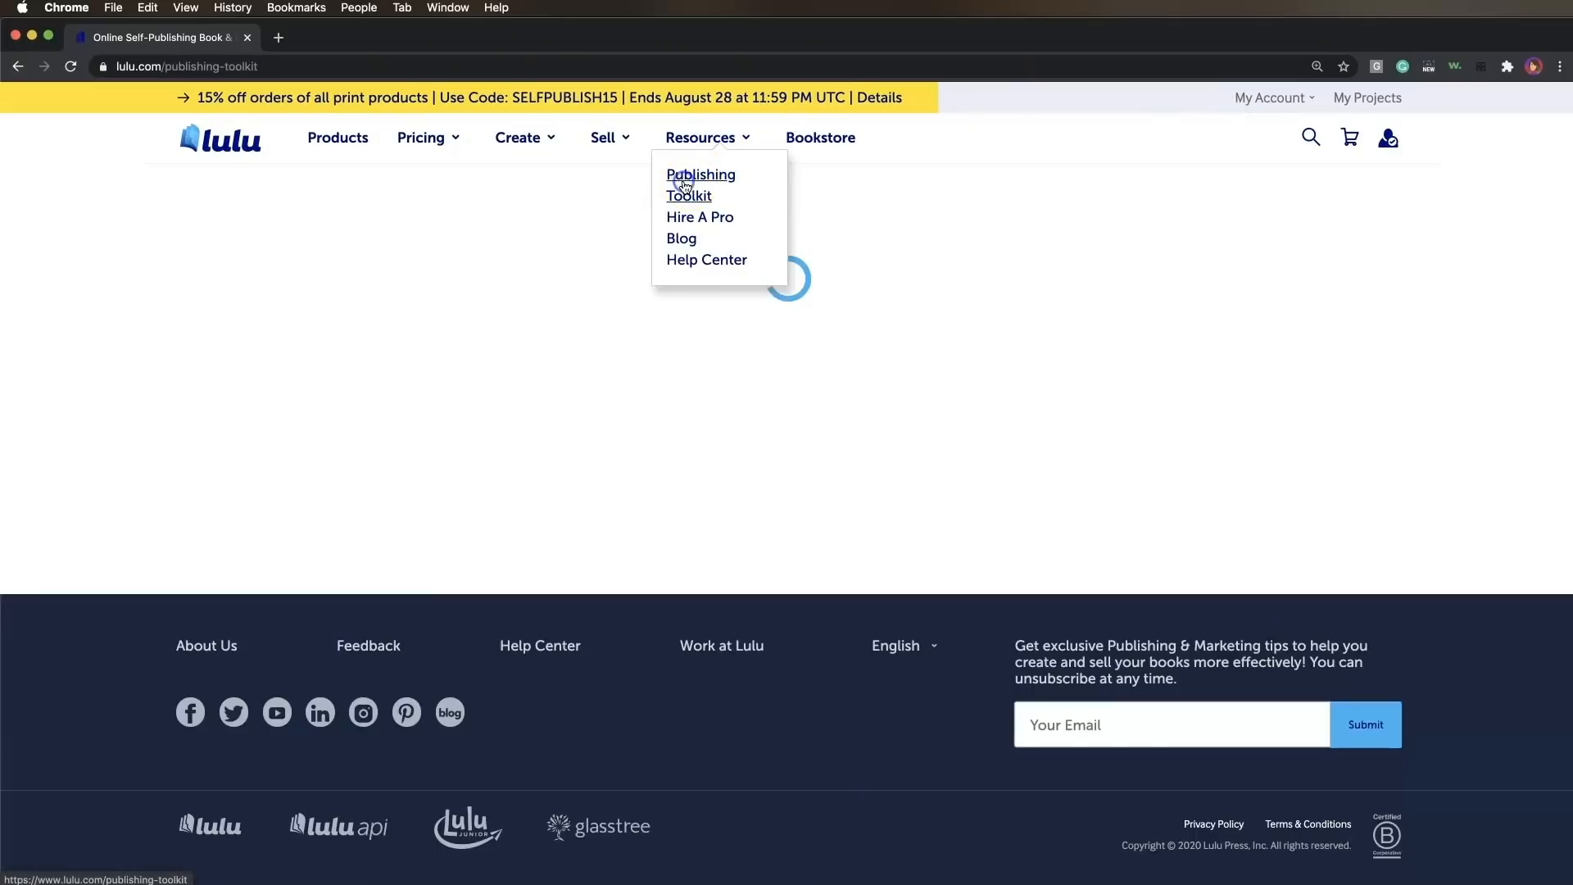
click(701, 185)
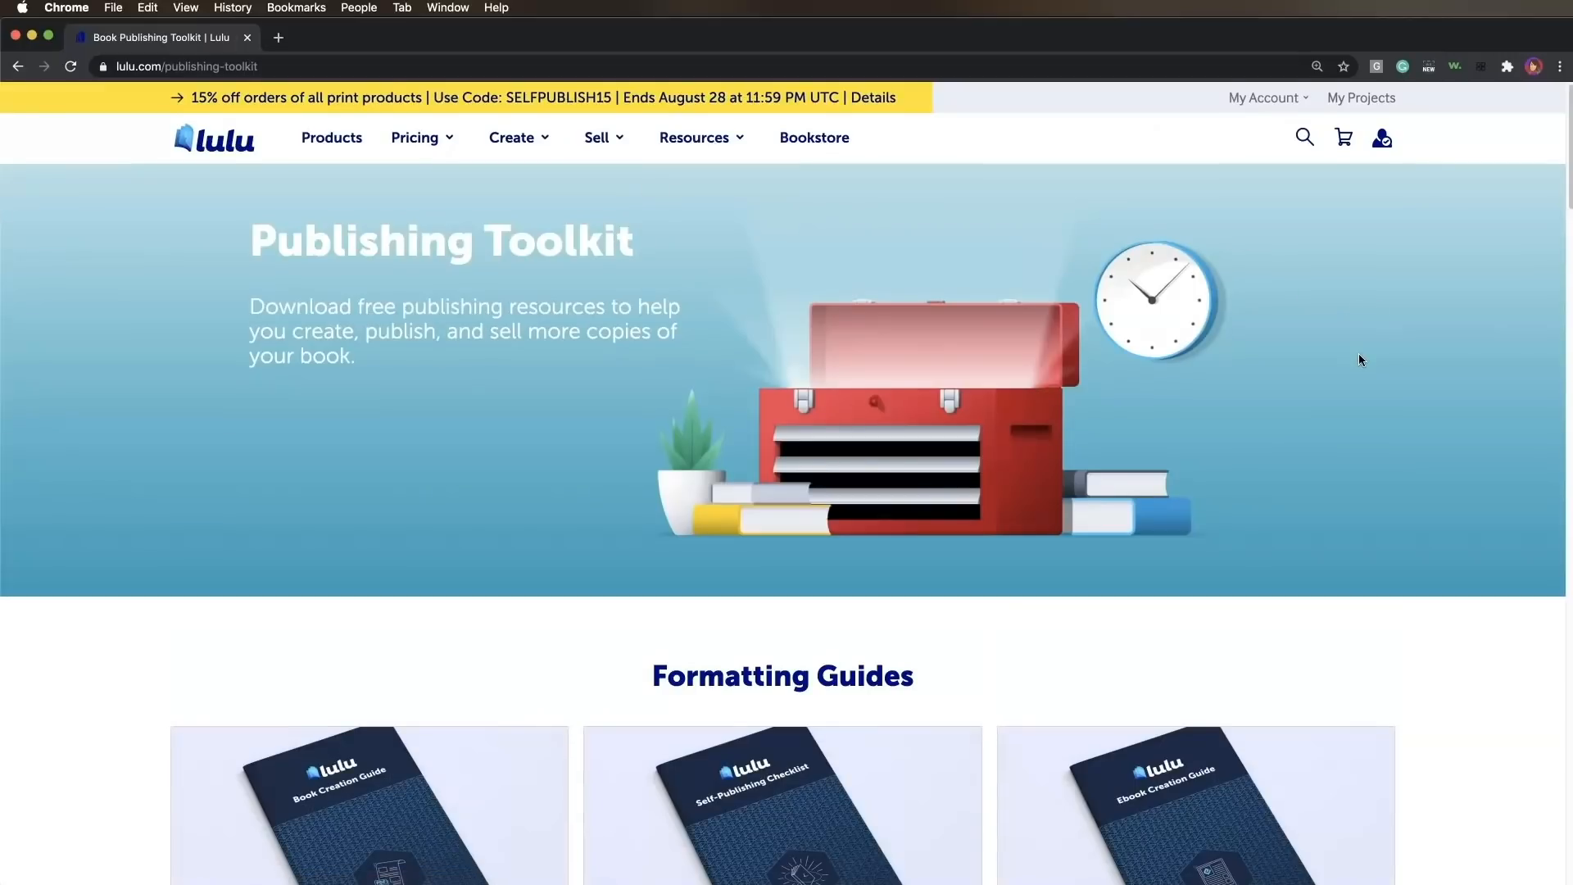
scroll(down, 3)
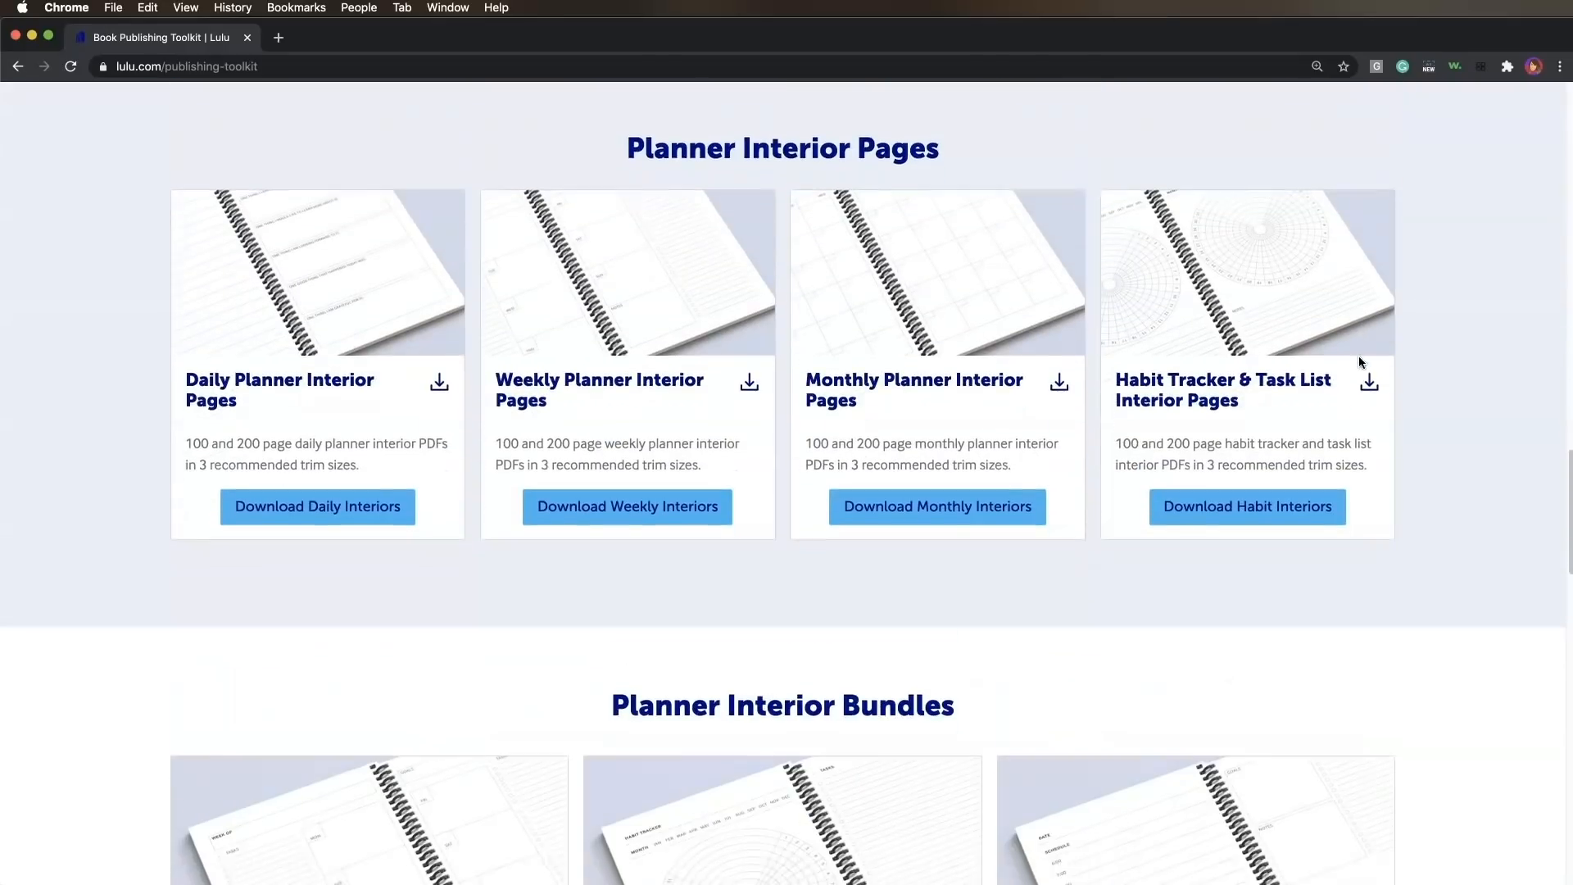
scroll(down, 3)
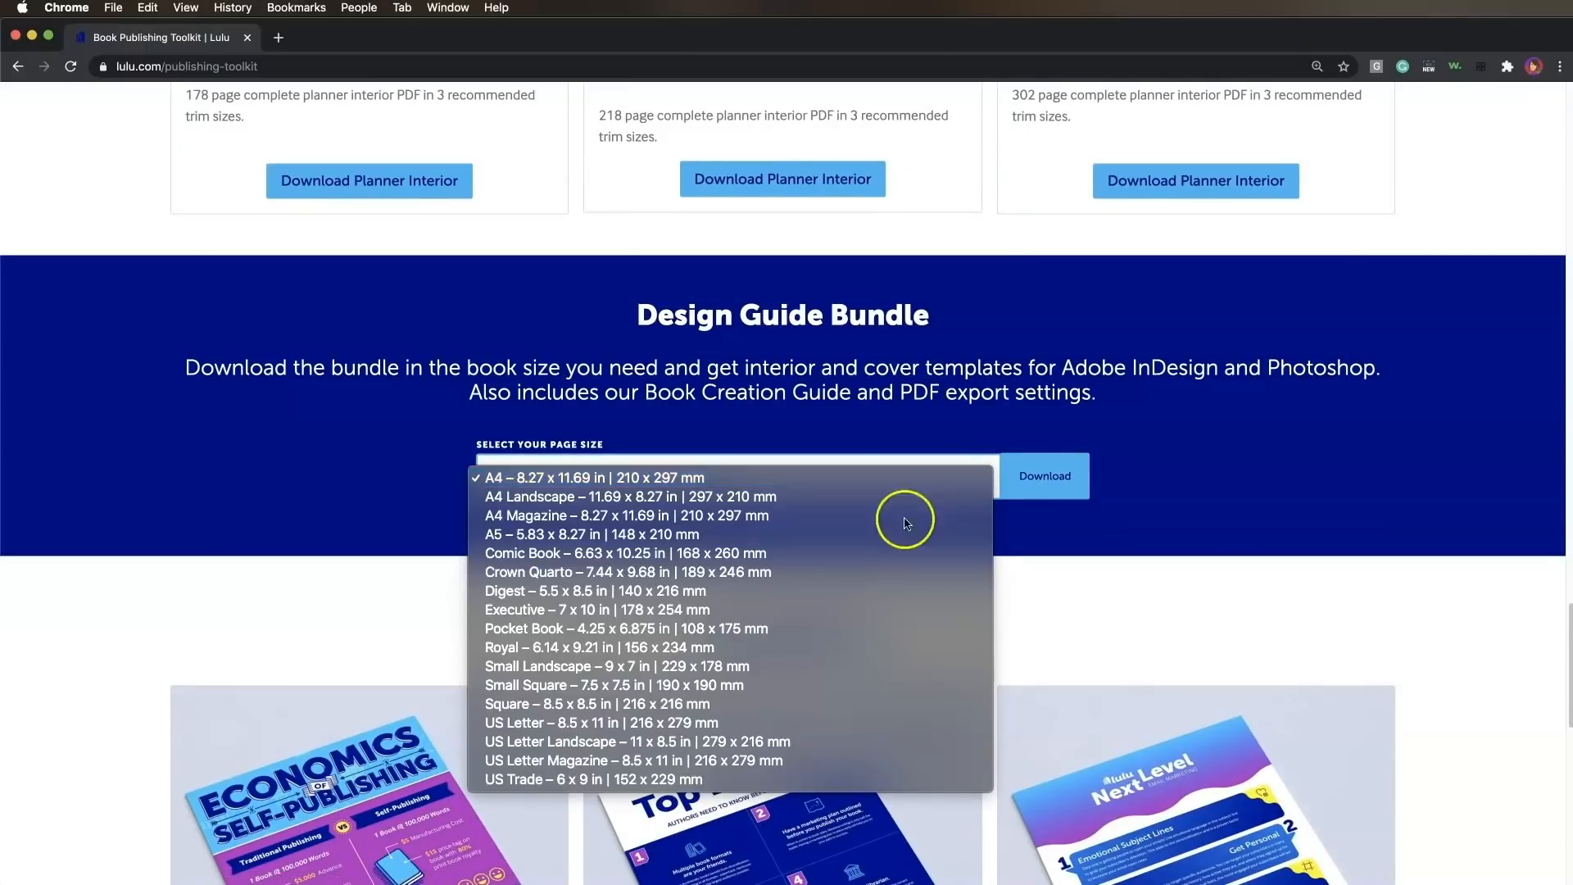
click(605, 778)
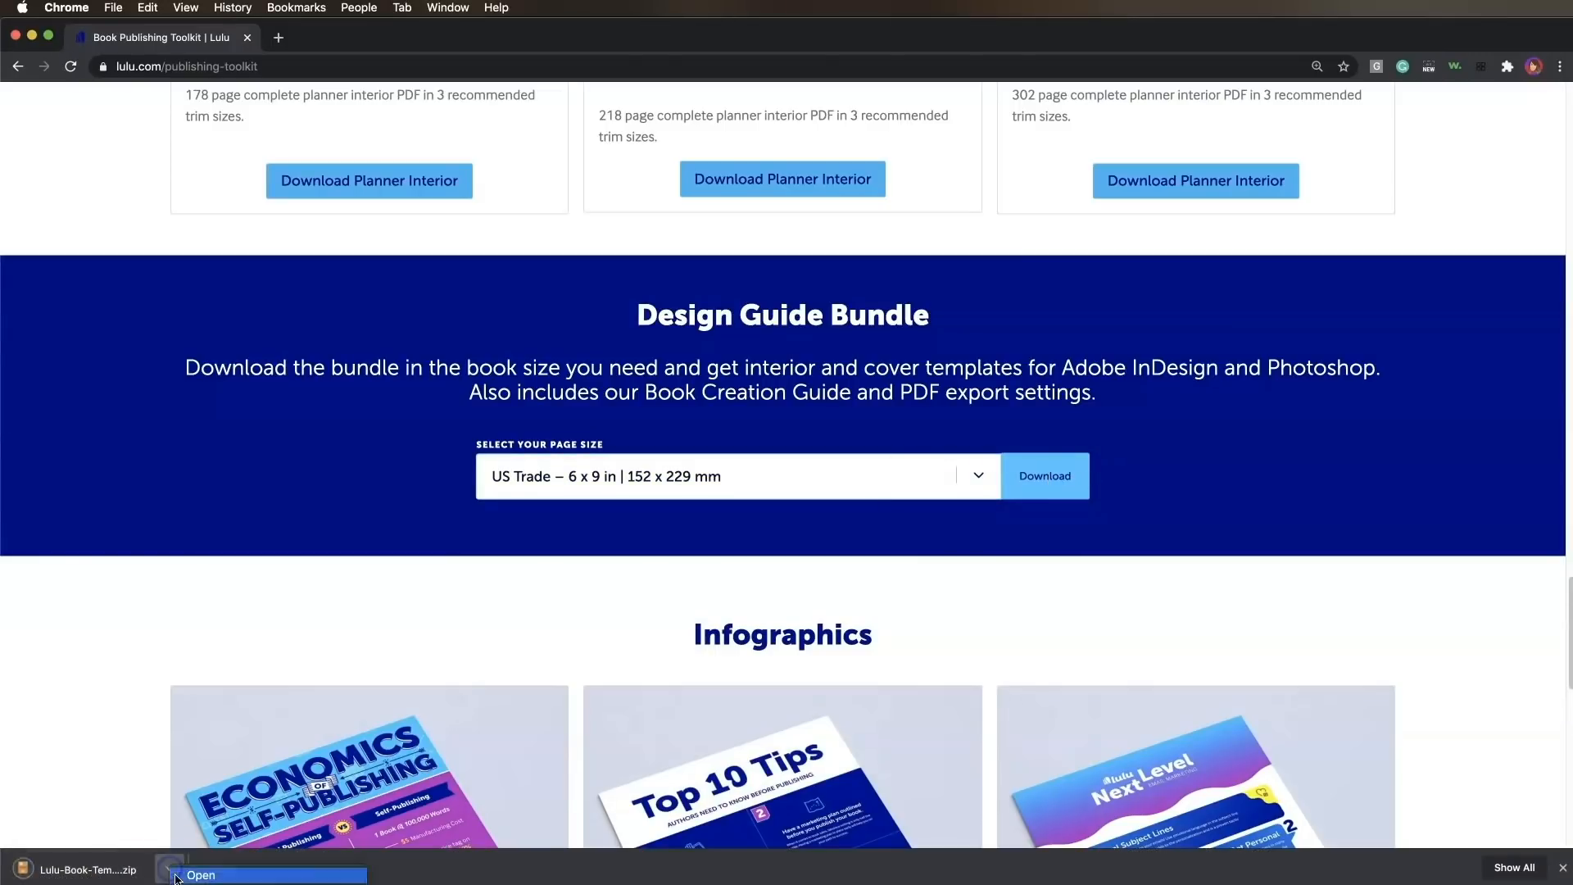
Unpack the downloaded zip and expand the Lulu-Book-Template-US-Trade folder in Downloads
click(200, 875)
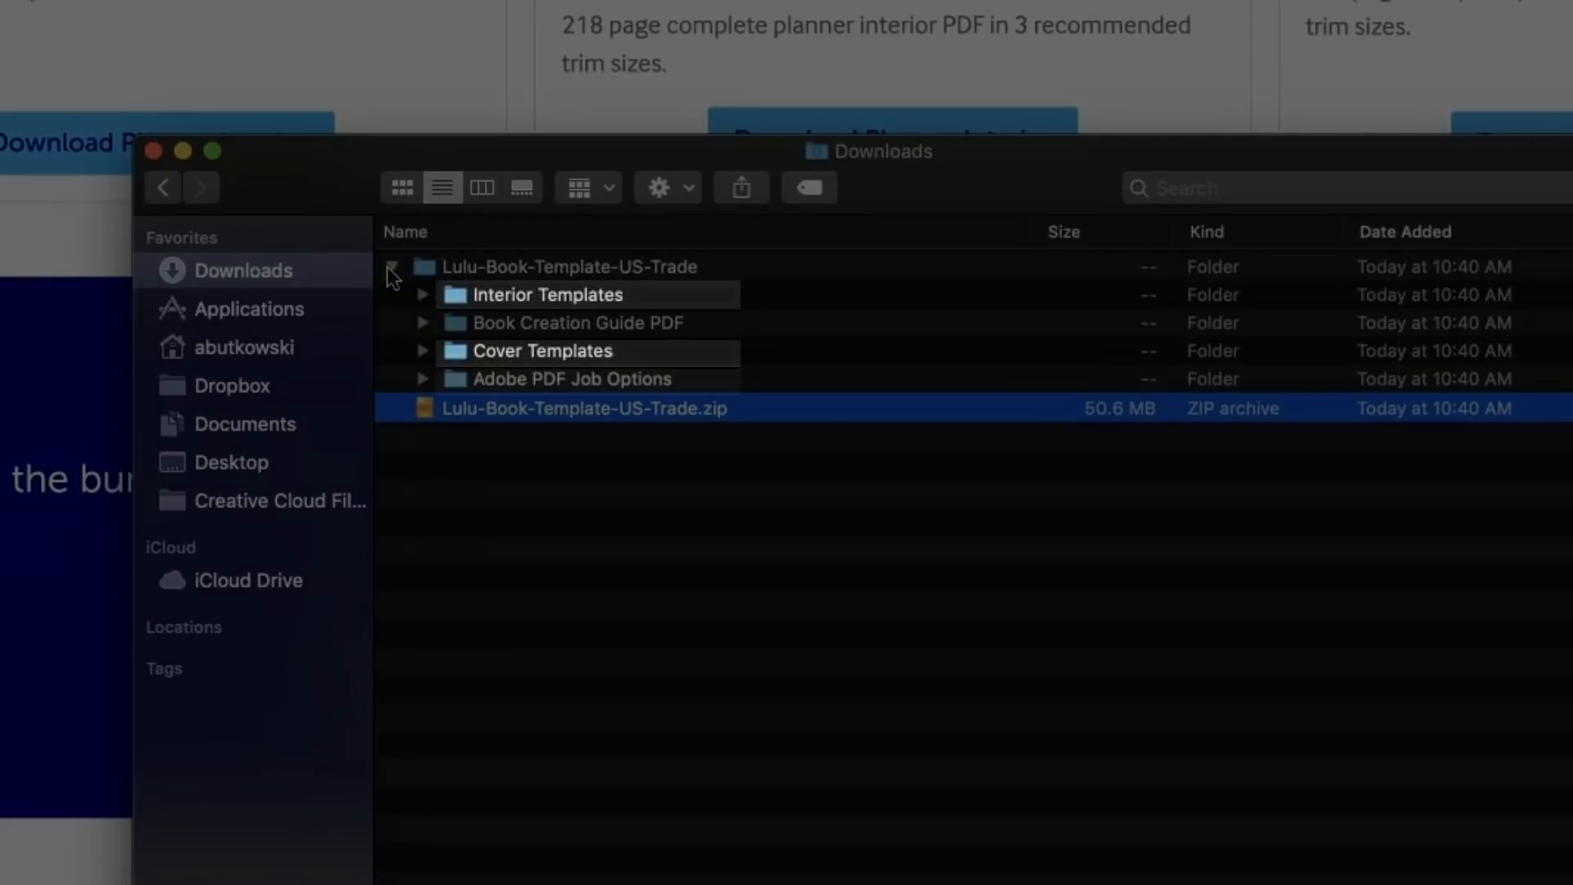
click(570, 378)
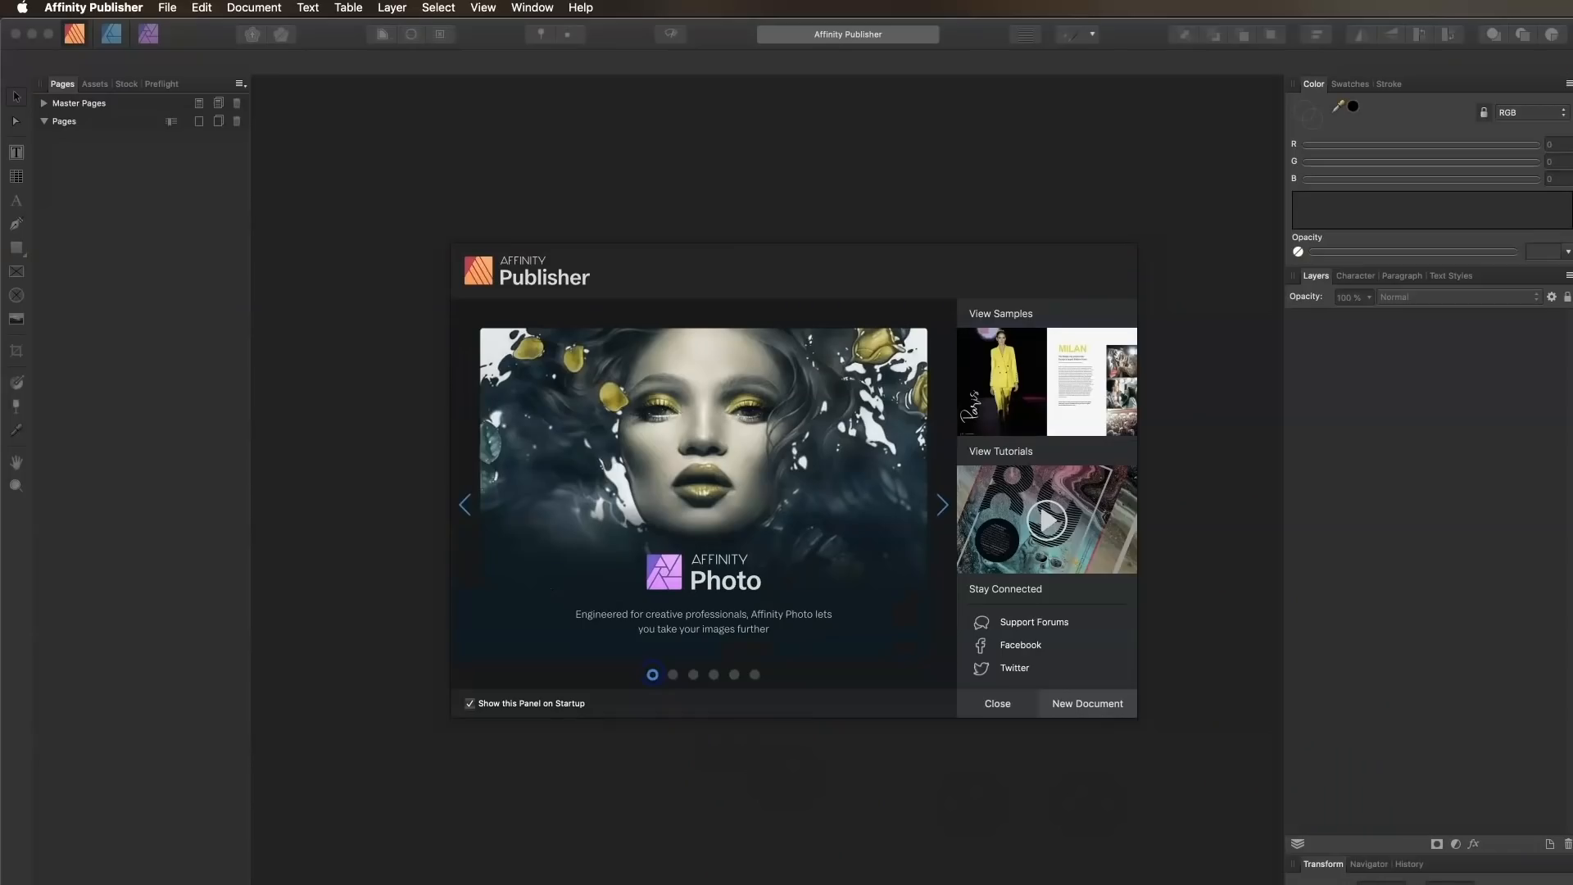
Open lulu_us_trade_paperback_template.psd from Cover Templates > Paperback > Photoshop
click(997, 703)
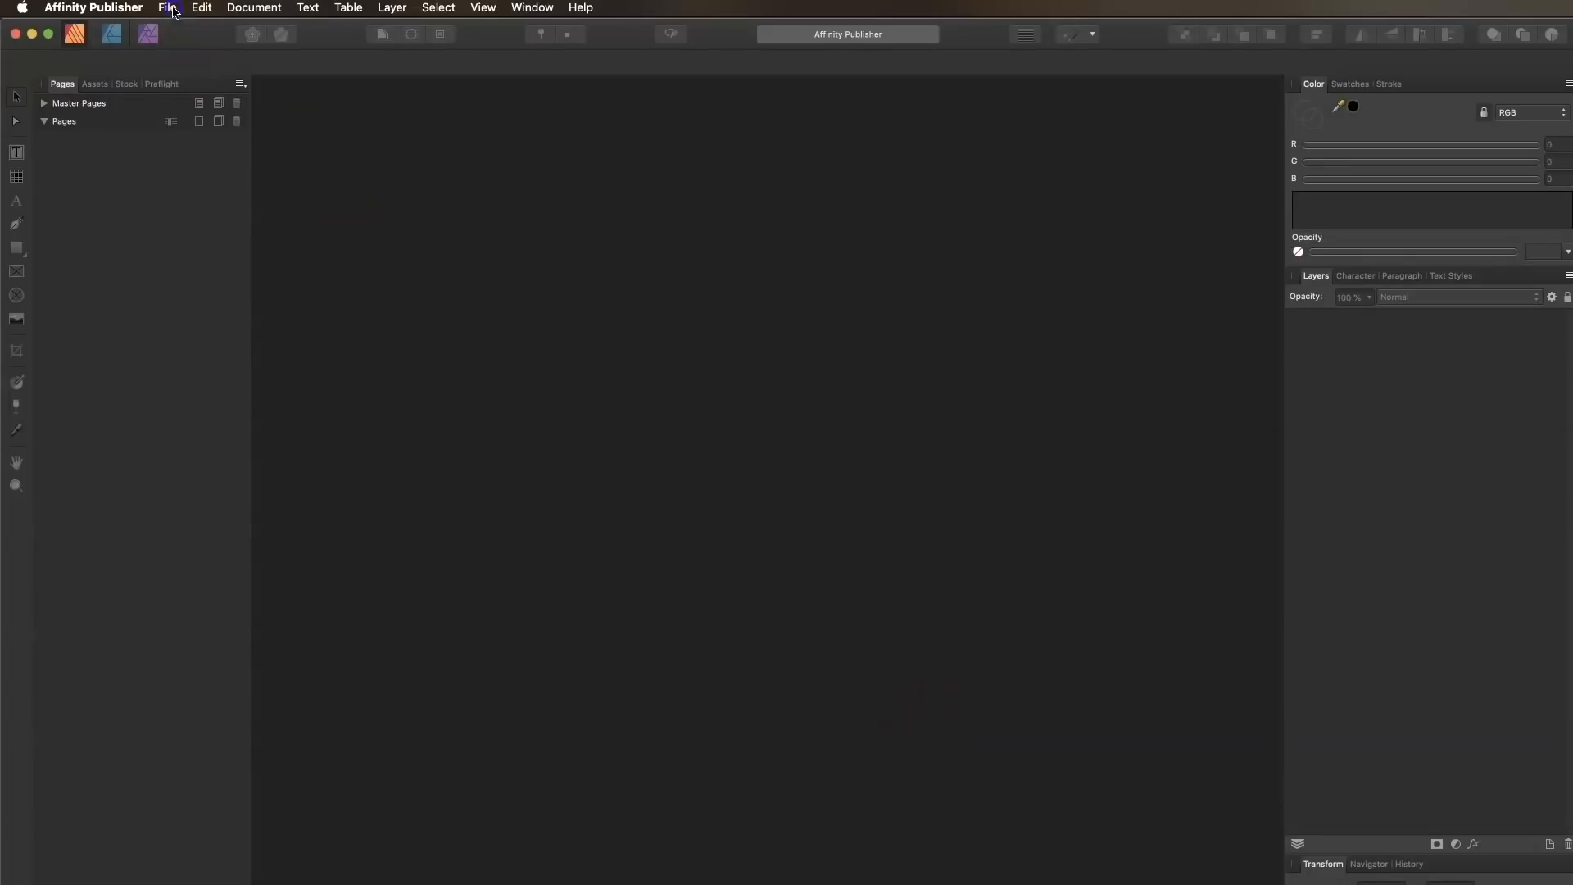
click(167, 8)
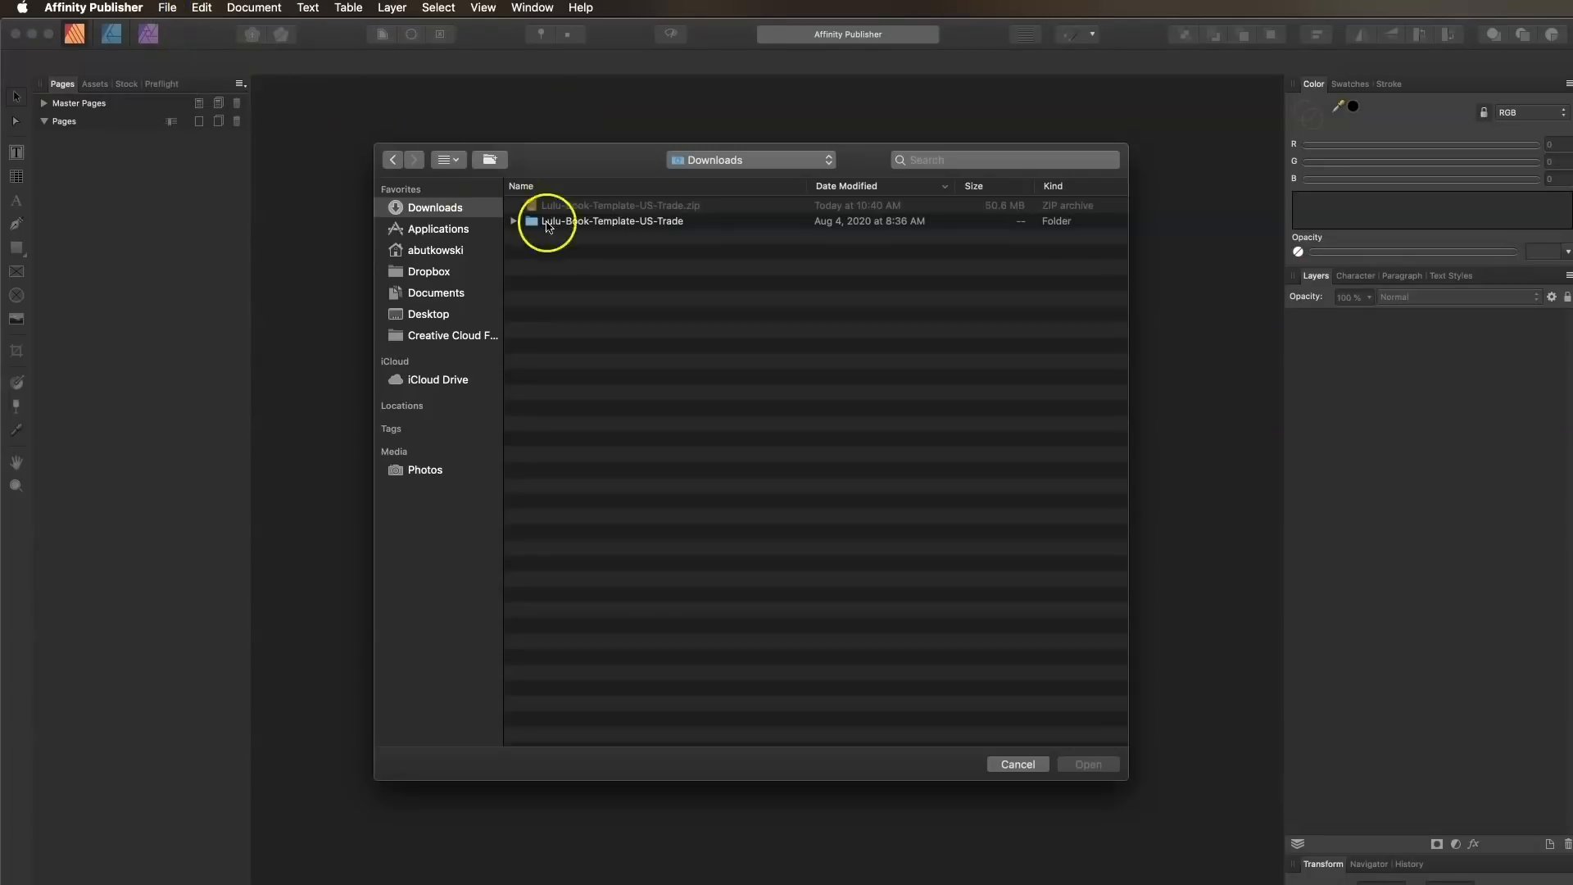
click(514, 221)
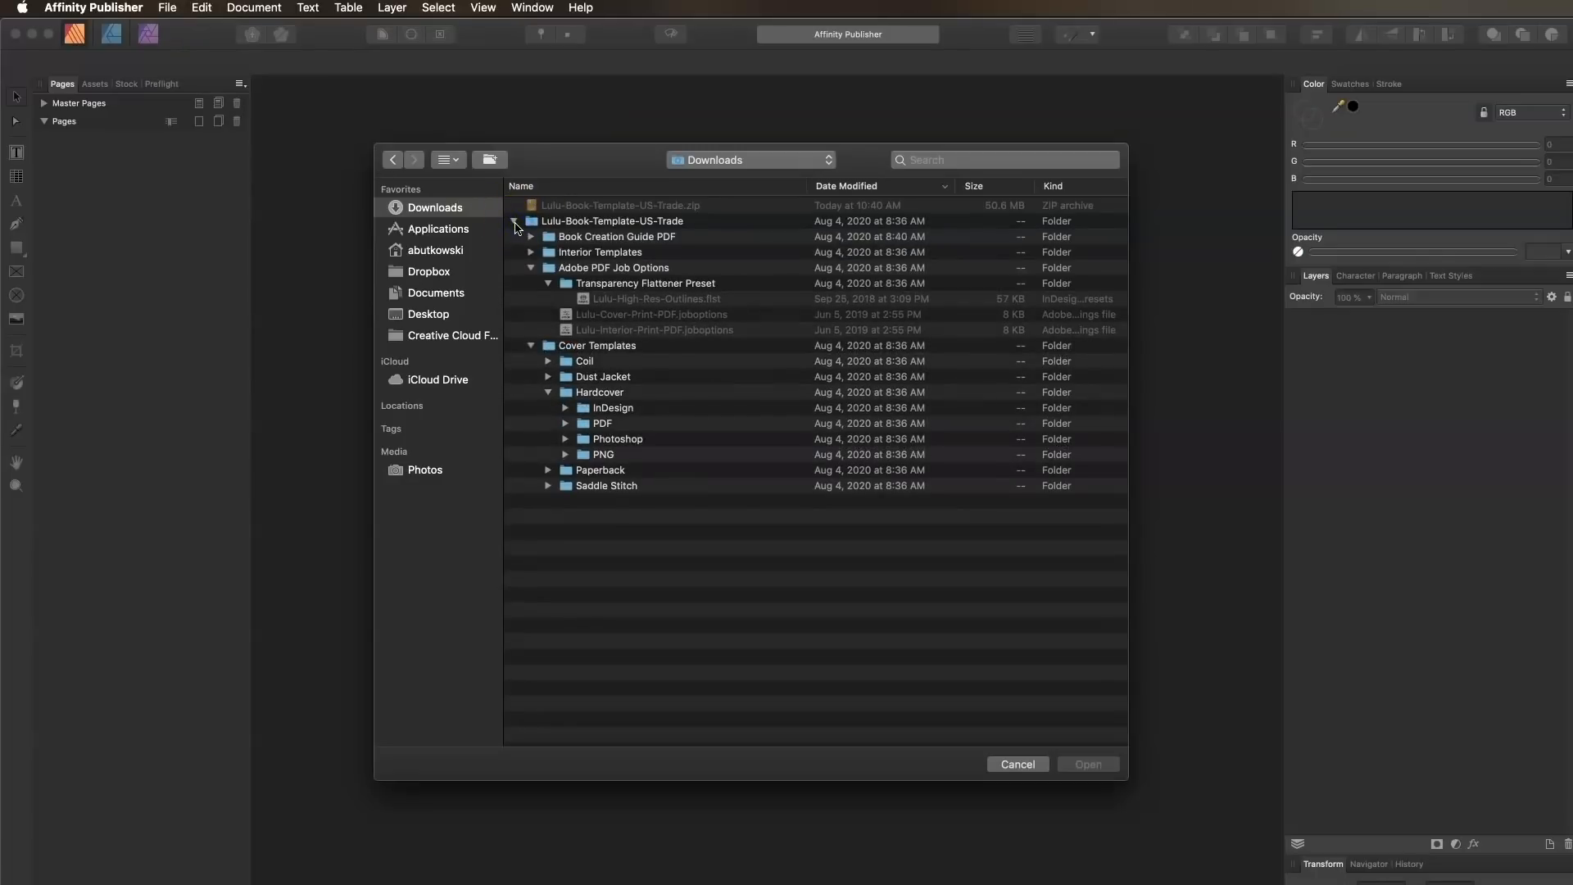
click(533, 267)
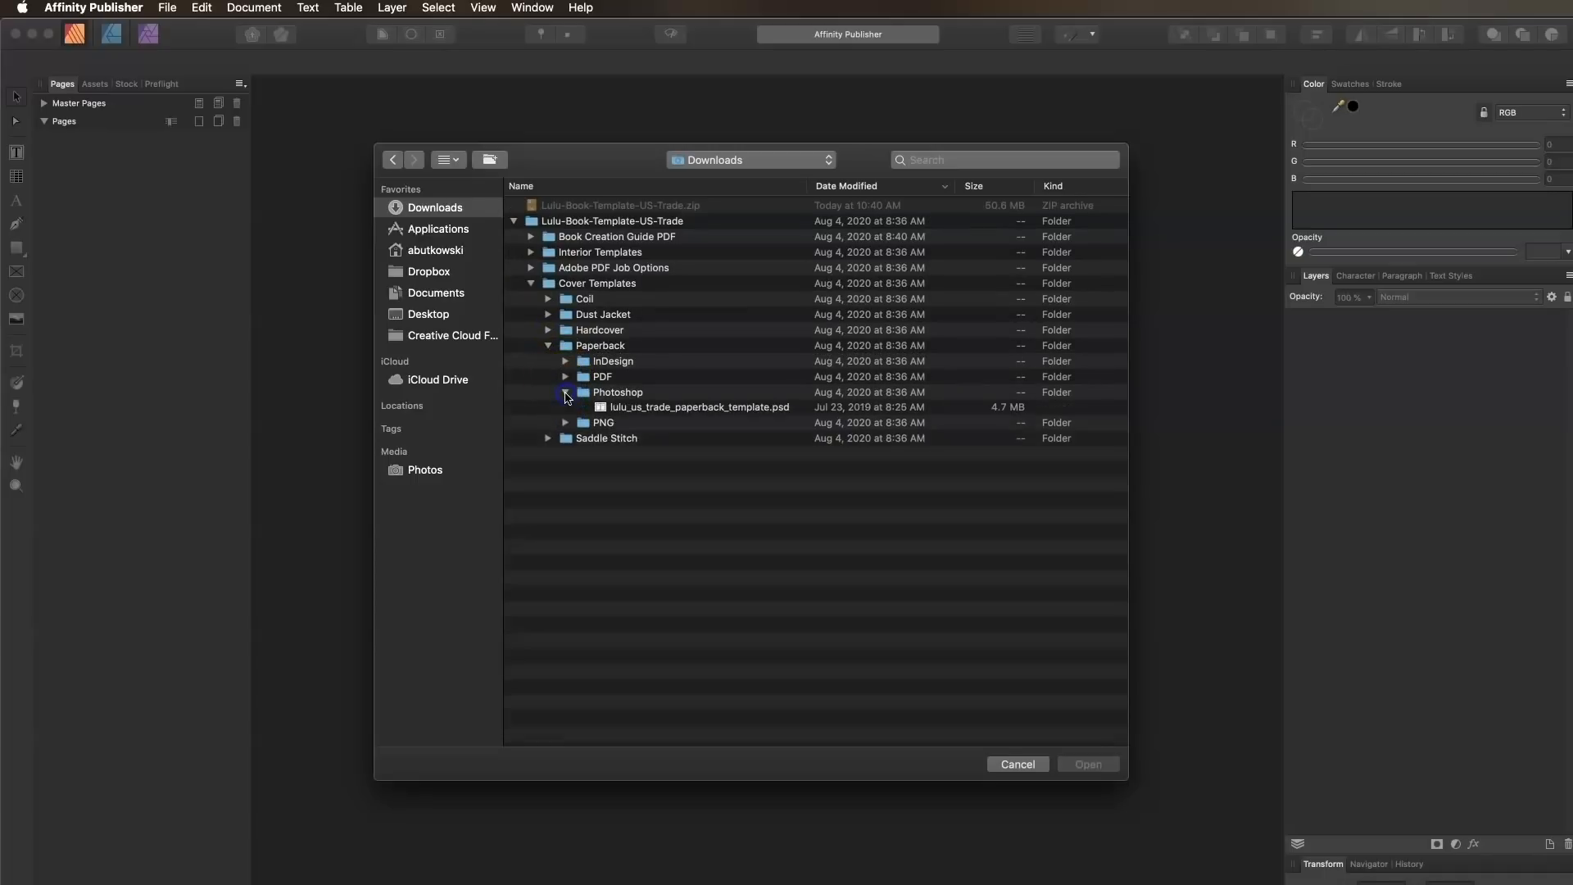
click(698, 408)
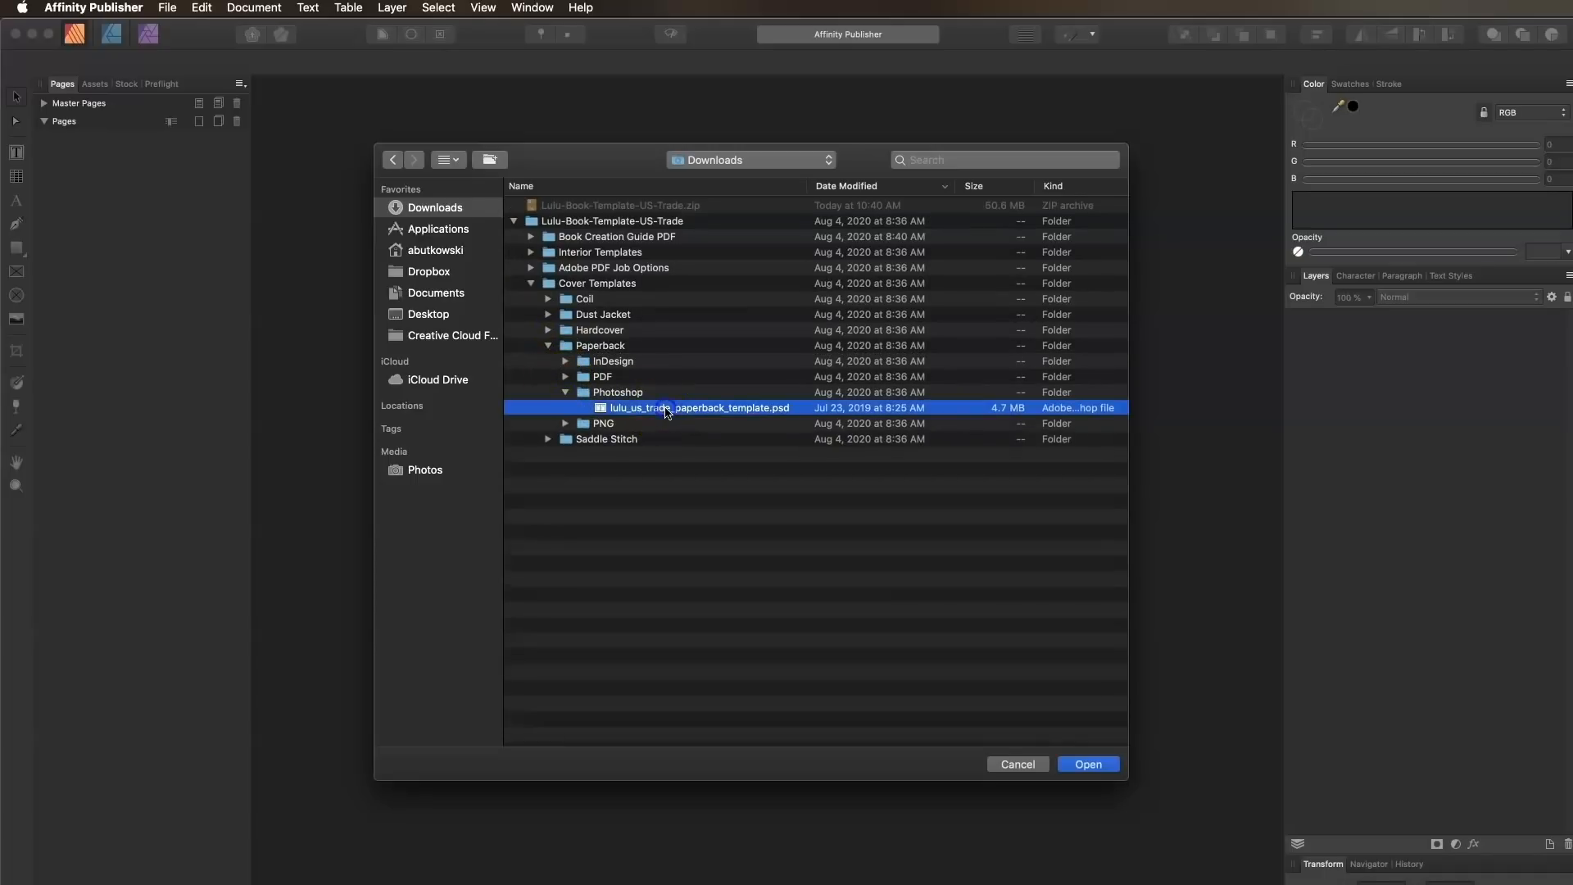
click(1088, 764)
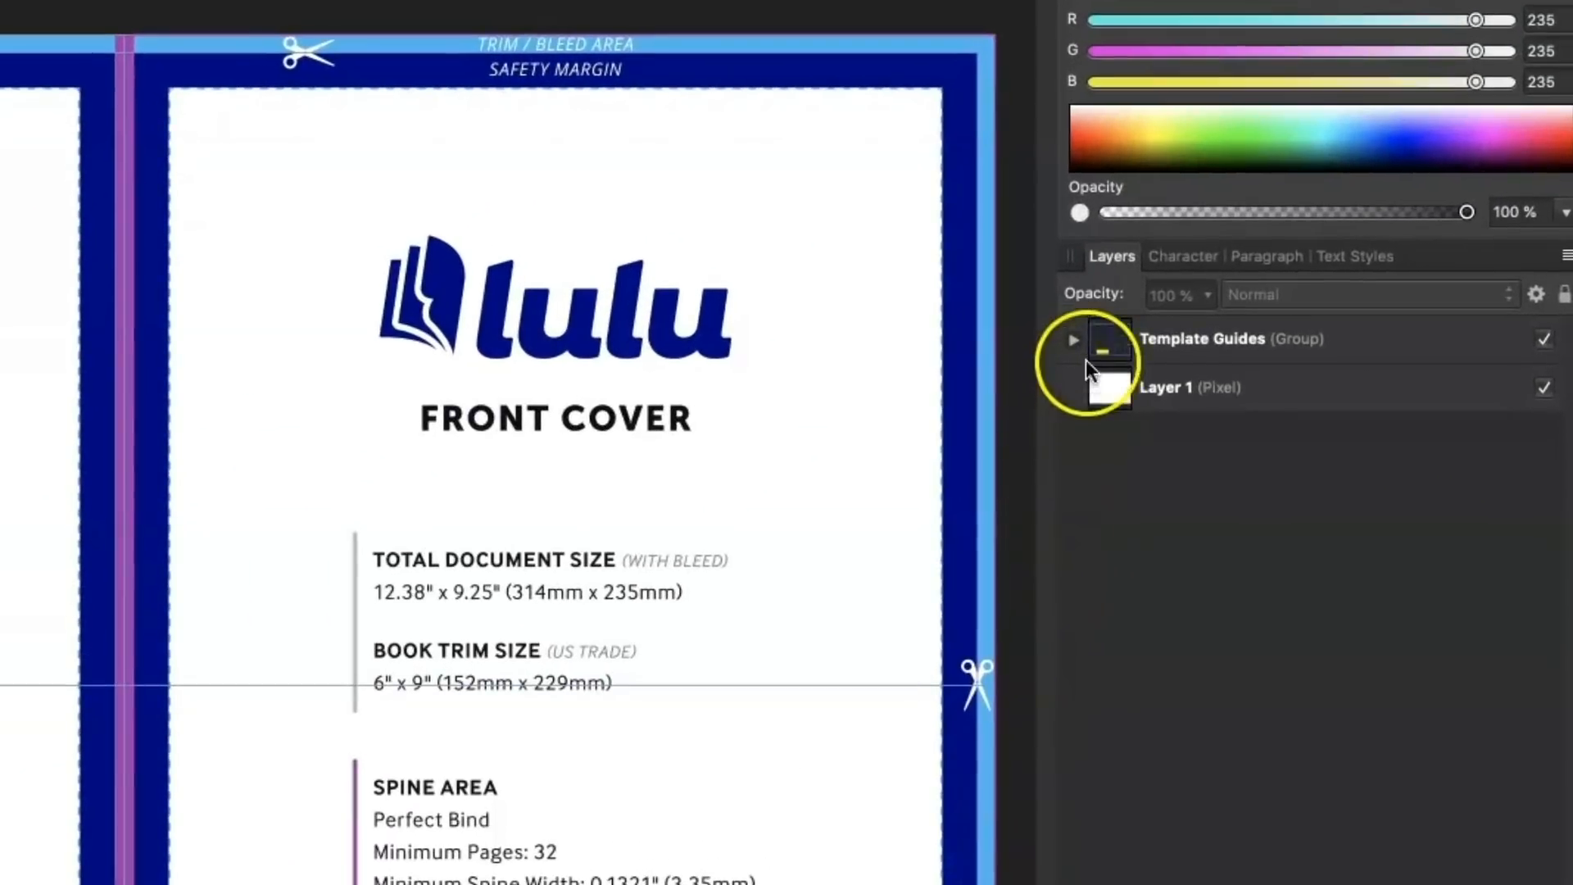
Expand the Template Guides layer group, then bring up the application Preferences
click(1072, 339)
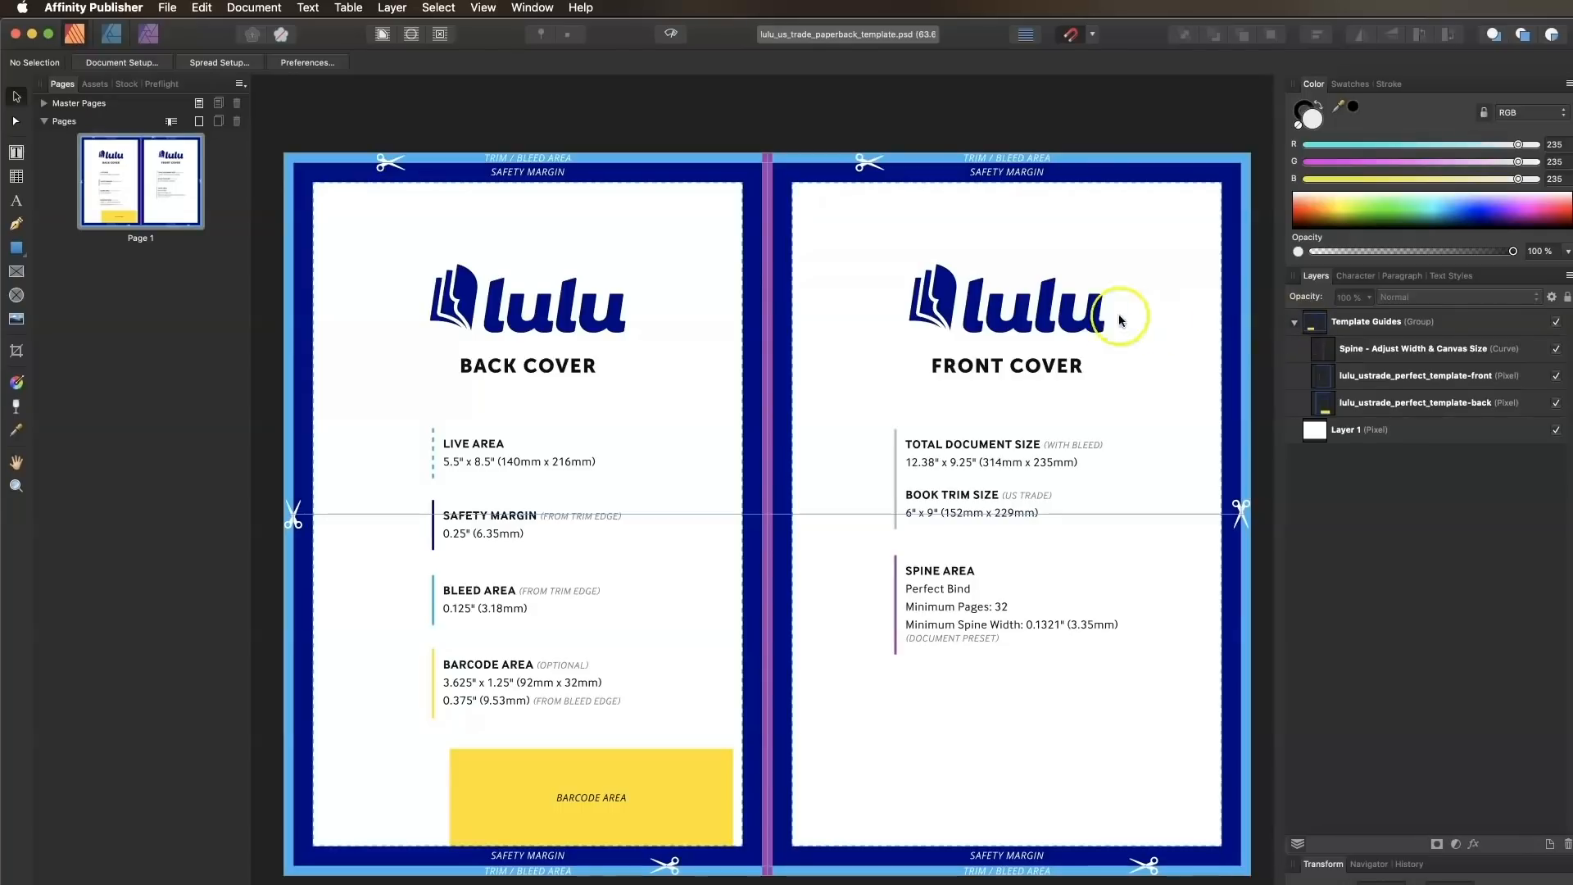
click(306, 62)
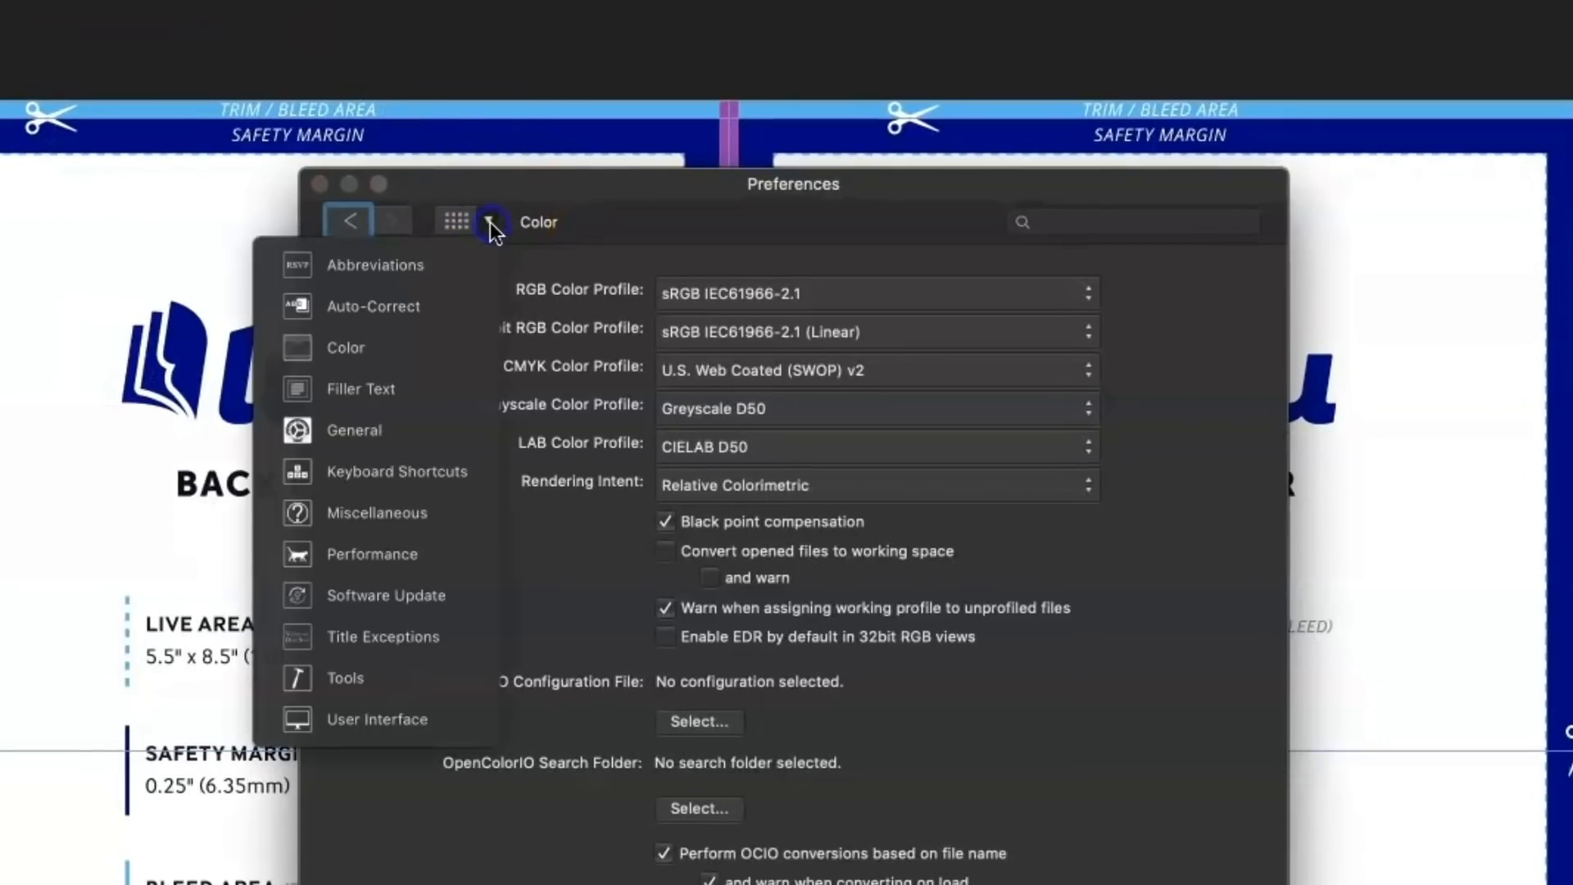
Review the Color preferences page with its working profiles and close Preferences
click(492, 221)
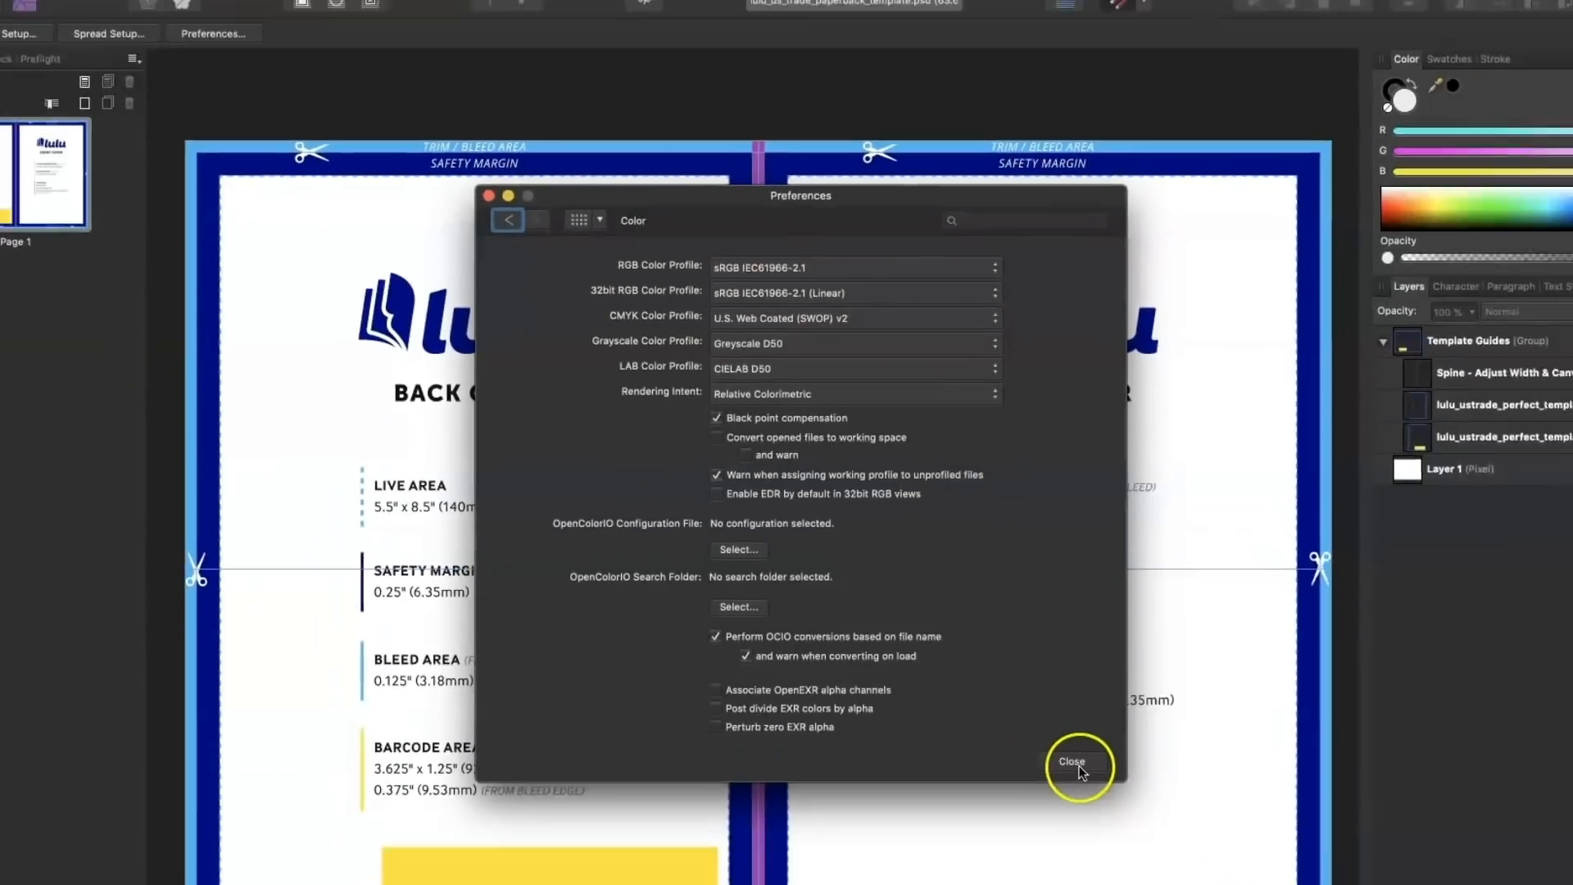
click(1072, 761)
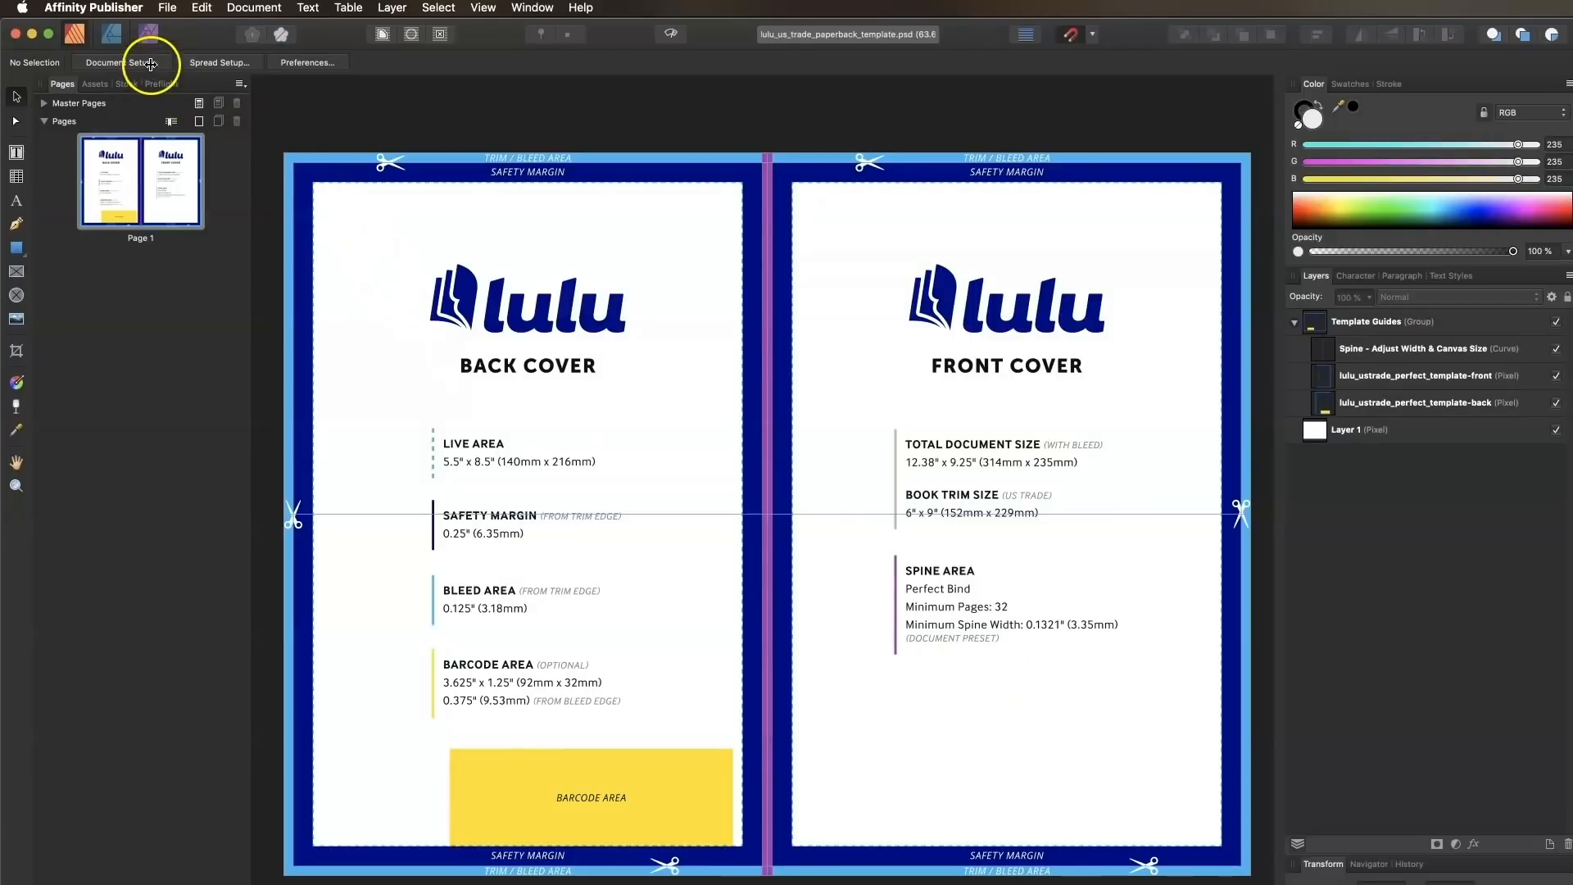
Change the document units from pixels to inches in Document Setup
click(118, 61)
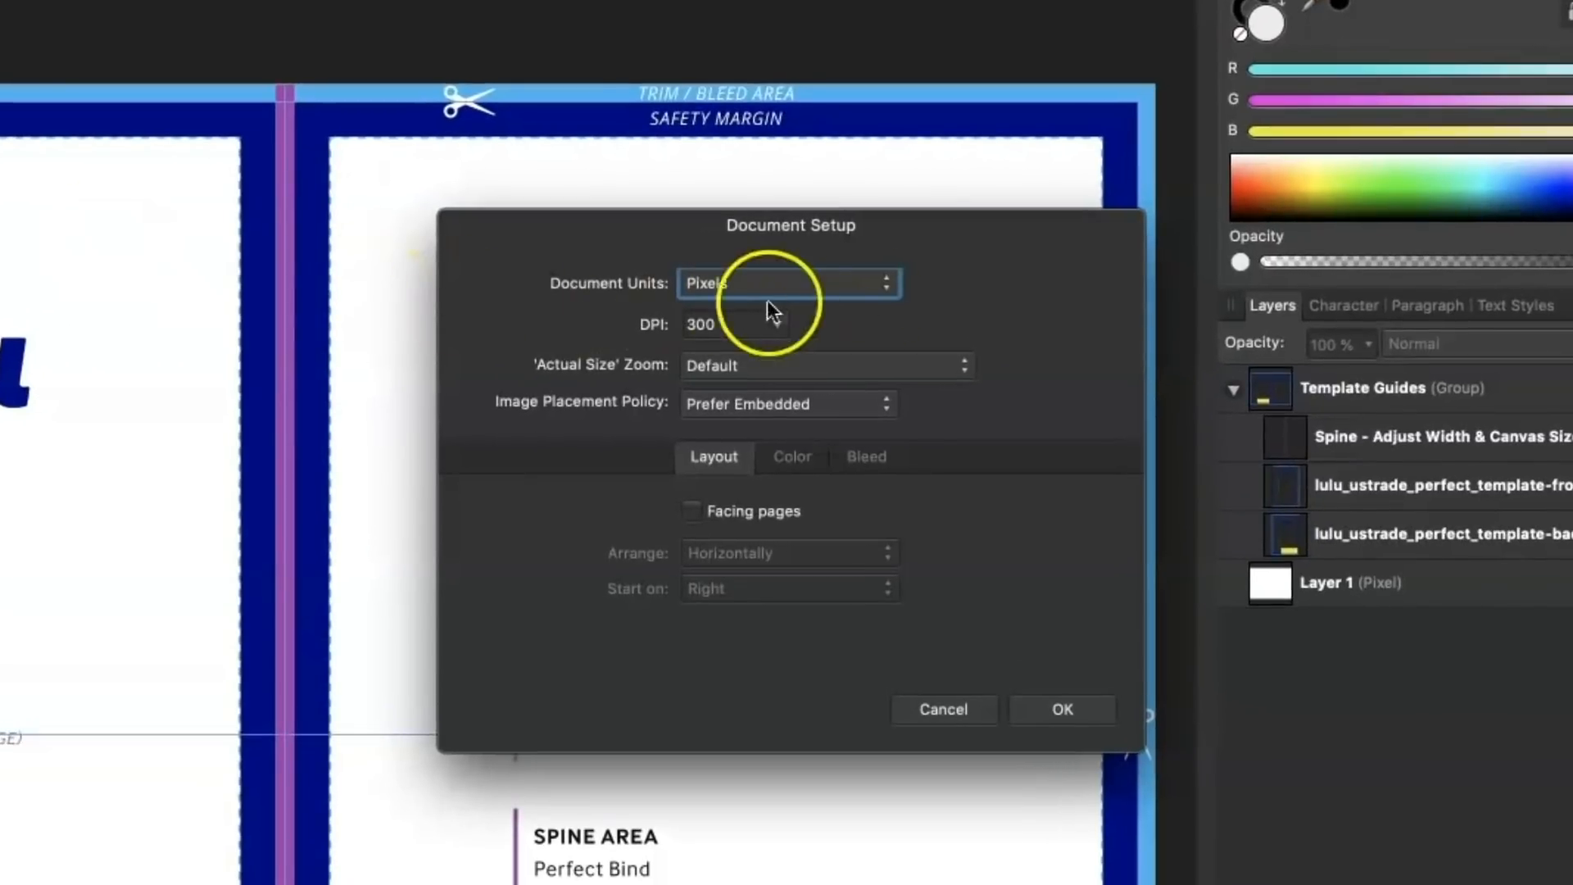
click(788, 284)
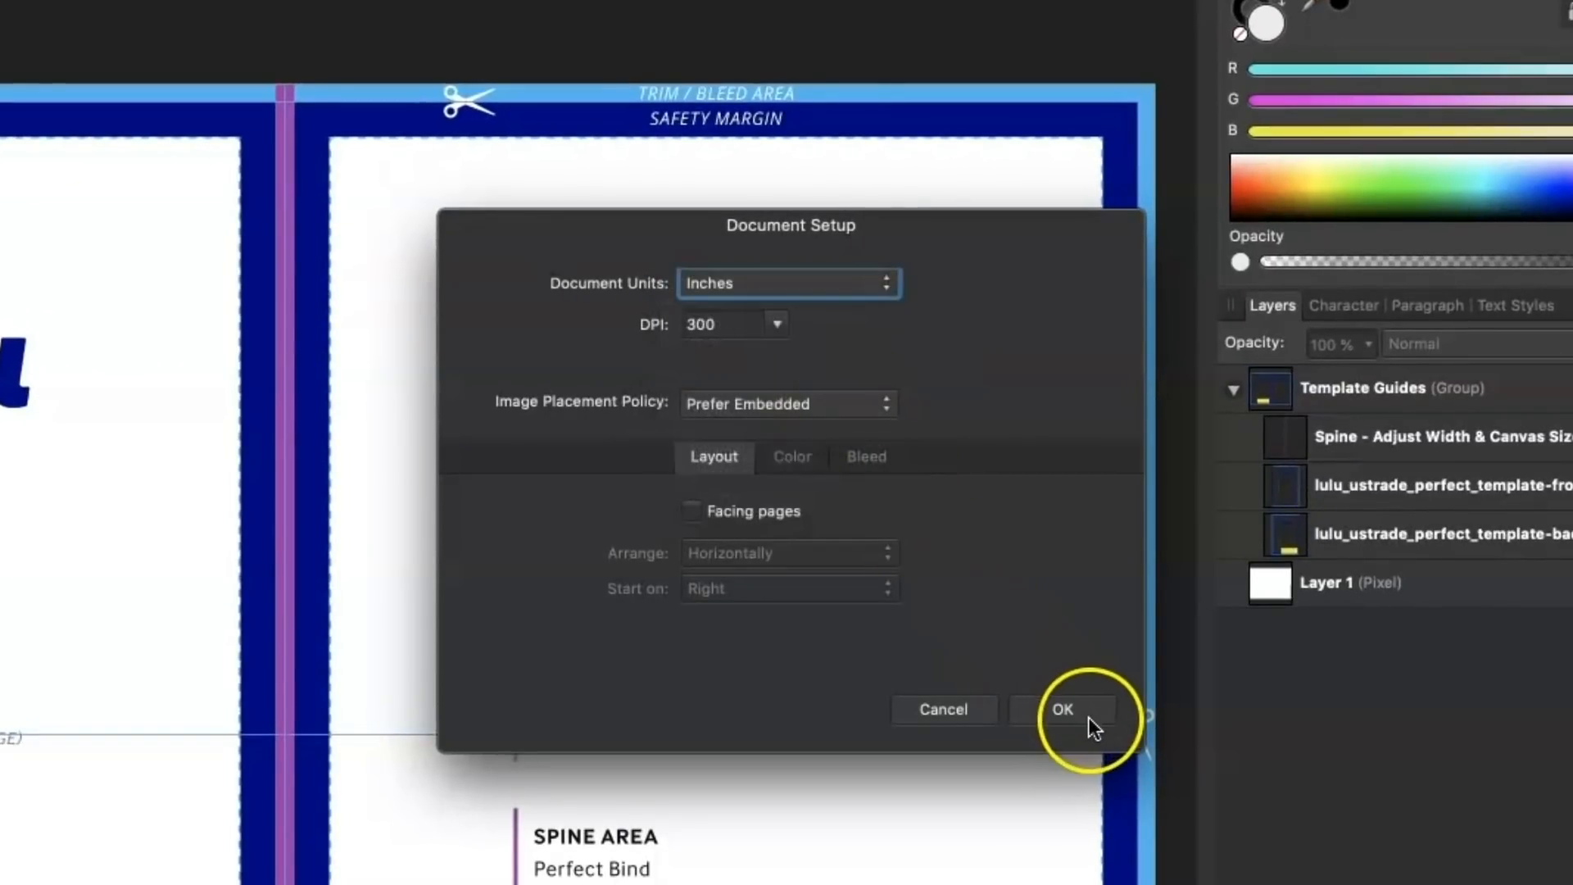
click(1065, 709)
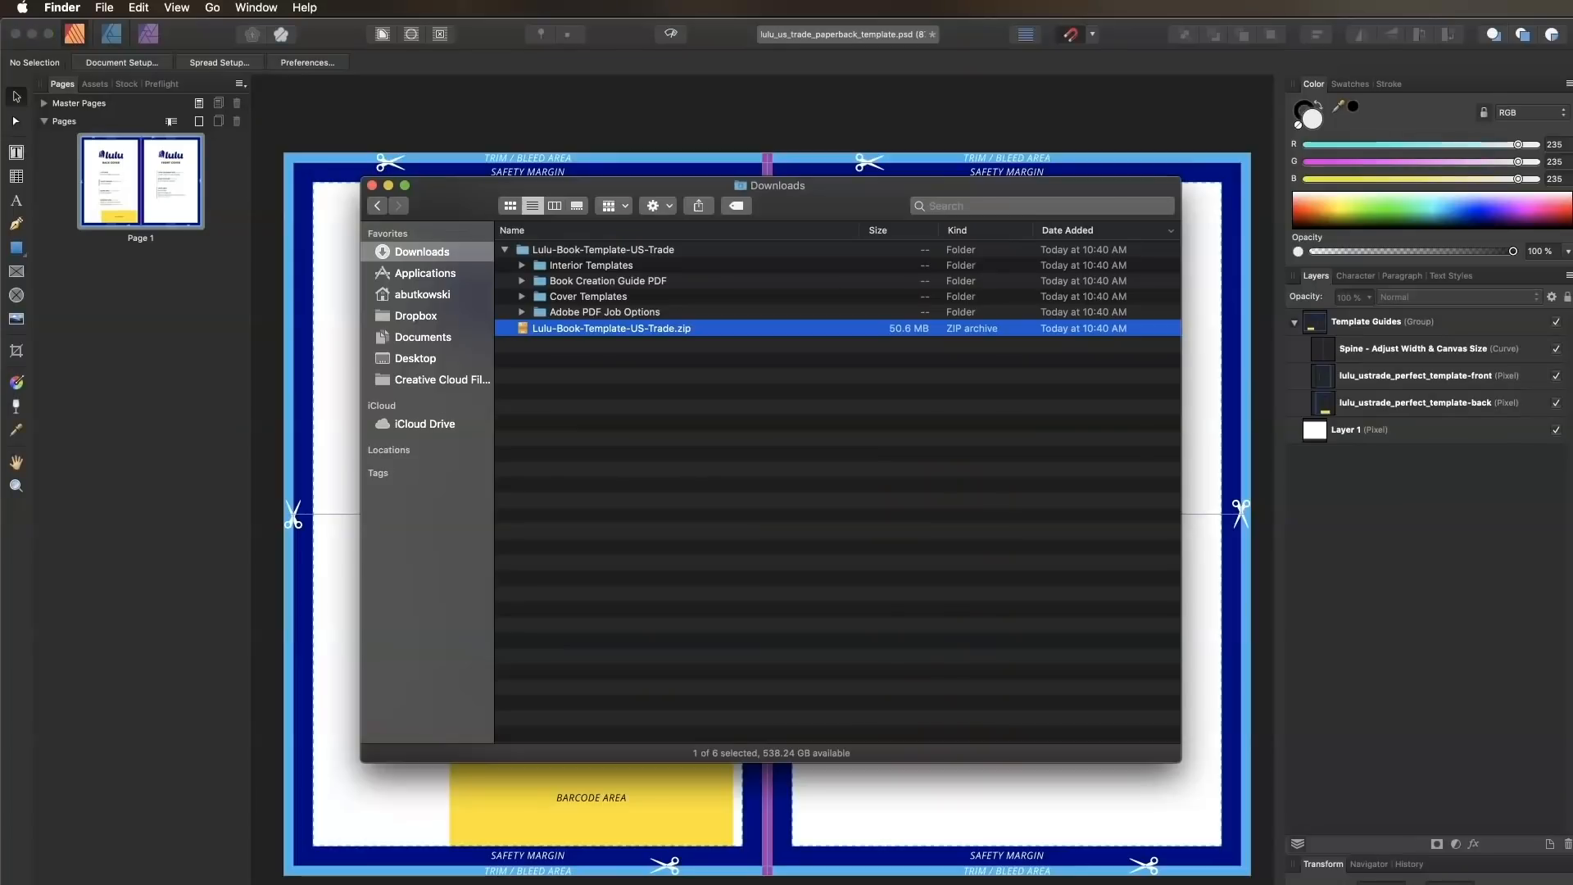
Open lulu-book-creation-guide.pdf from the Book Creation Guide PDF folder
click(521, 280)
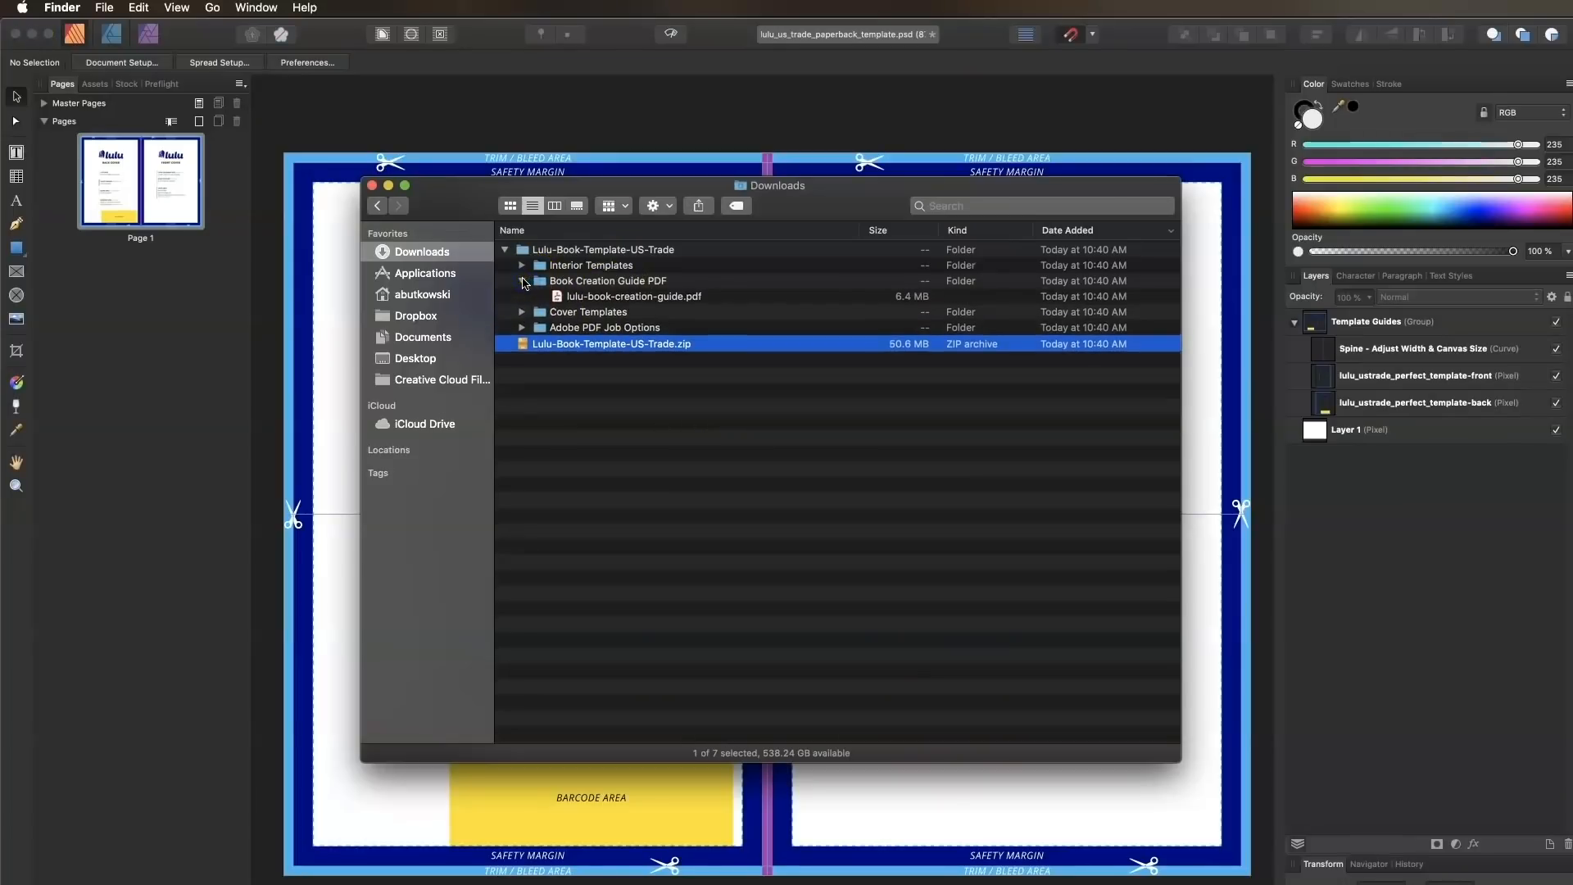
double_click(631, 297)
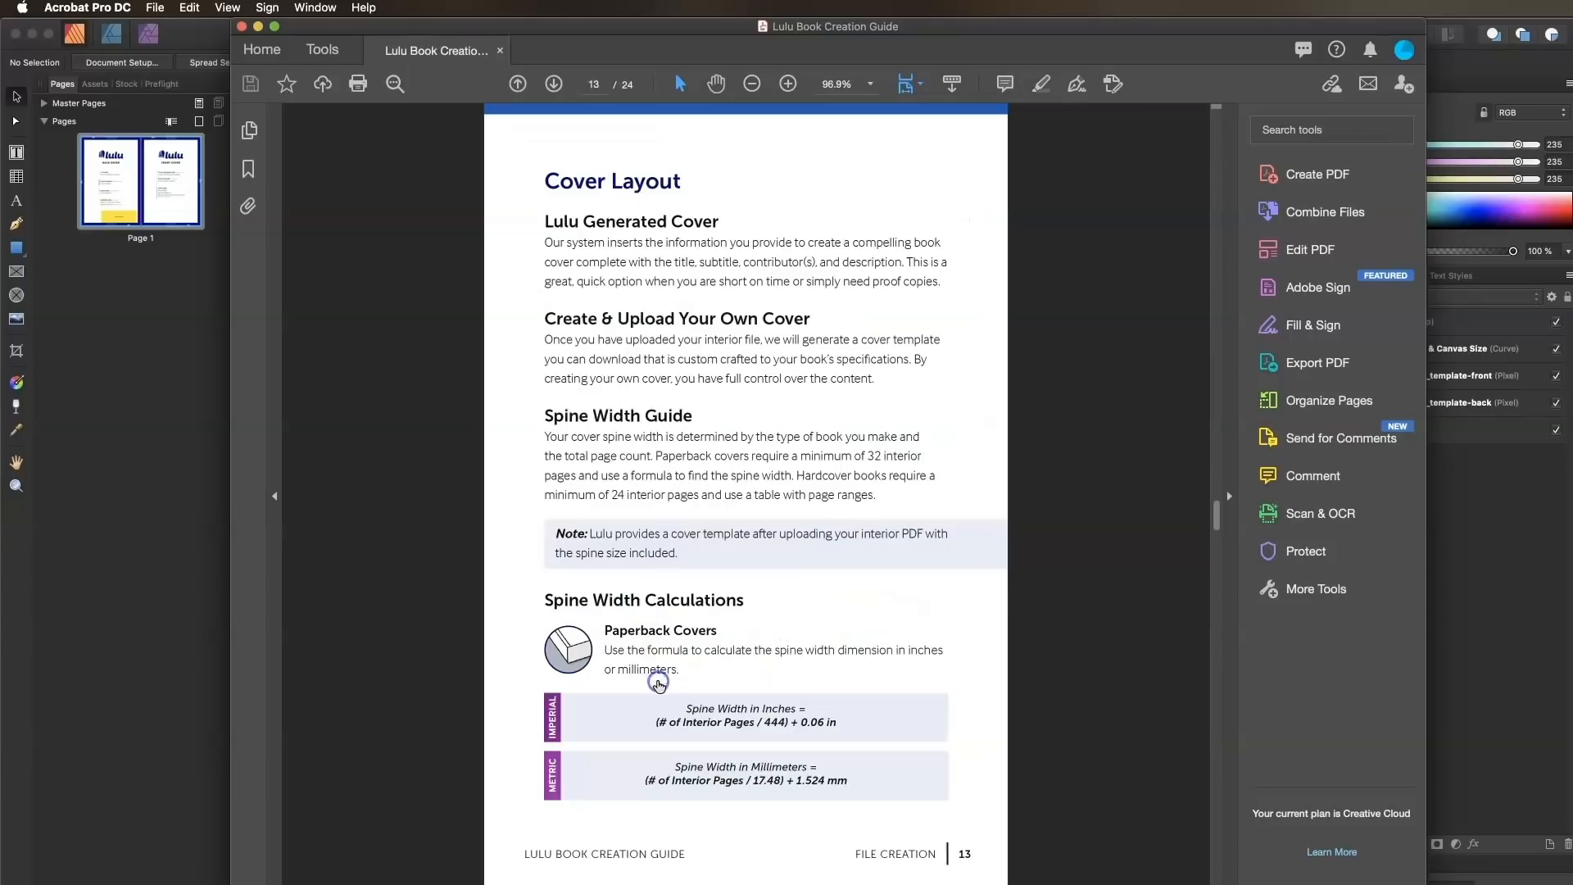
Scroll the guide to the Cover Layout page with the spine width calculation formulas
scroll(down, 3)
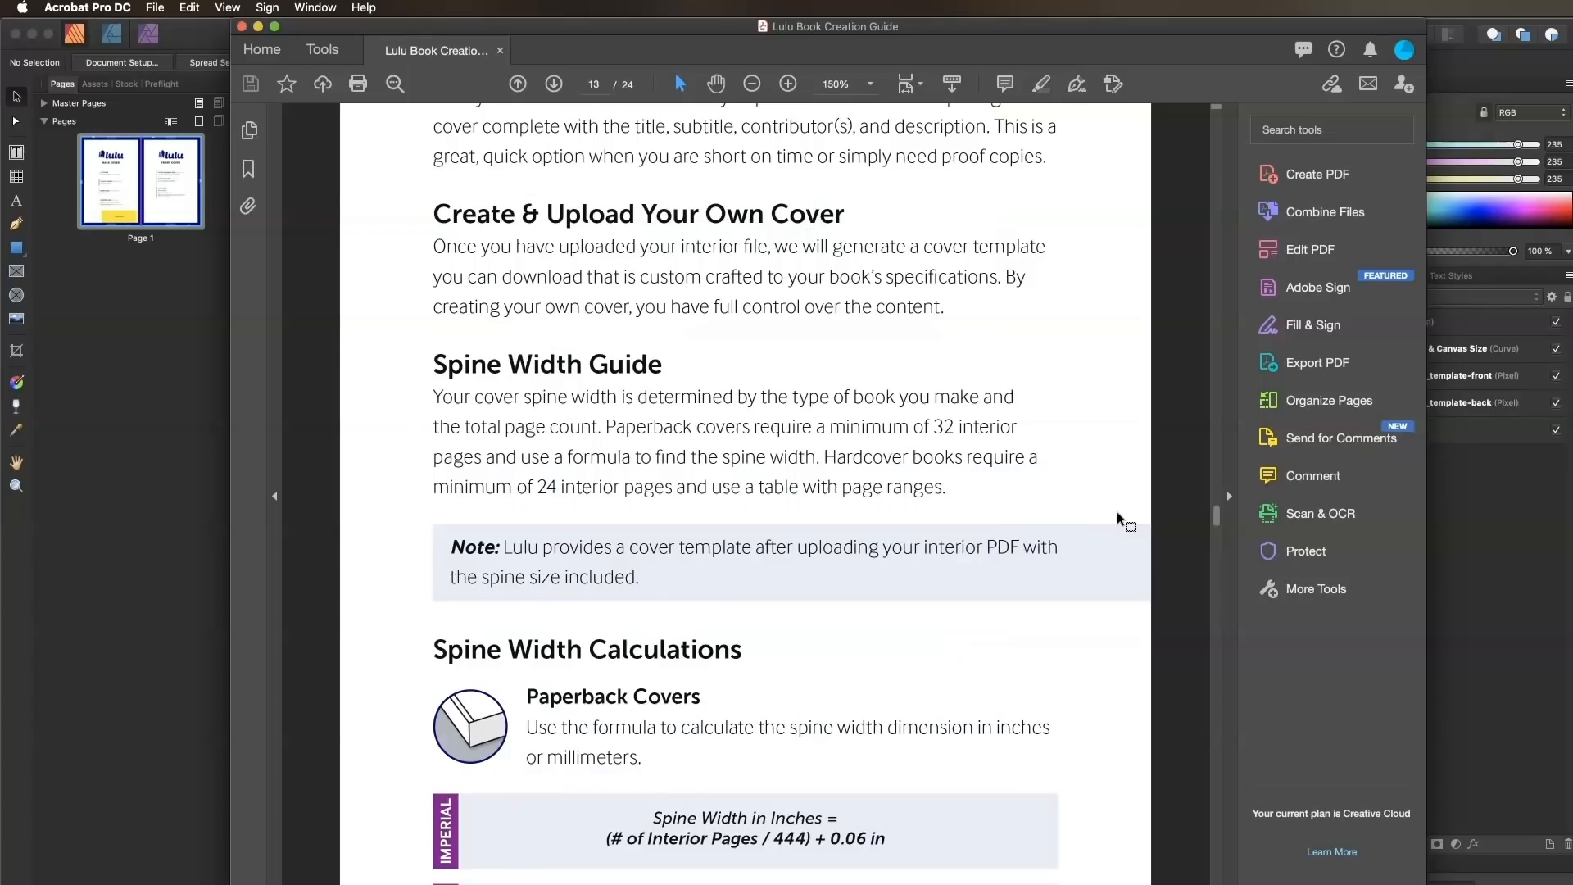
scroll(down, 3)
text(444)
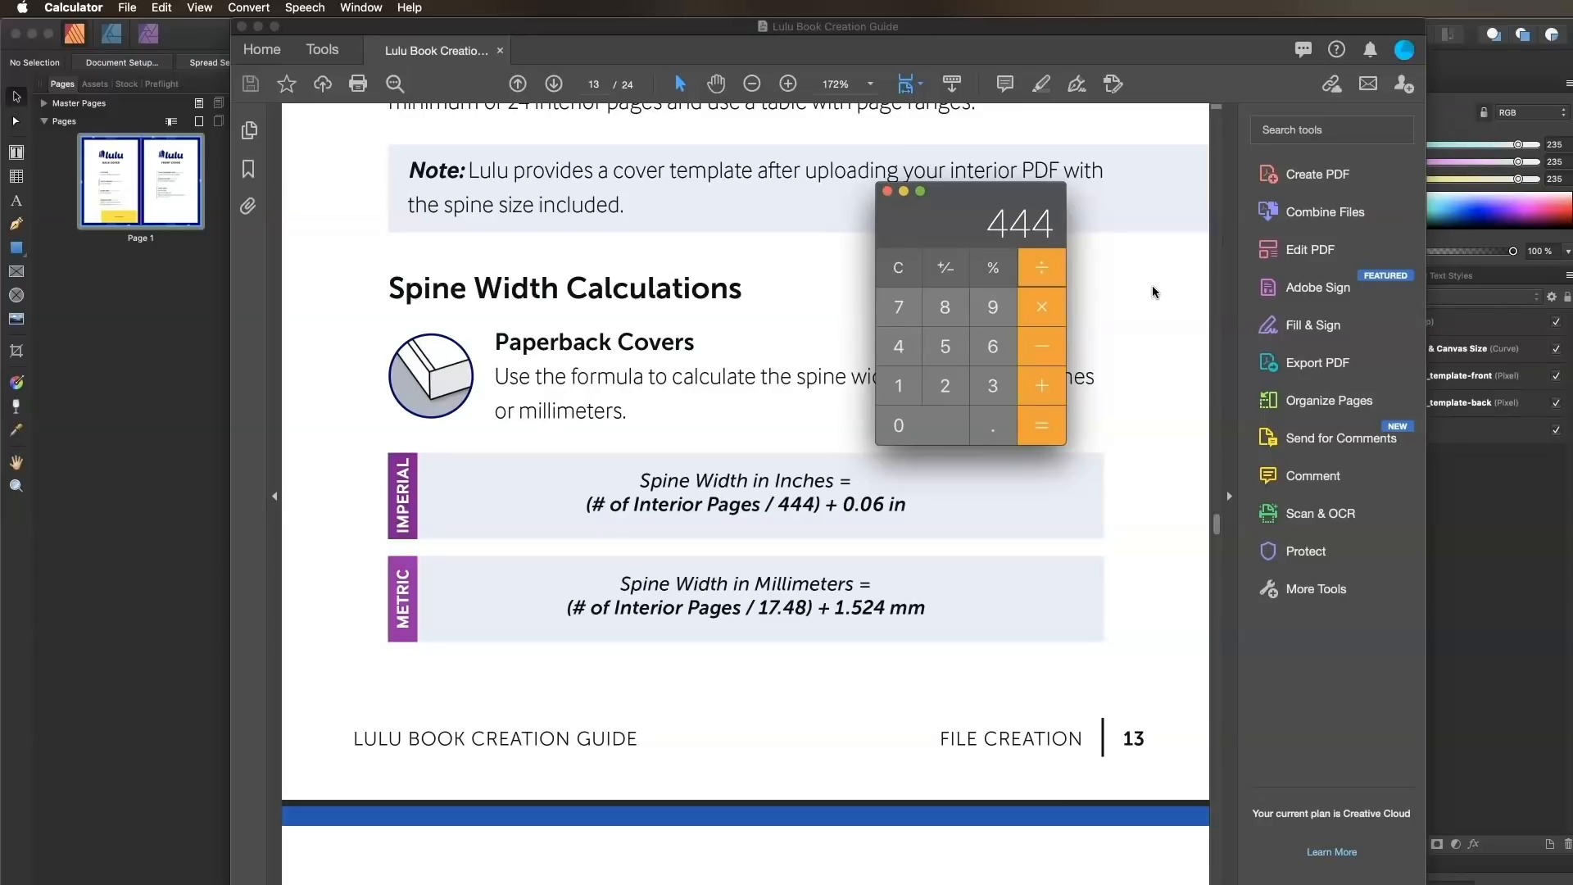
Compute a spine width of about 0.614 in and the new spread width of 12.862
click(1040, 426)
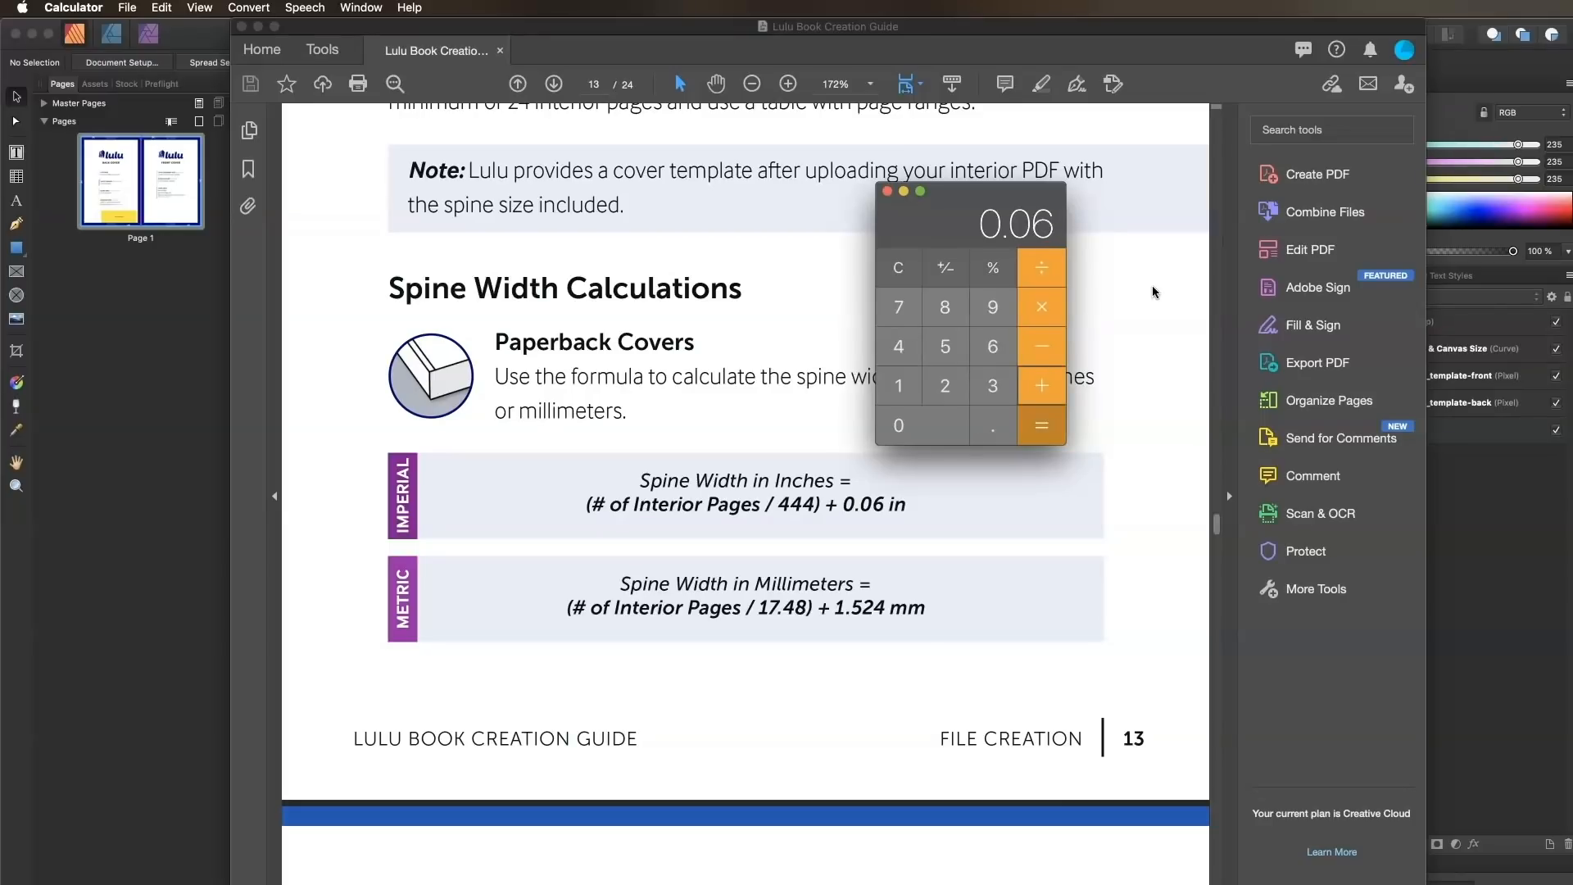
click(1042, 426)
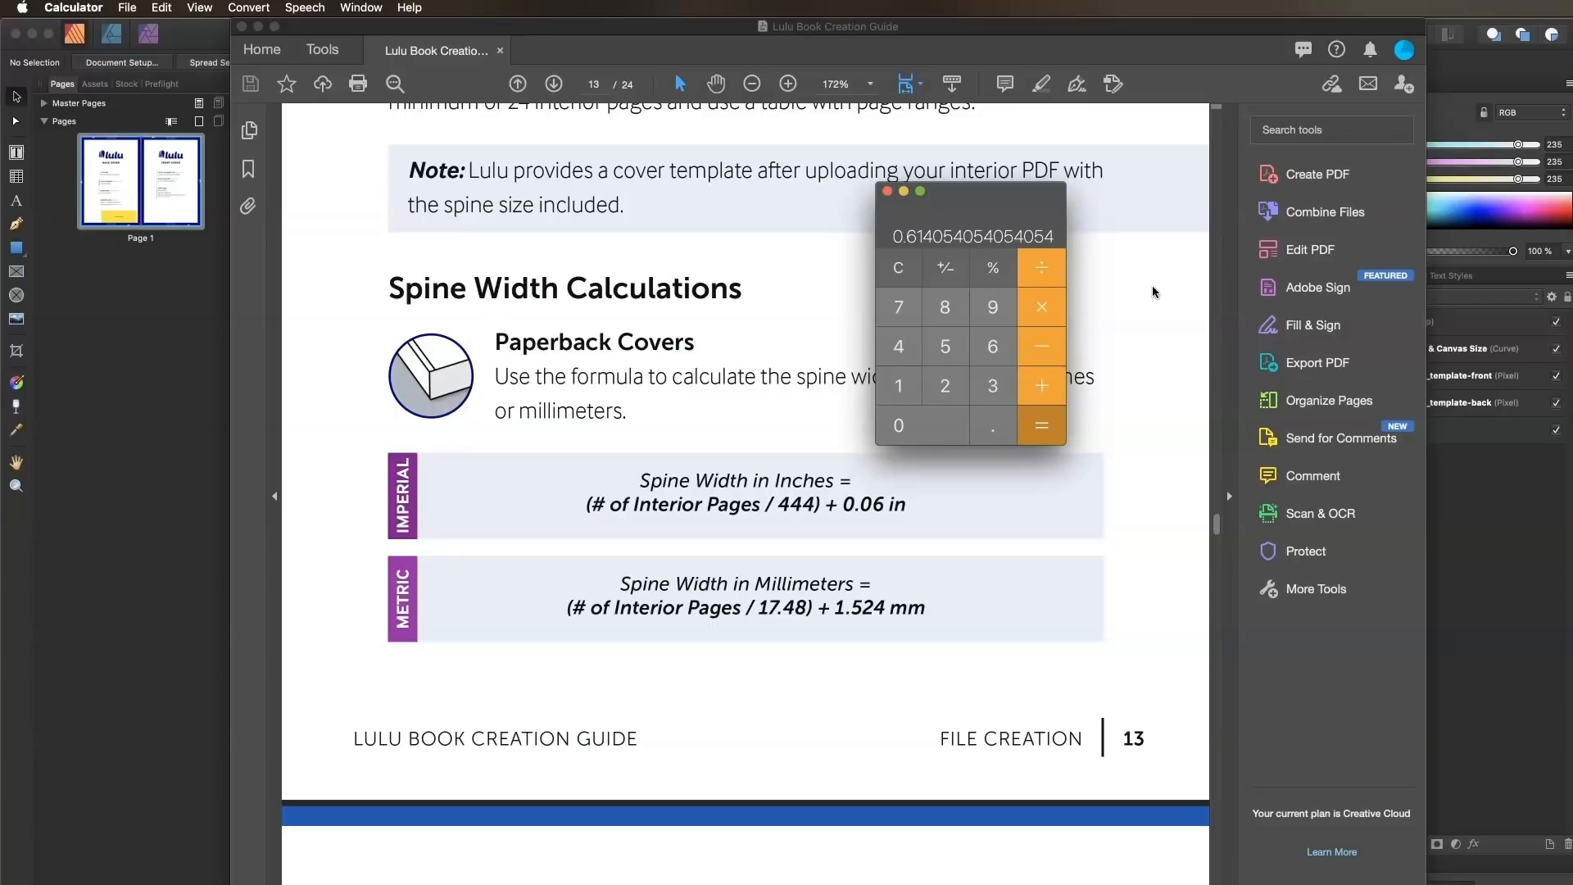
mouse_move(1167, 233)
text(0.614)
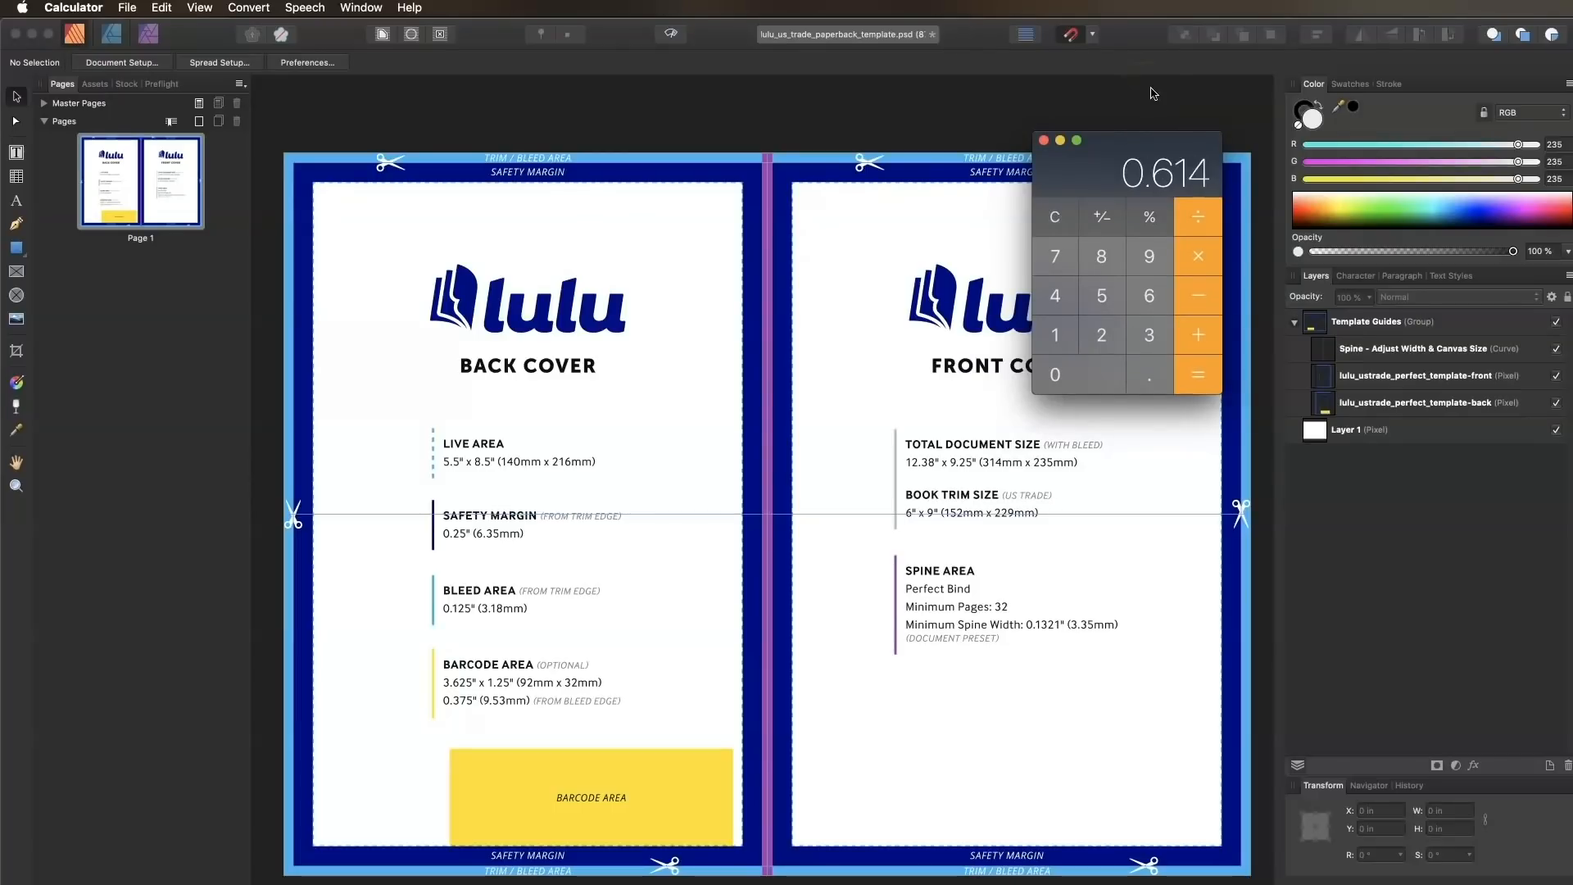
click(1149, 373)
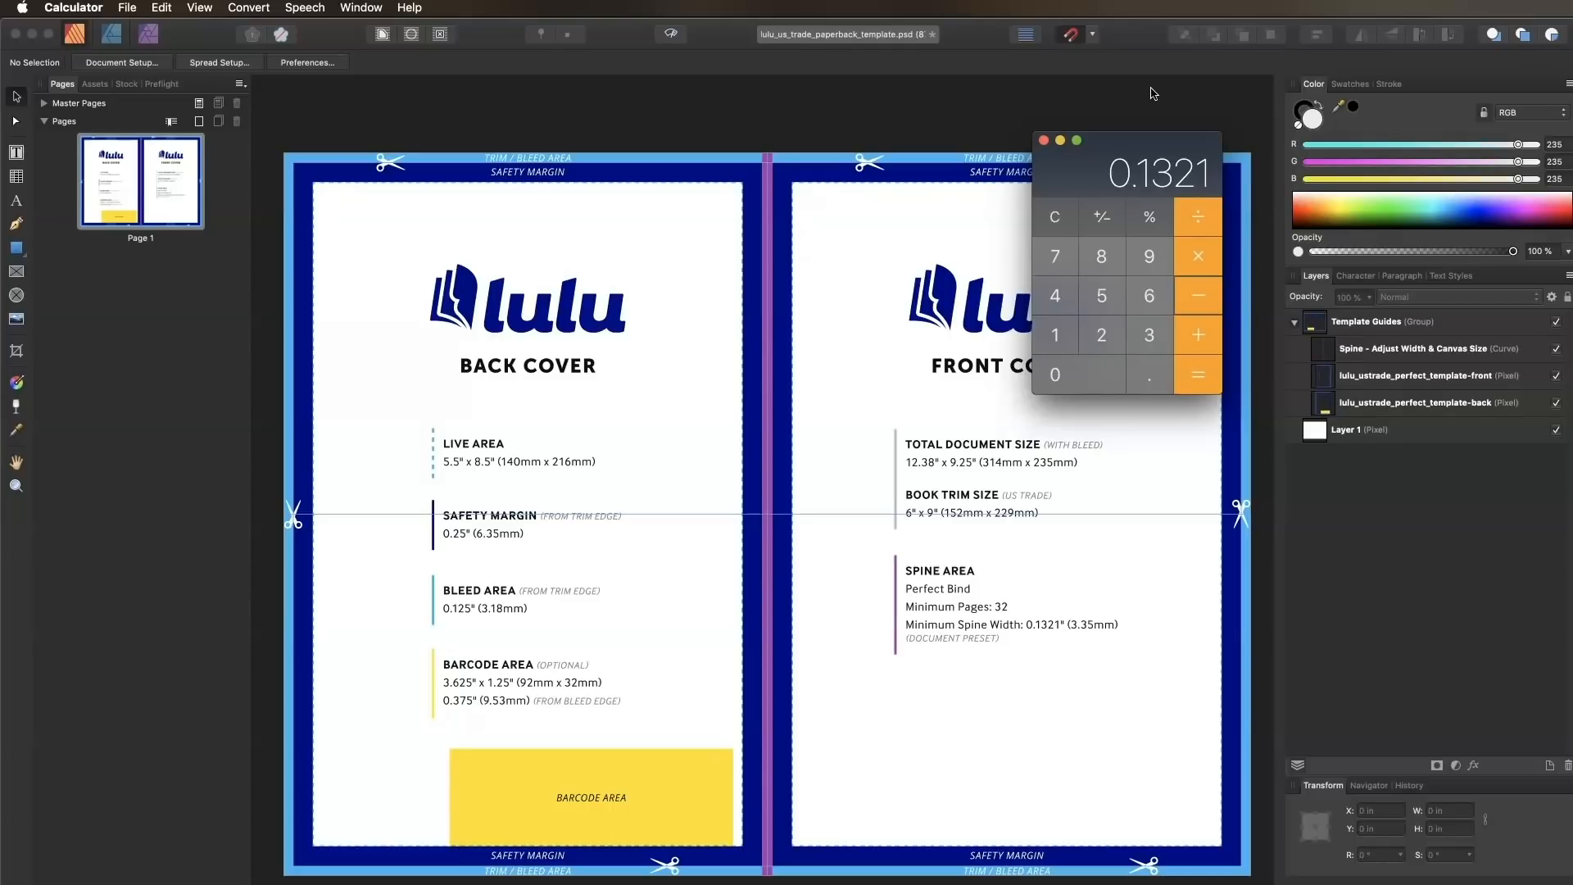
click(1196, 374)
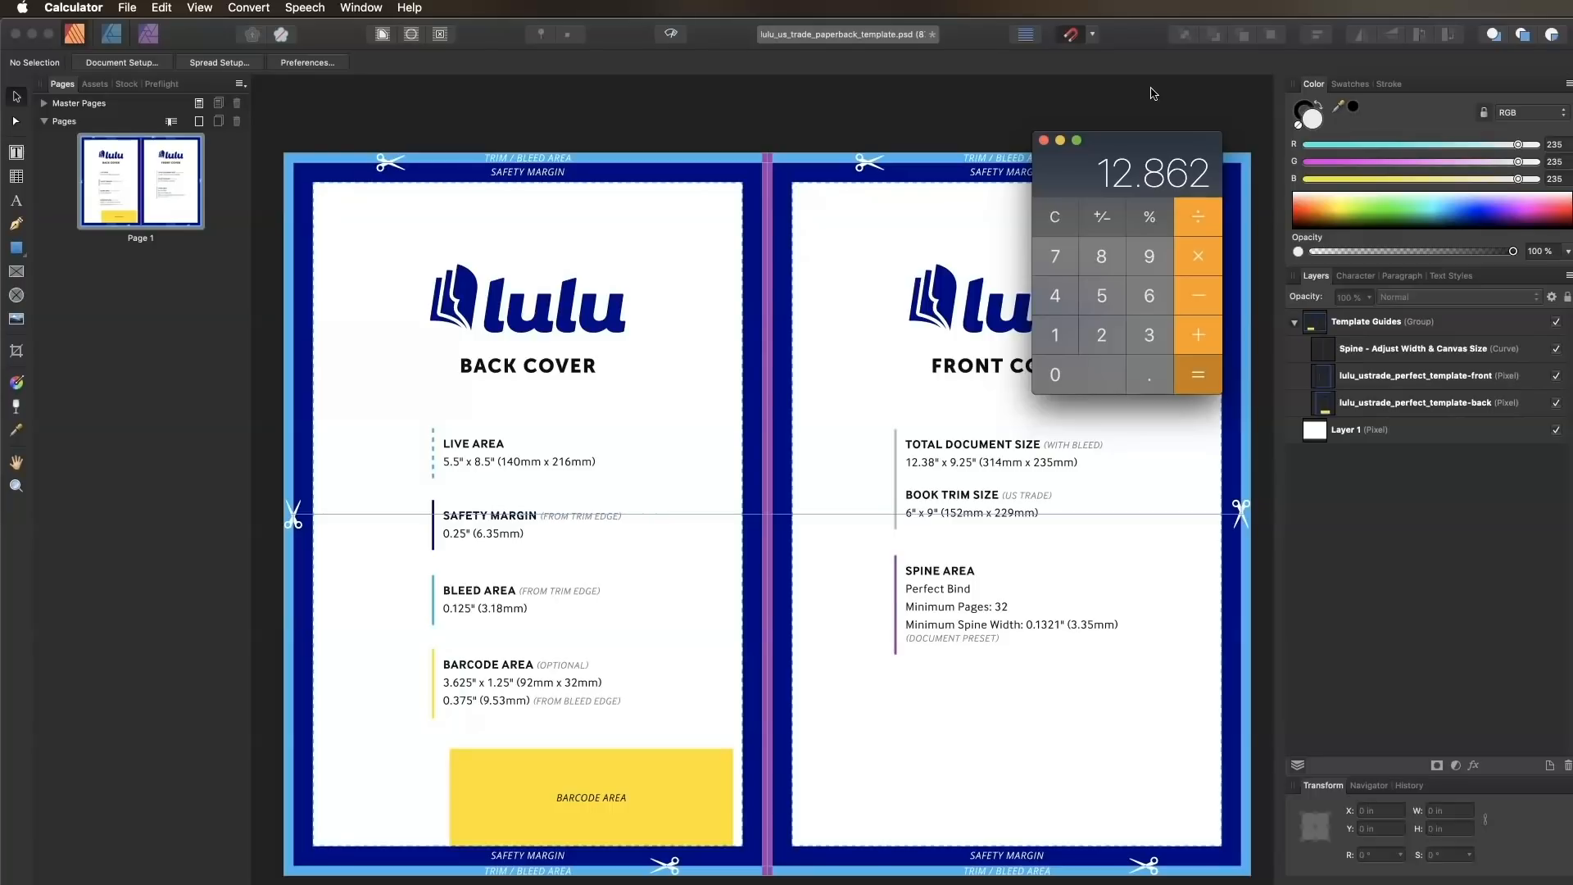
Return to the cover document and bring up Spread Setup showing 12.383 in by 9.25 in
click(1114, 90)
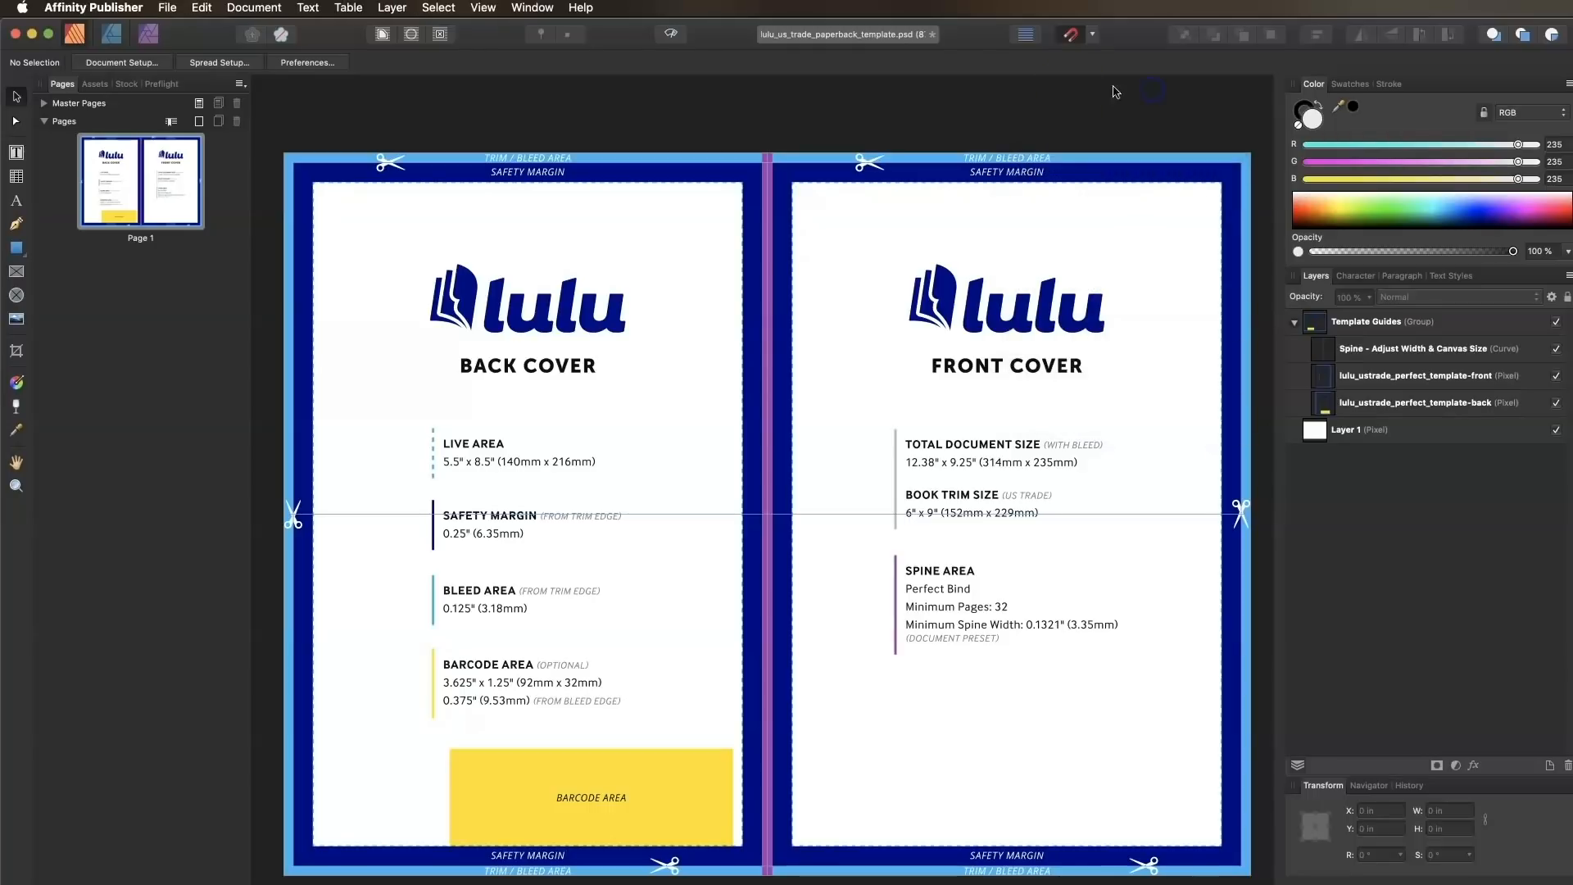
click(218, 62)
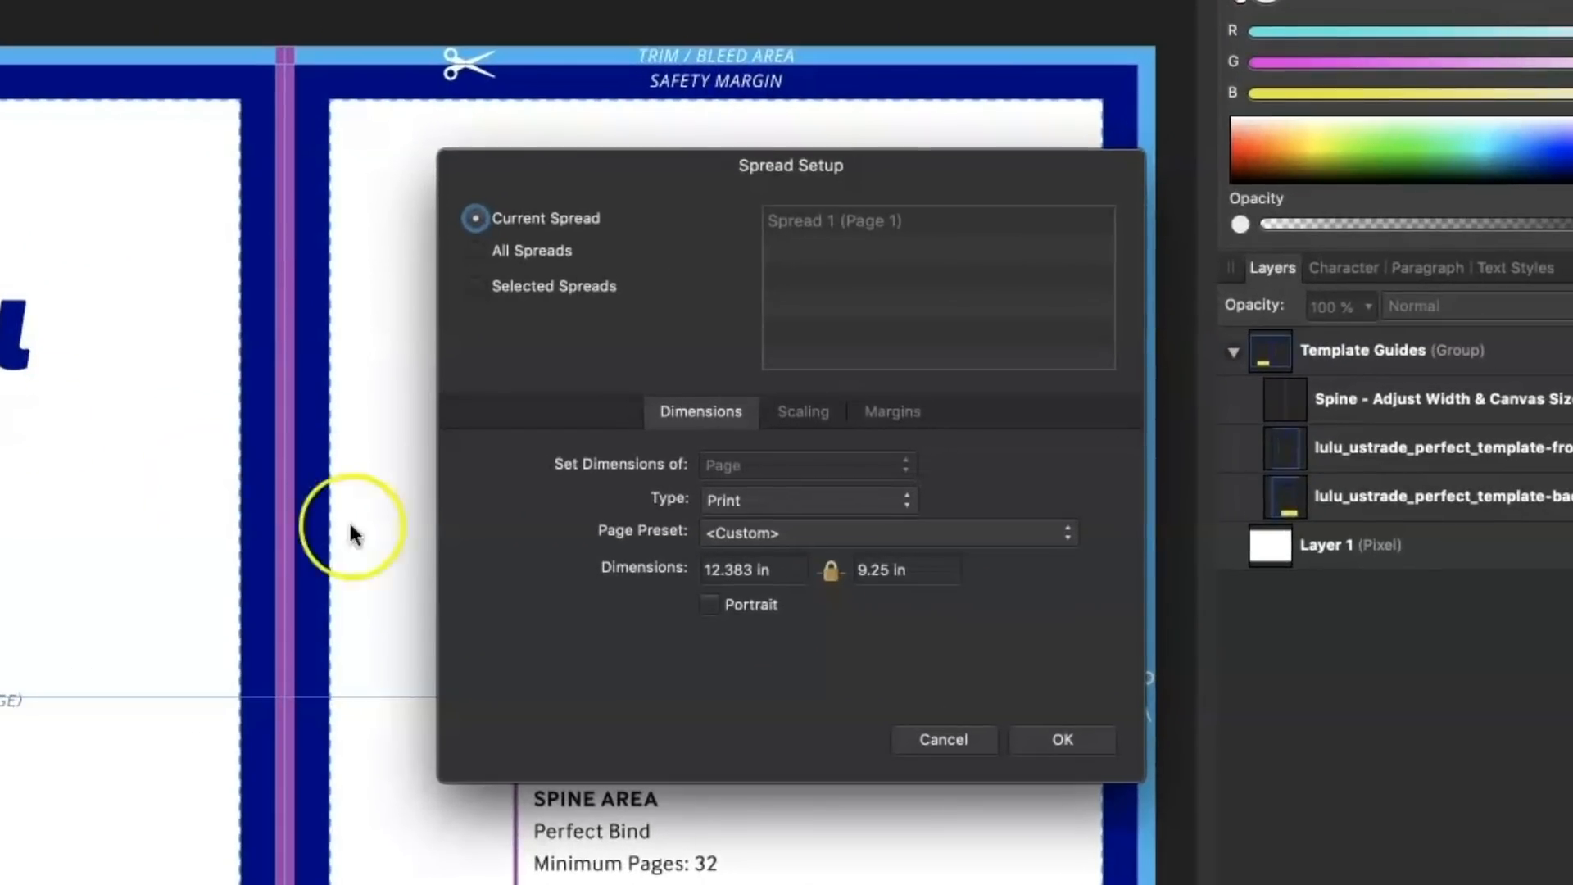
mouse_move(777, 587)
text(12.862)
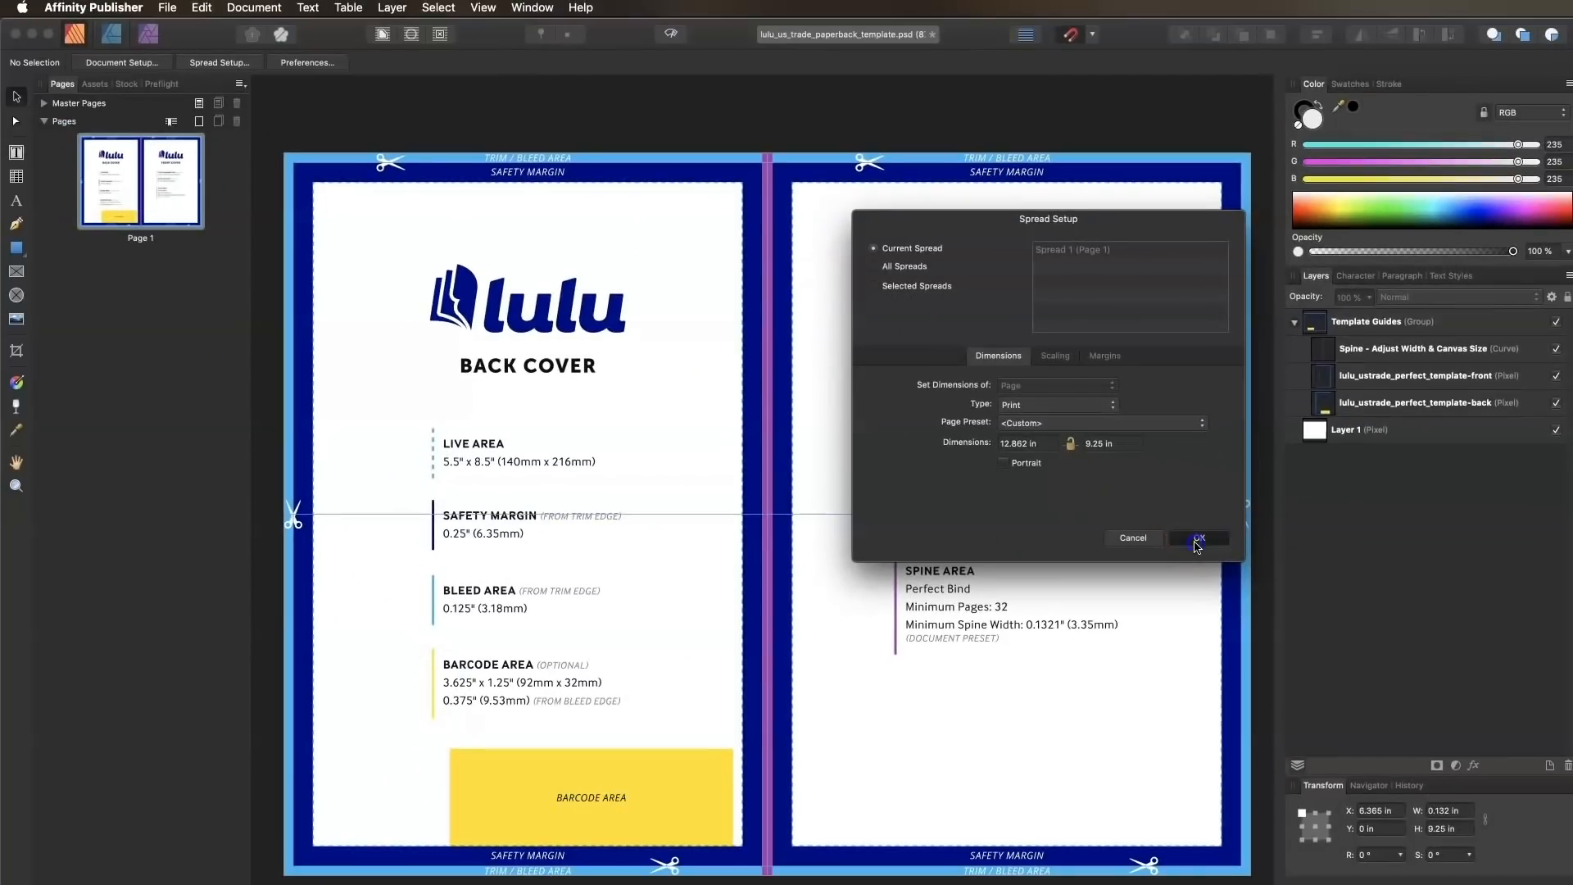
Apply the 12.862 in spread width and set the spine guide shape to .614 in wide
click(1198, 537)
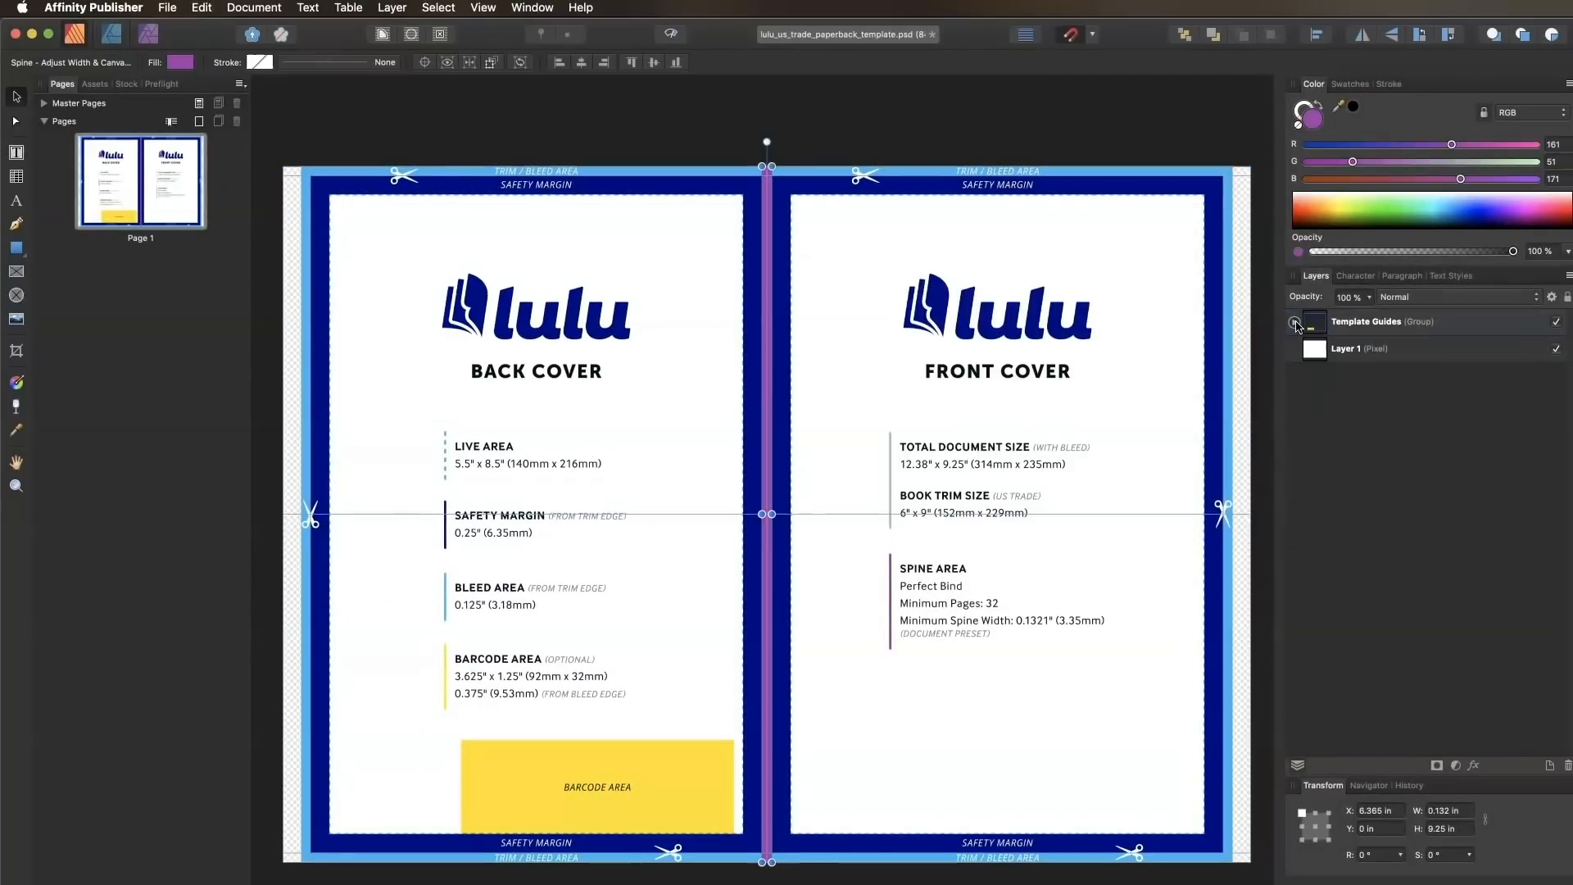
click(1295, 322)
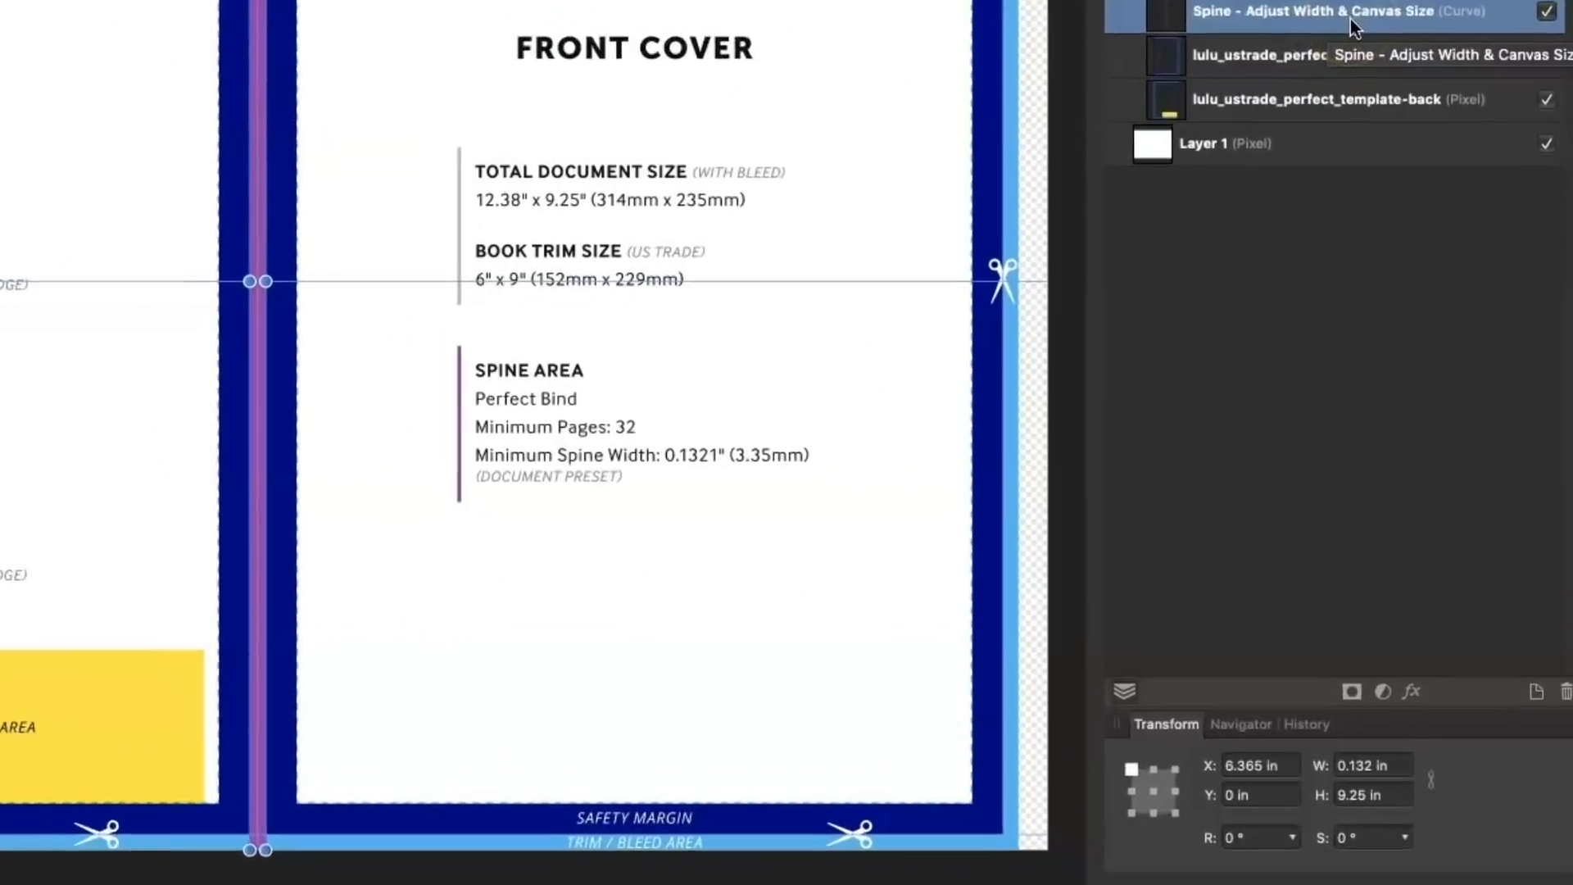
text(.614)
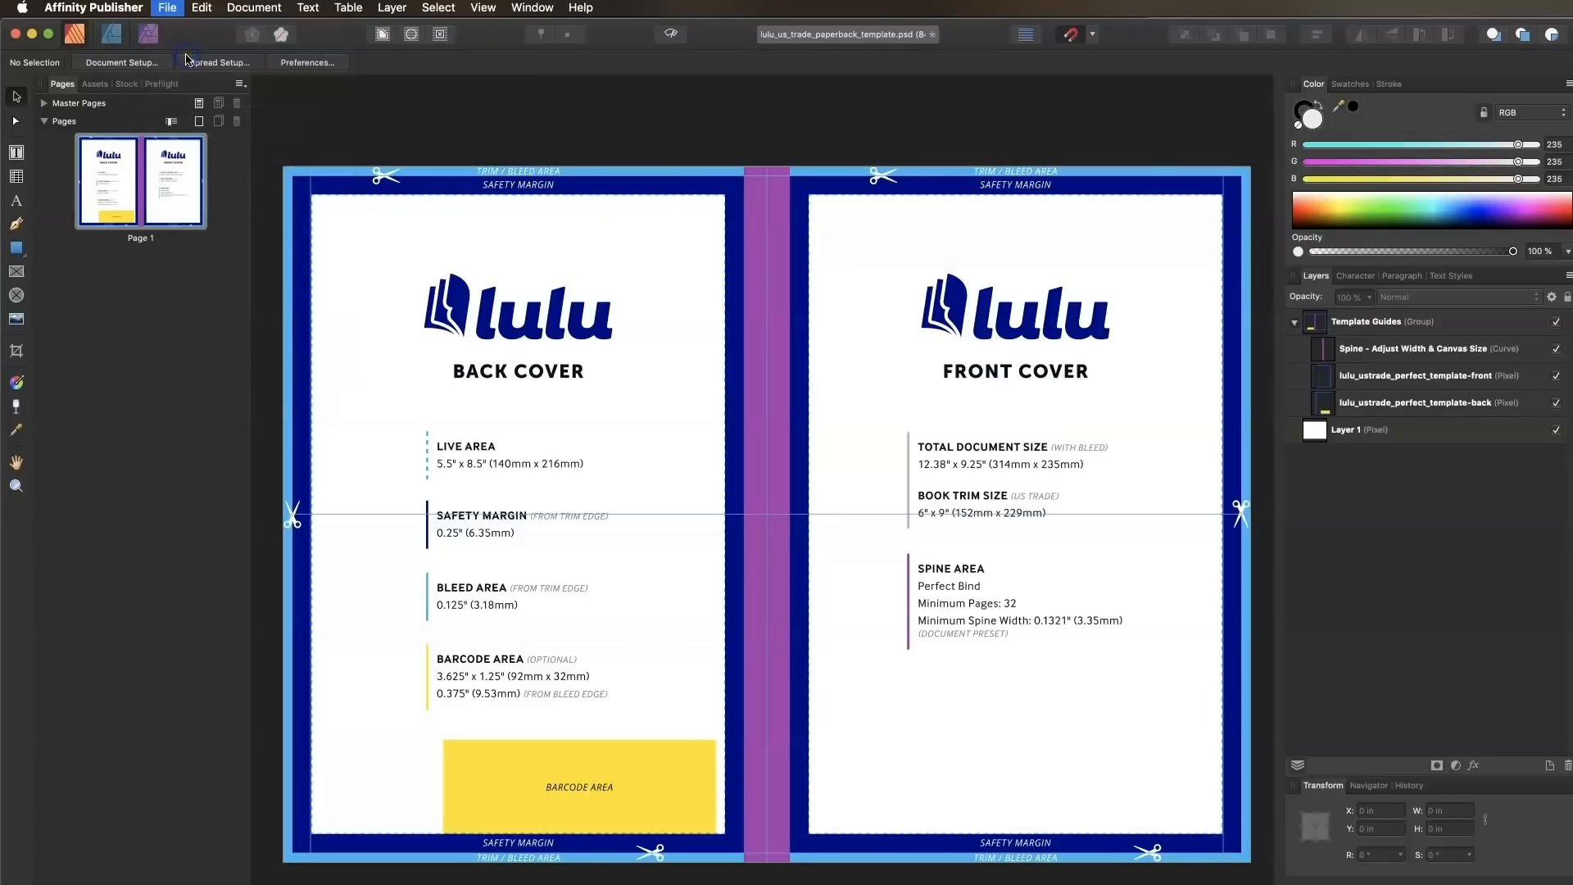
Load the Lulu hardcover cover template via File > Open
click(168, 7)
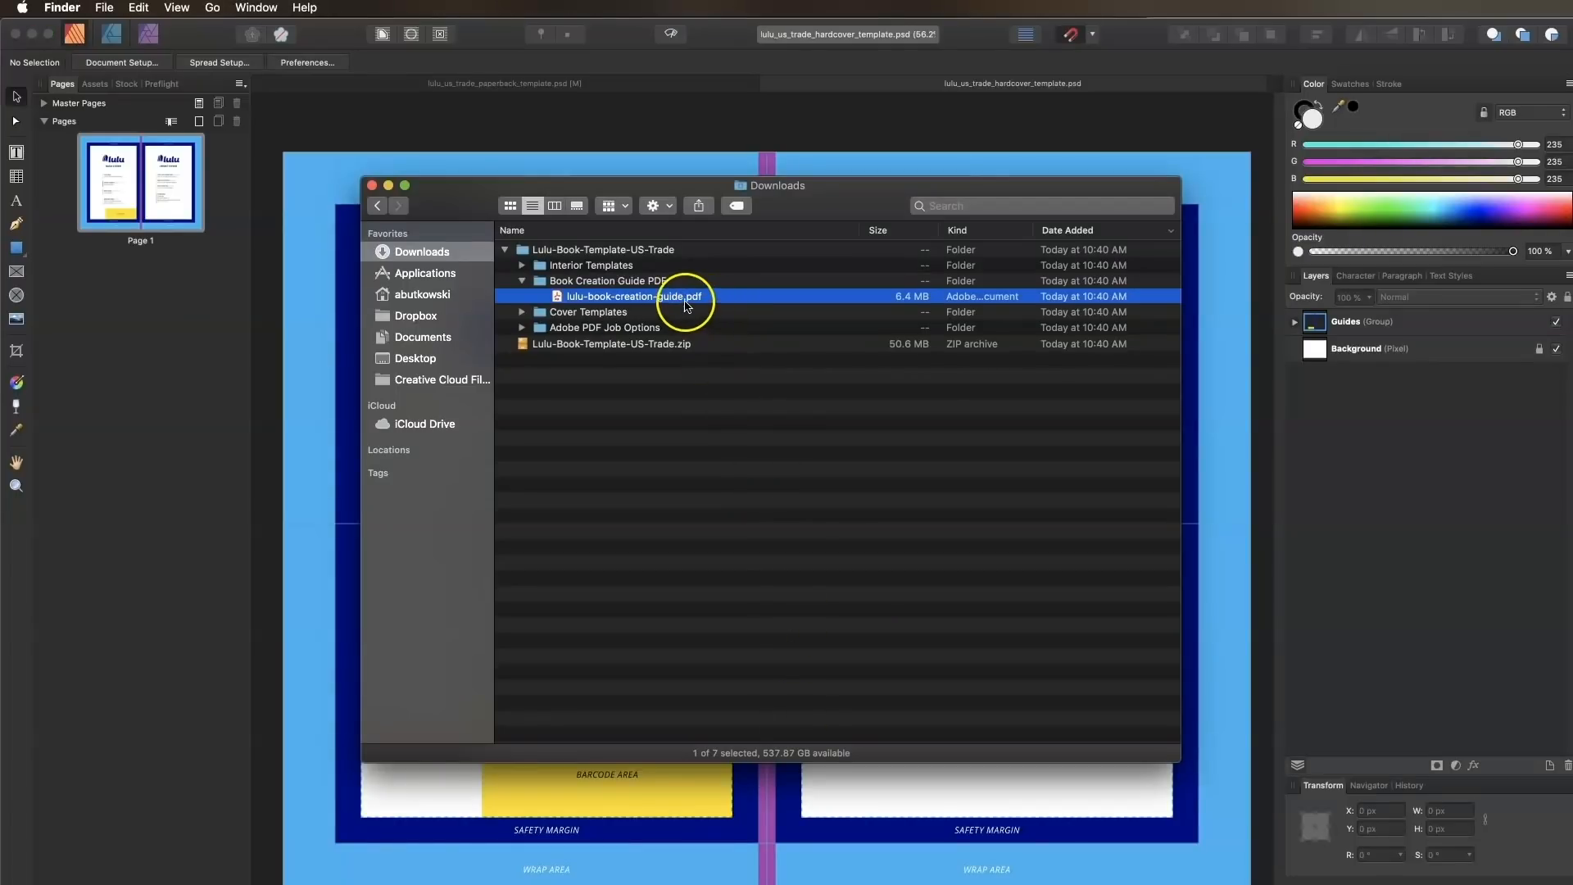
View the guide's Hardcover Covers spine width table on page 14 in Acrobat
double_click(632, 296)
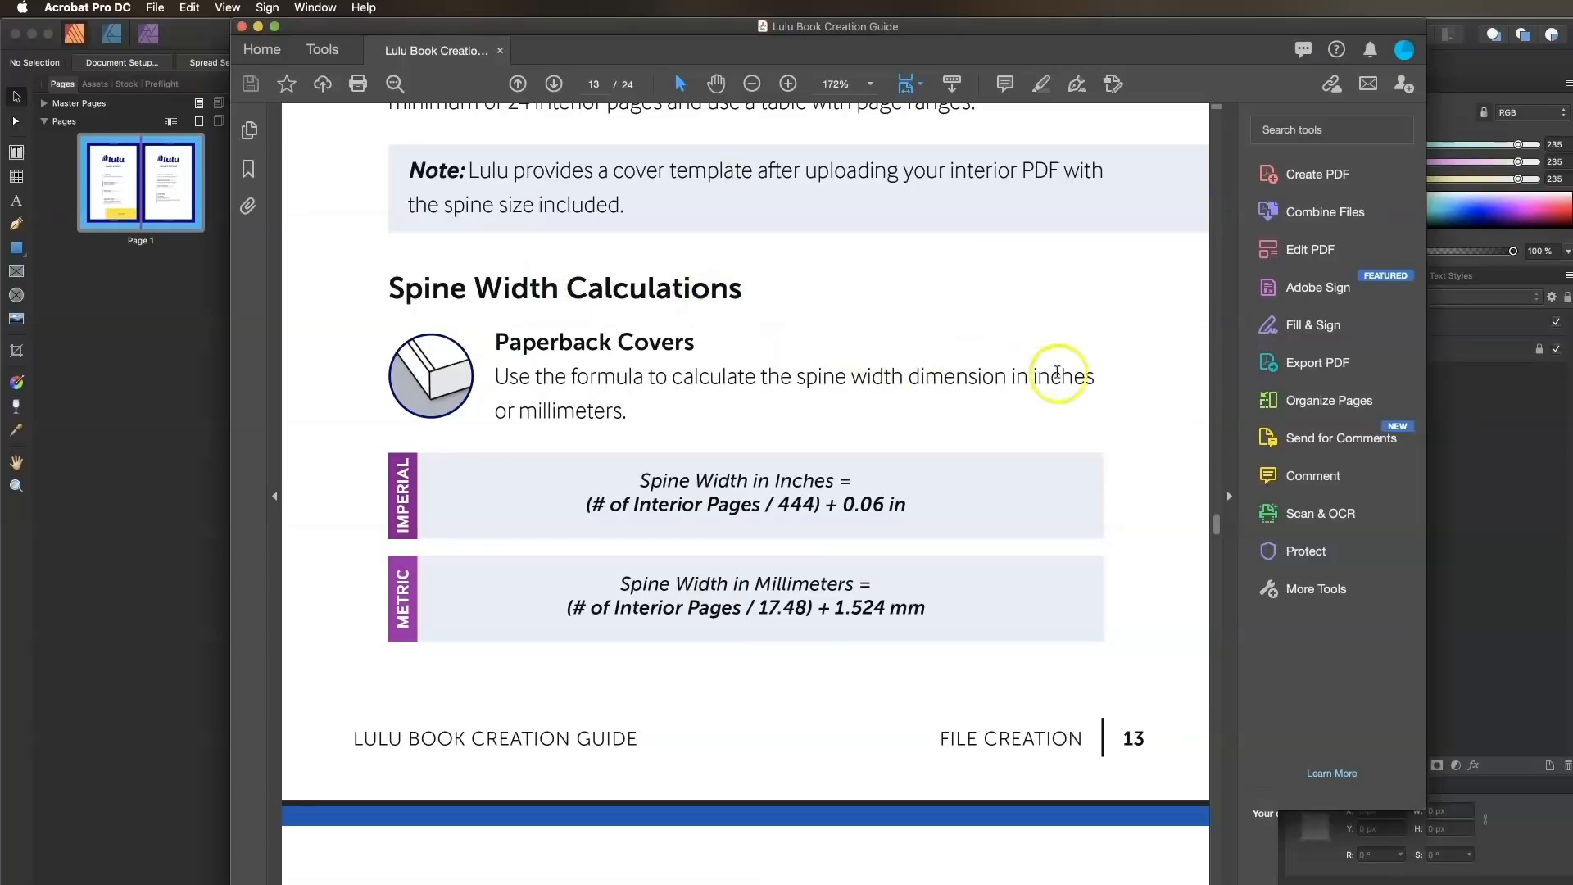
mouse_move(1218, 526)
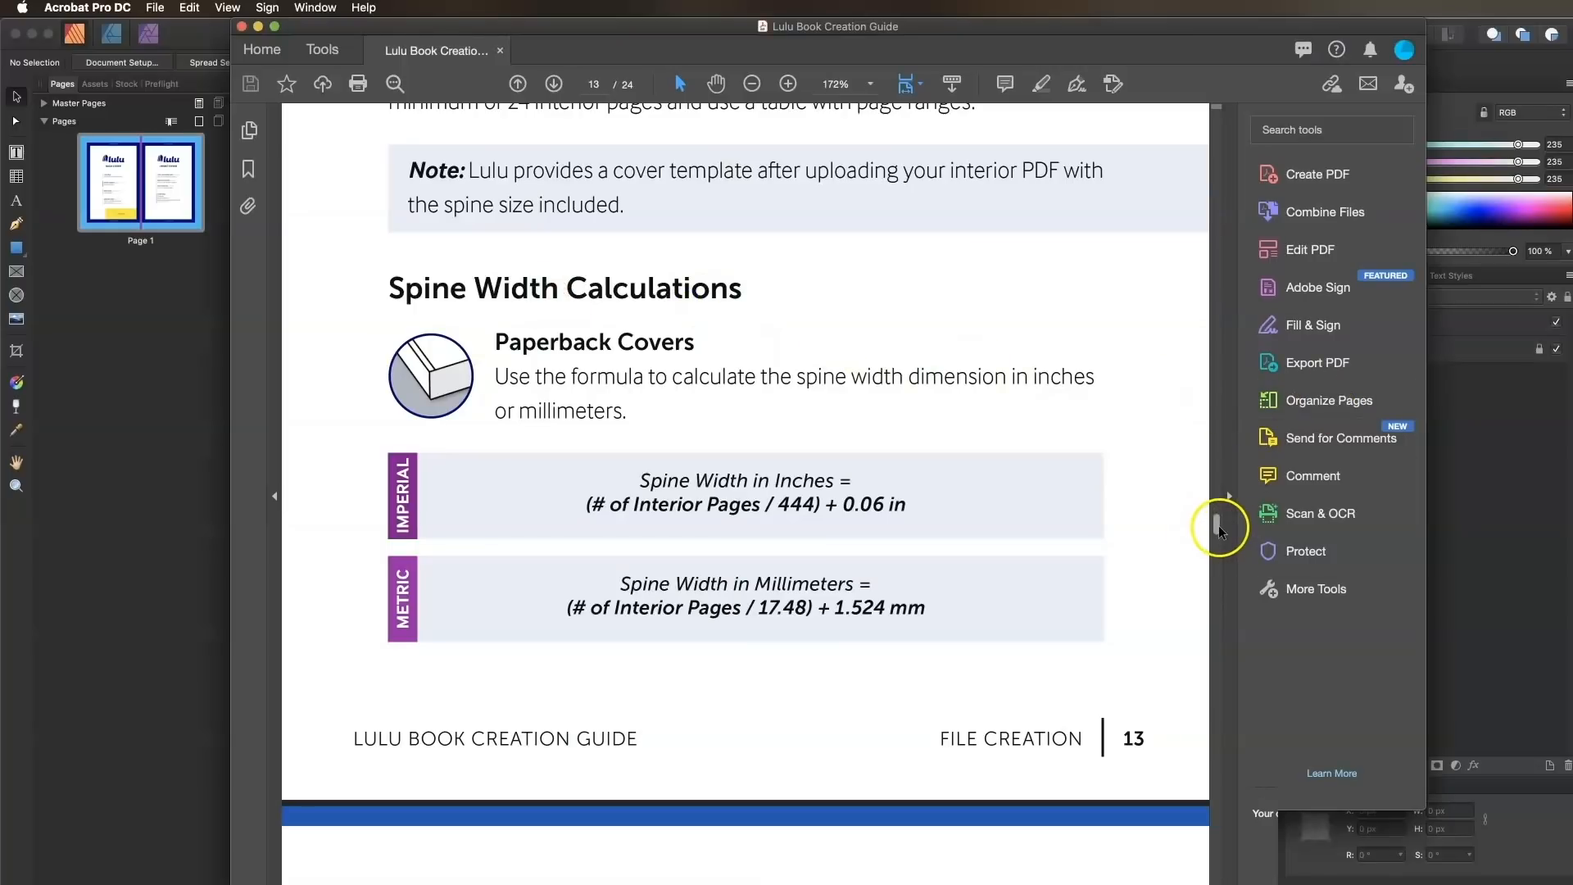
click(553, 83)
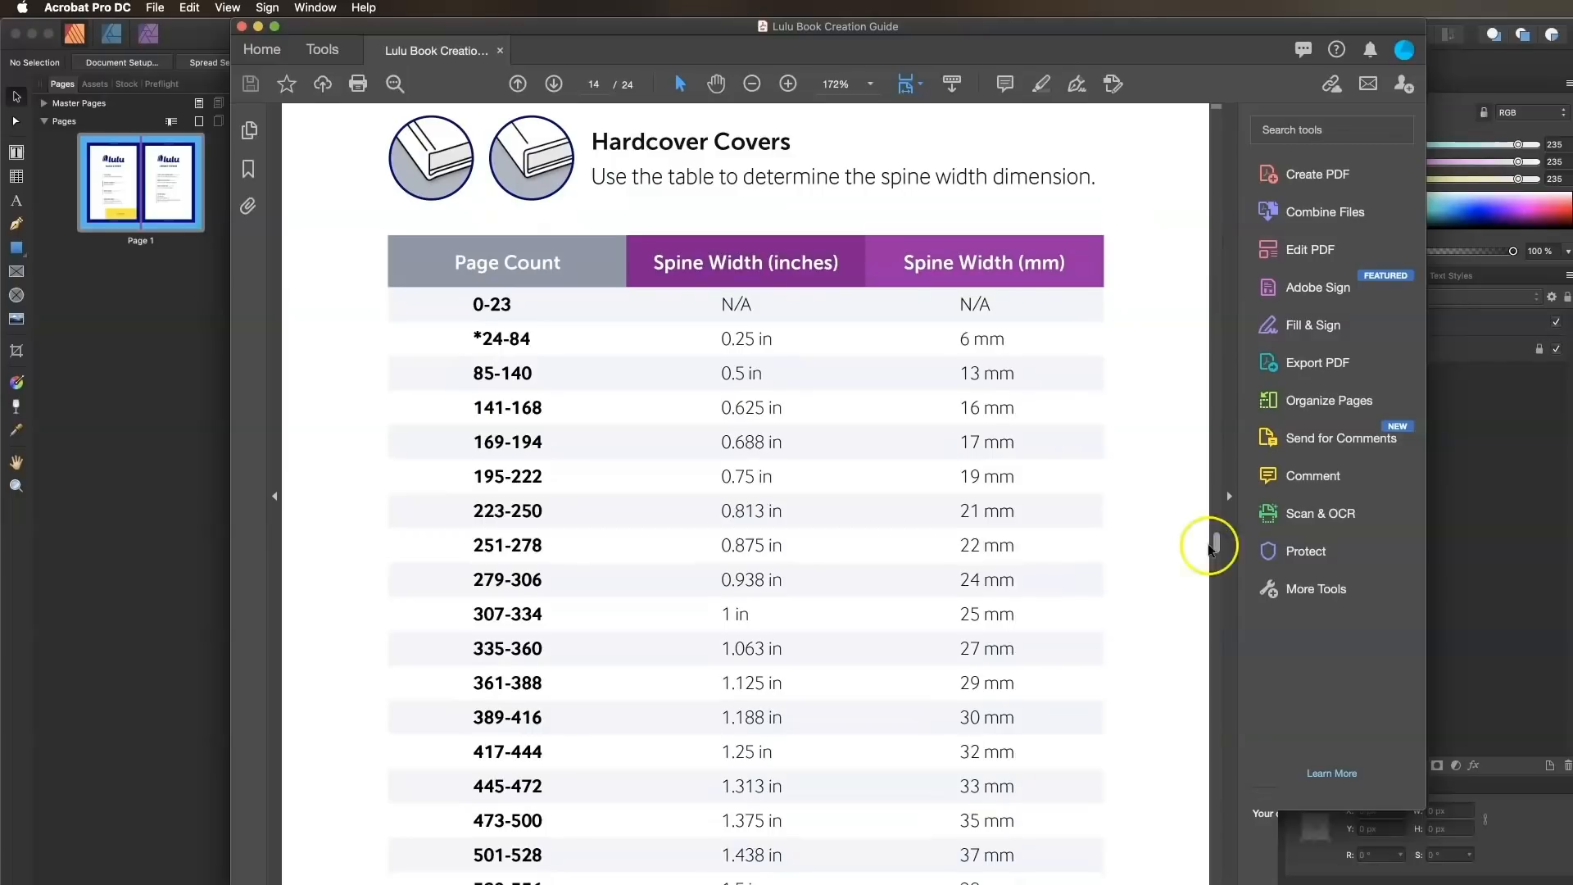
mouse_move(821, 511)
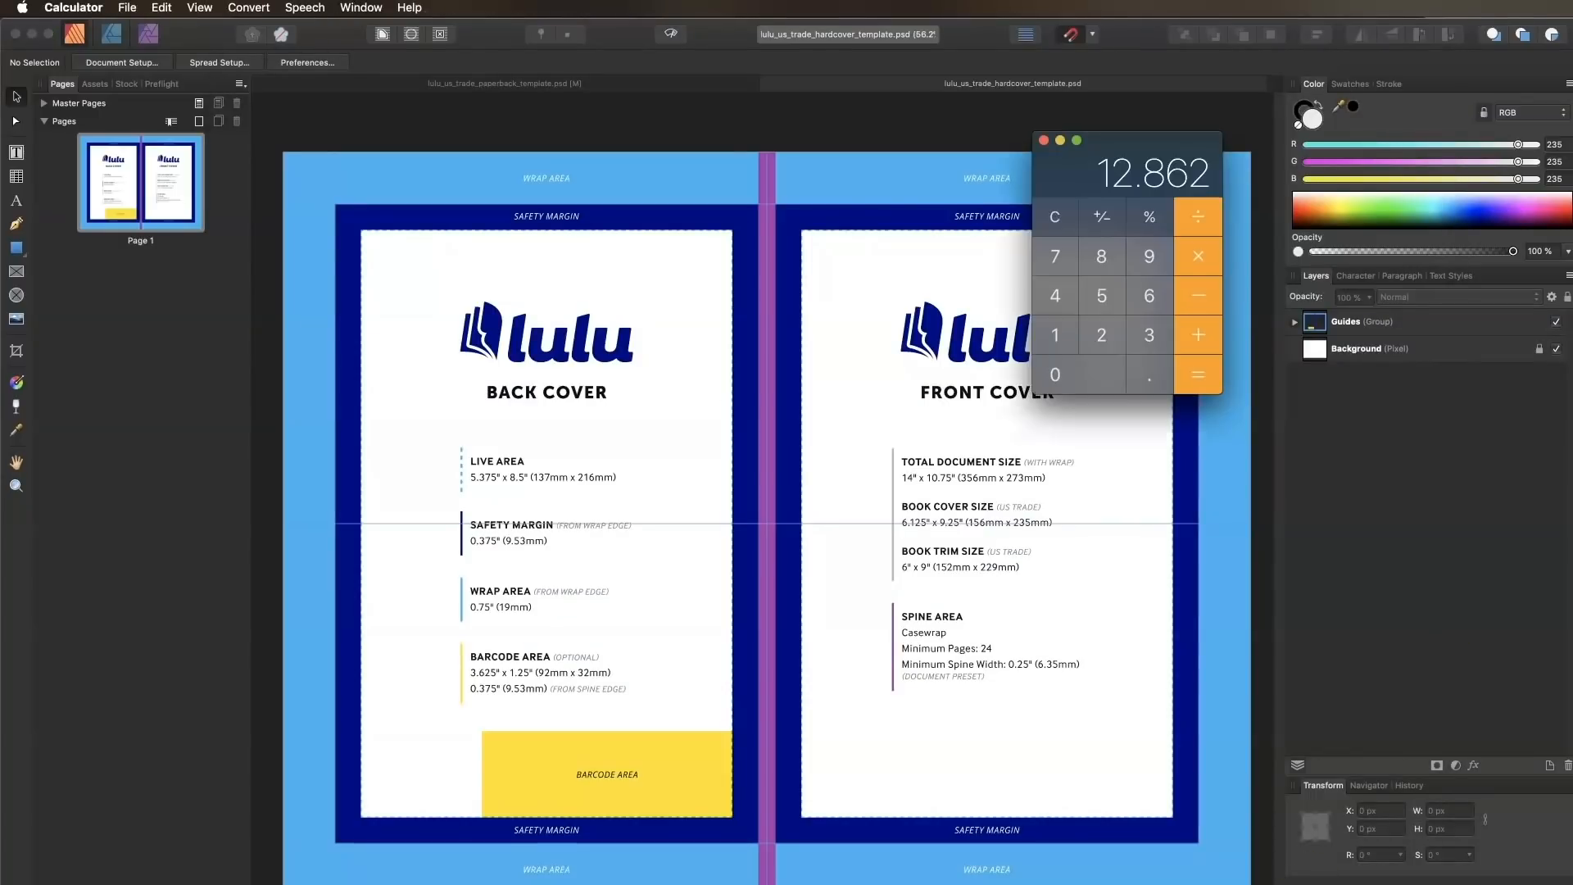
Clear Calculator, note the 0.813 hardcover spine width, and return to the template
click(1054, 216)
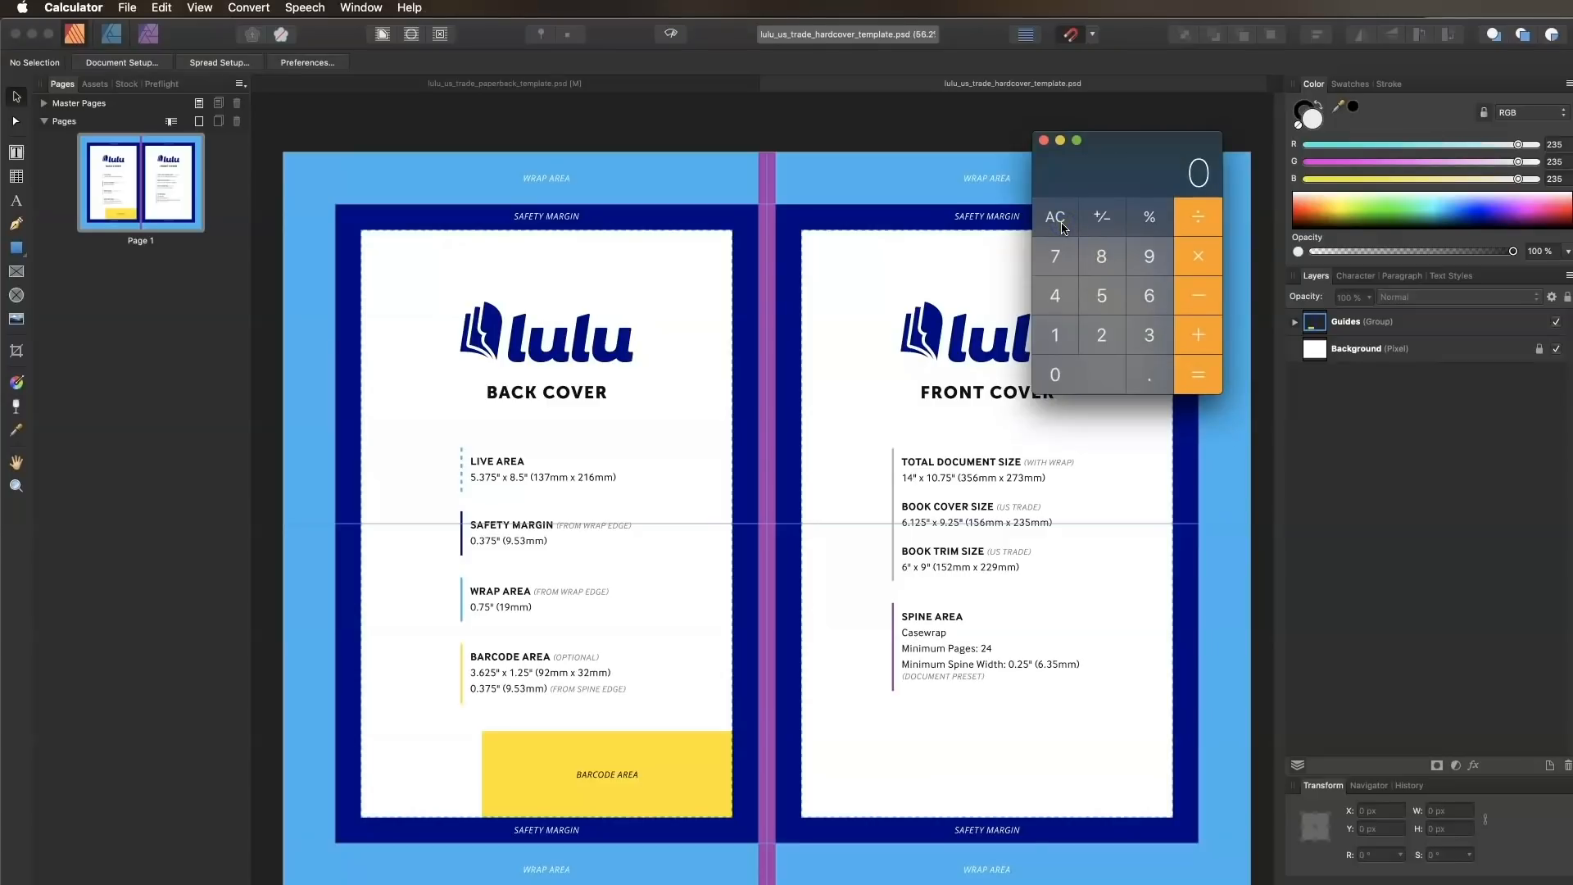
mouse_move(1339, 216)
text(.813)
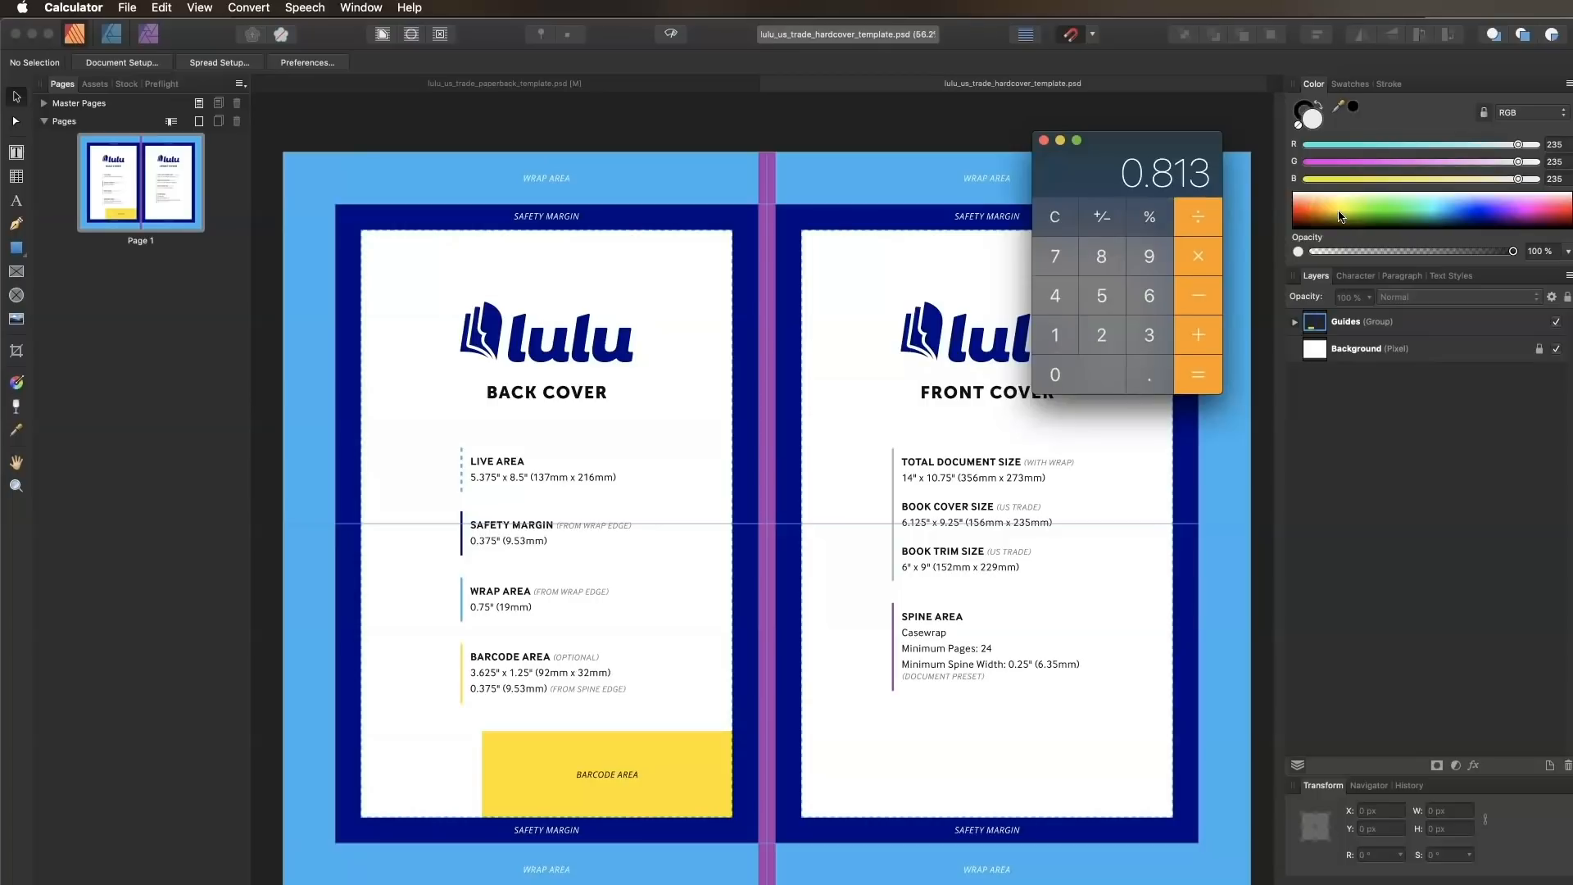
click(1196, 373)
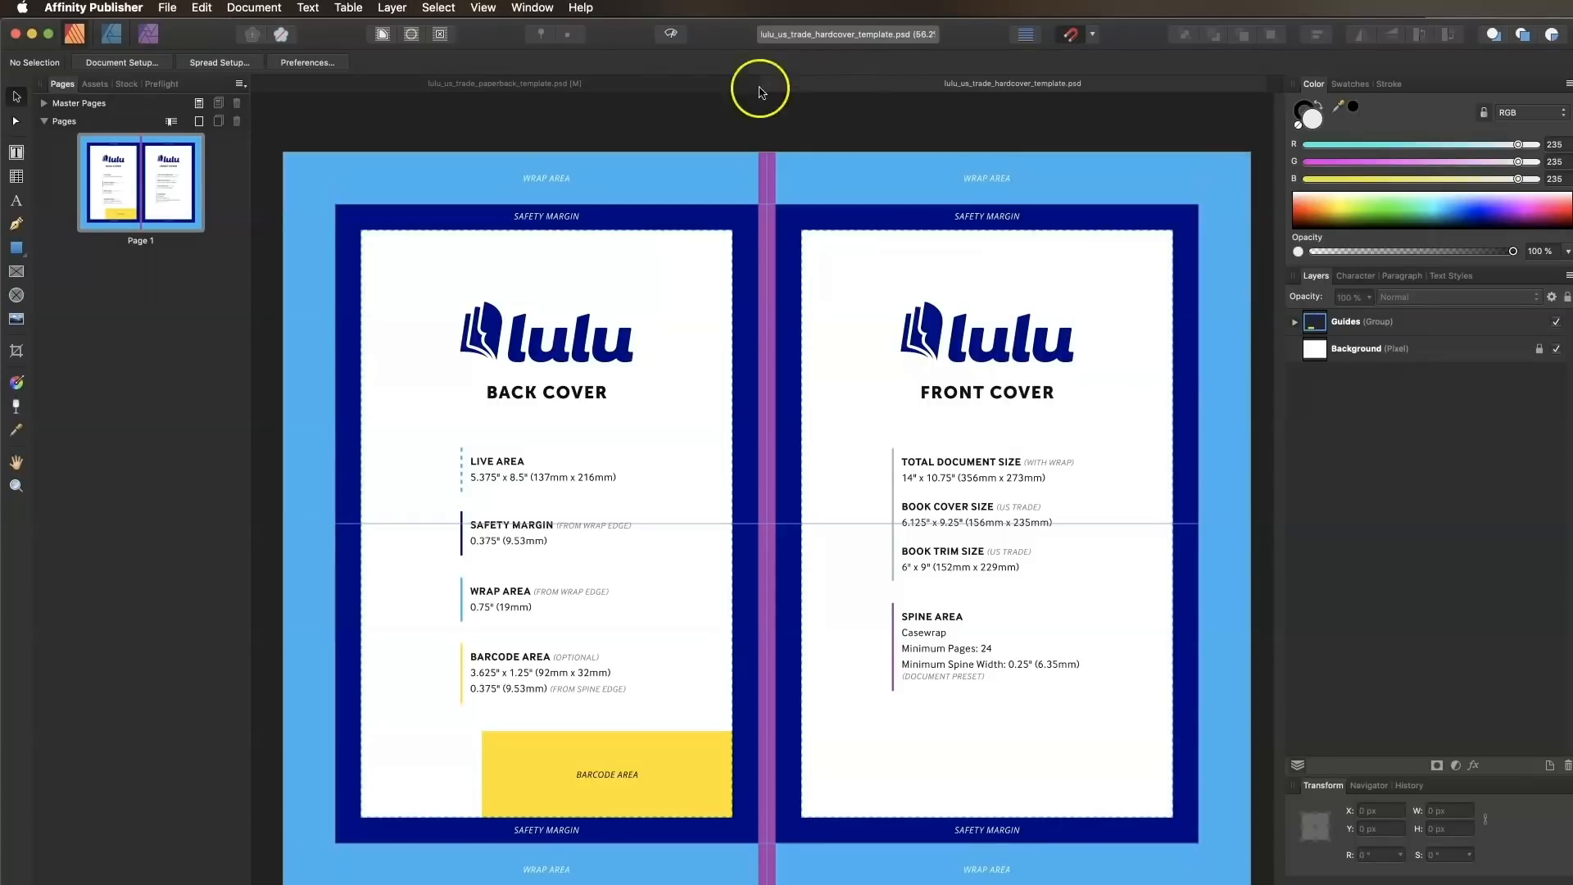
Set the hardcover spread width to 14.563 in through Spread Setup
click(218, 63)
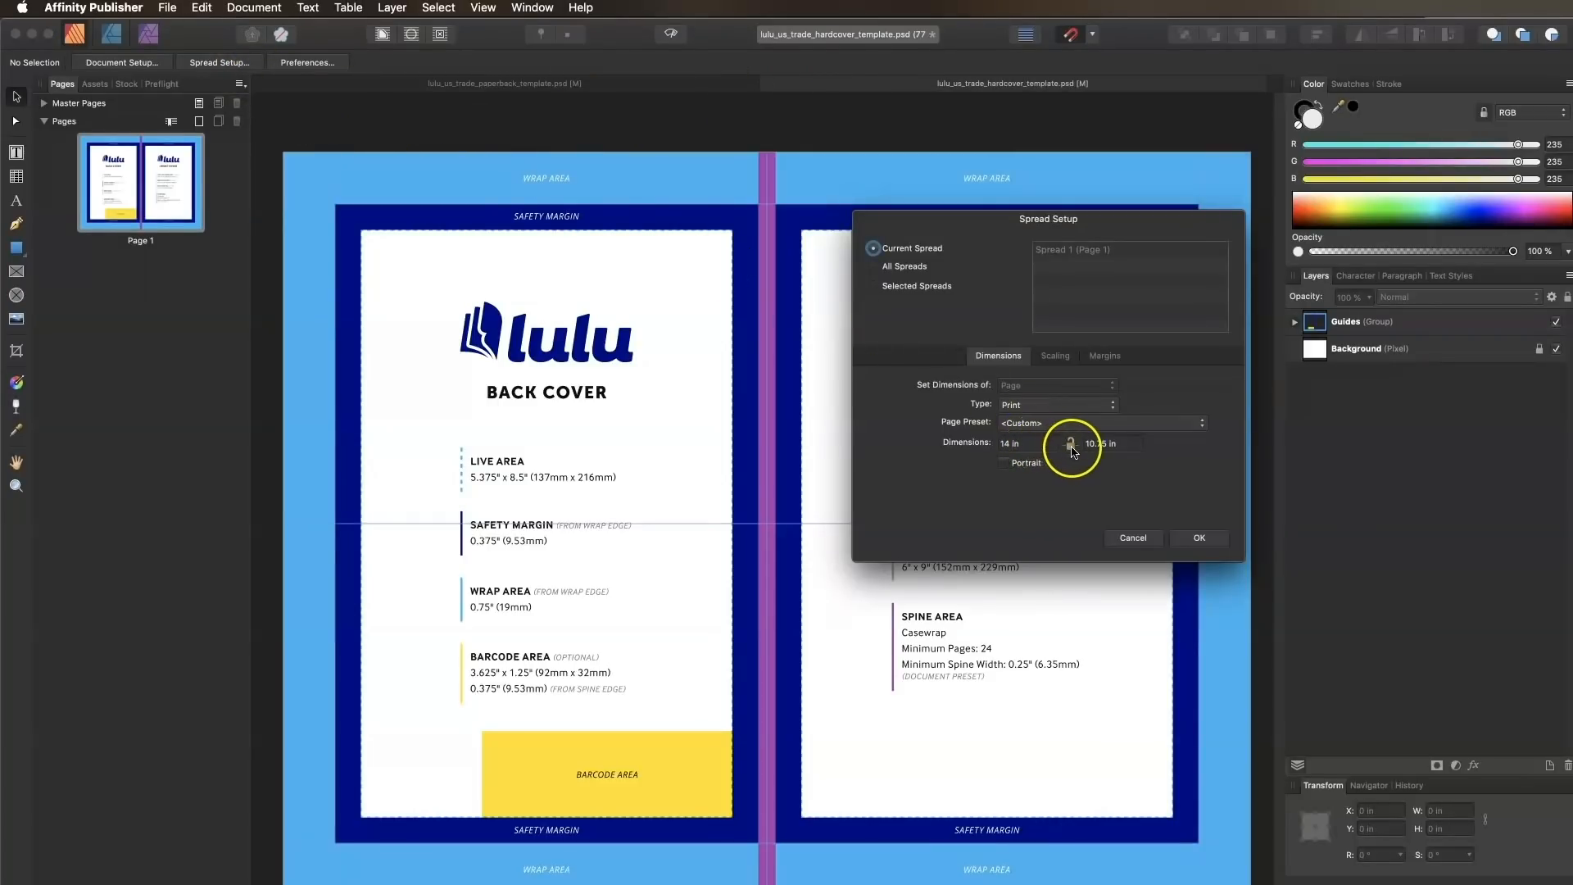
click(1010, 444)
text(14.563)
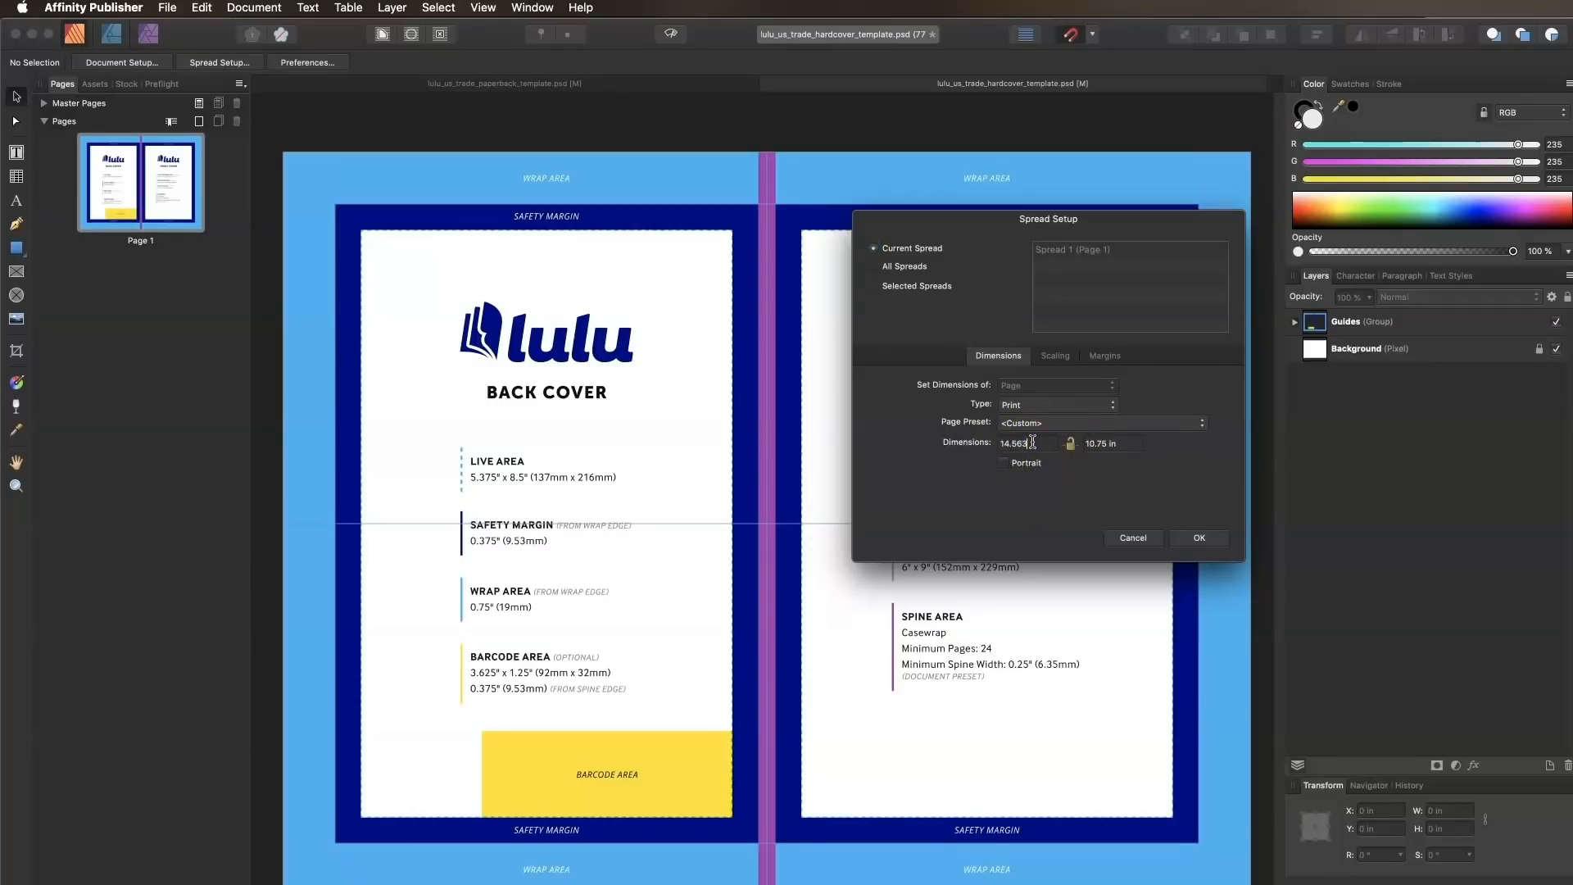
click(1198, 537)
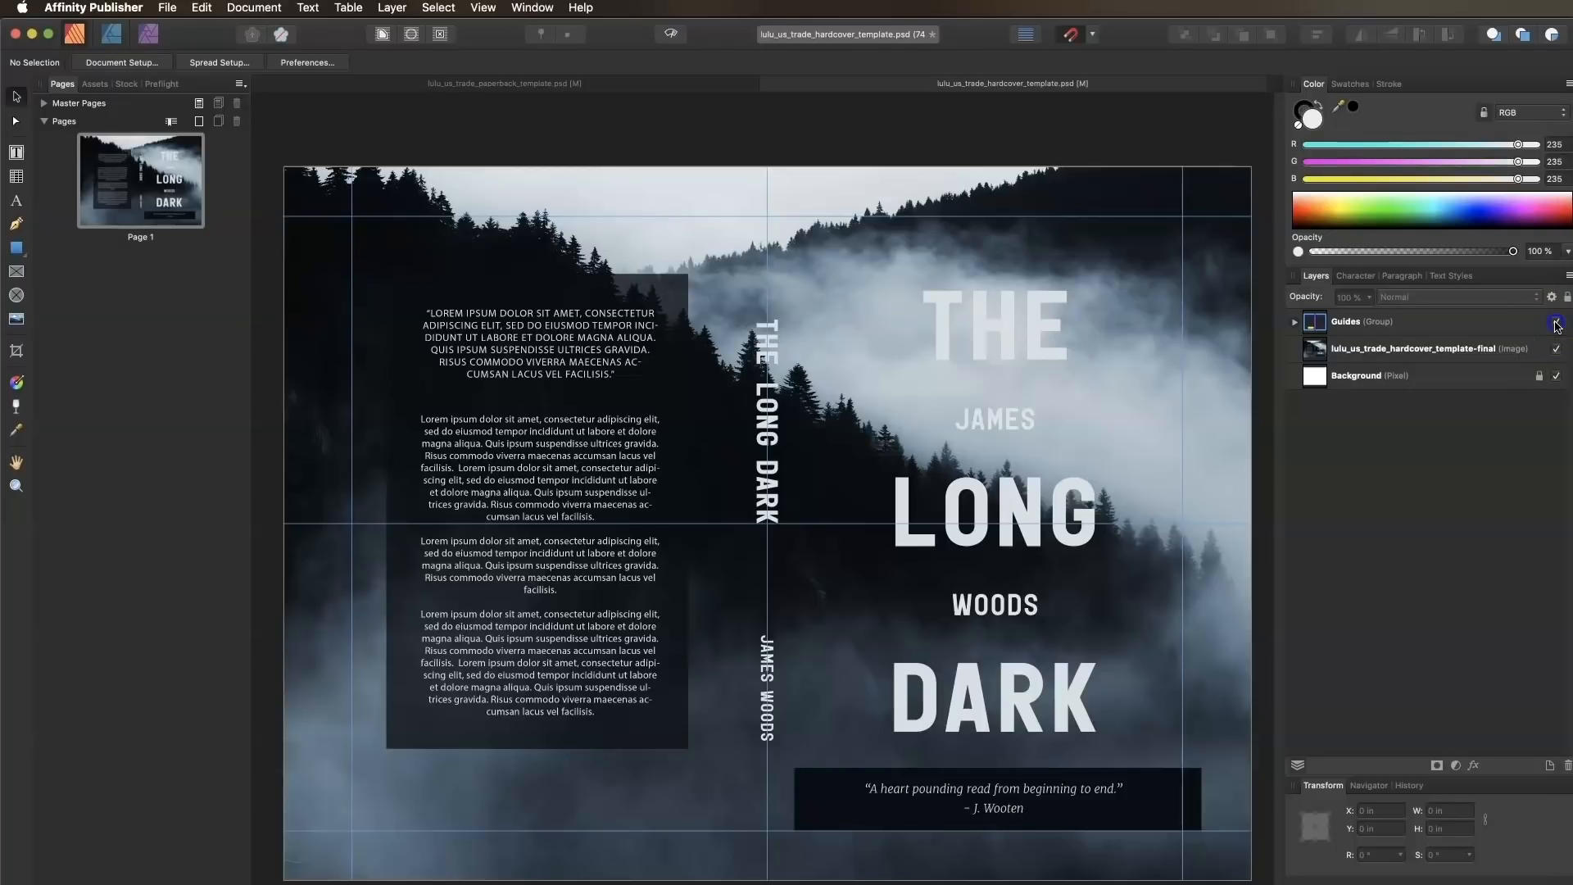
Briefly show the Guides layer over the artwork to check alignment, then hide it again
click(1557, 325)
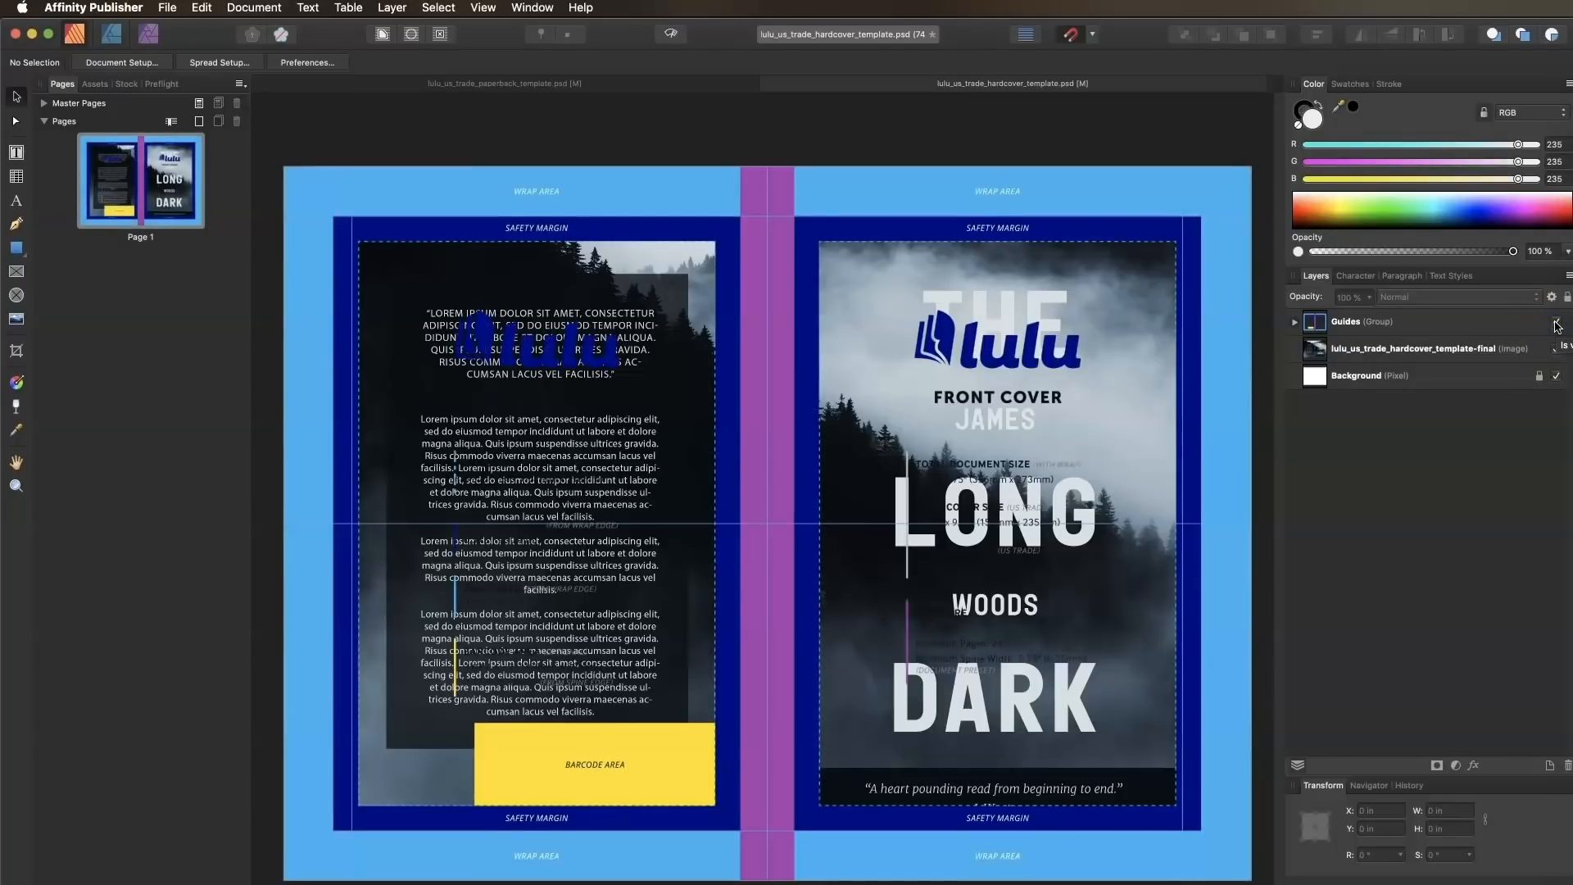
click(1554, 321)
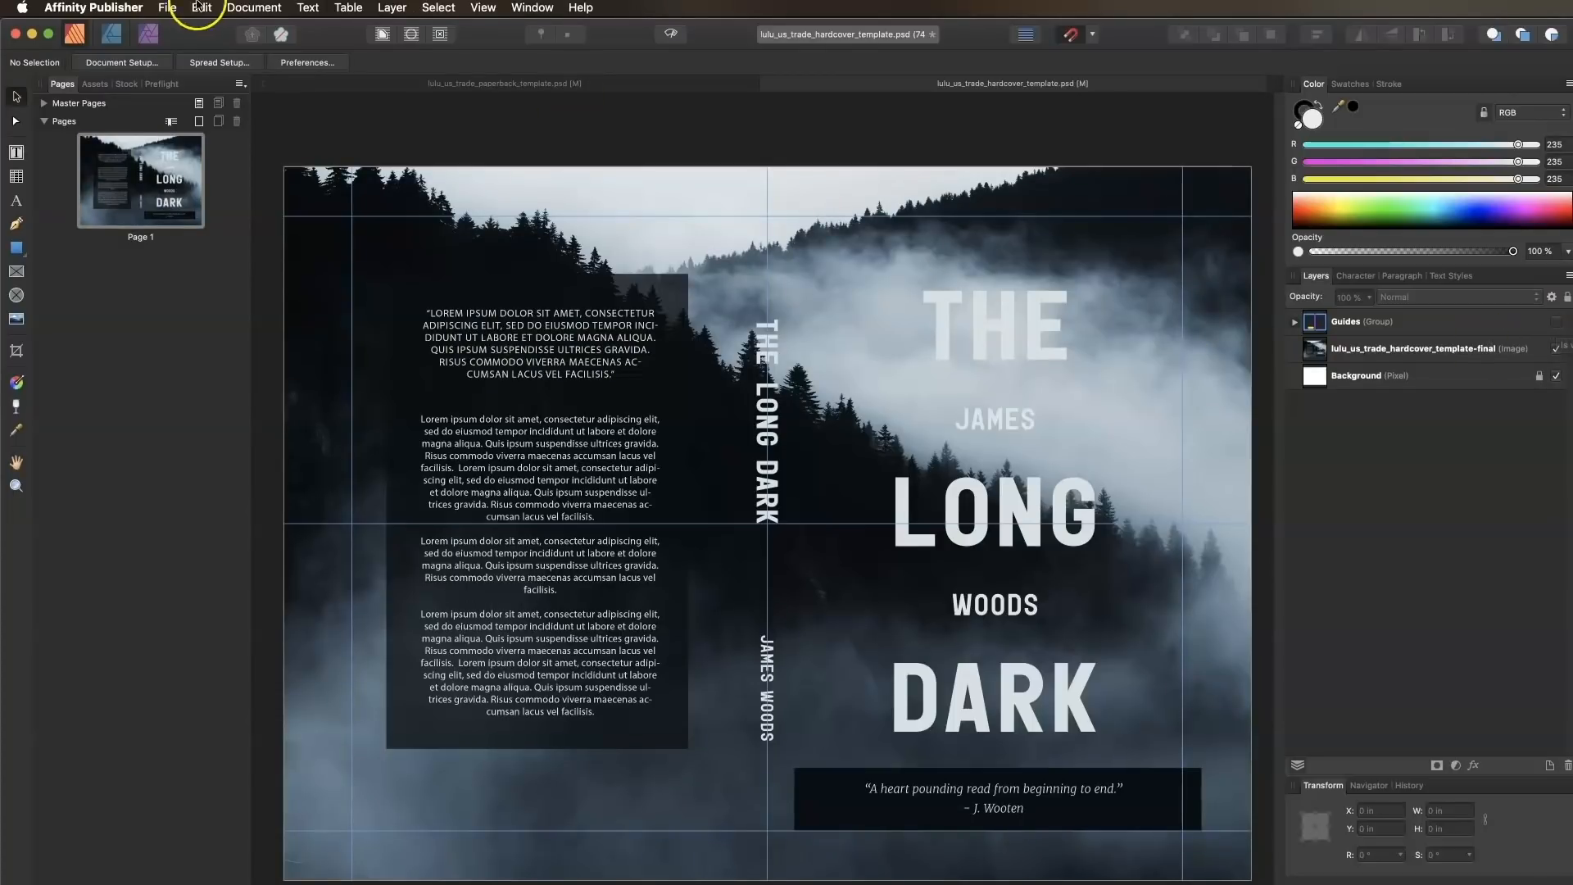
click(168, 8)
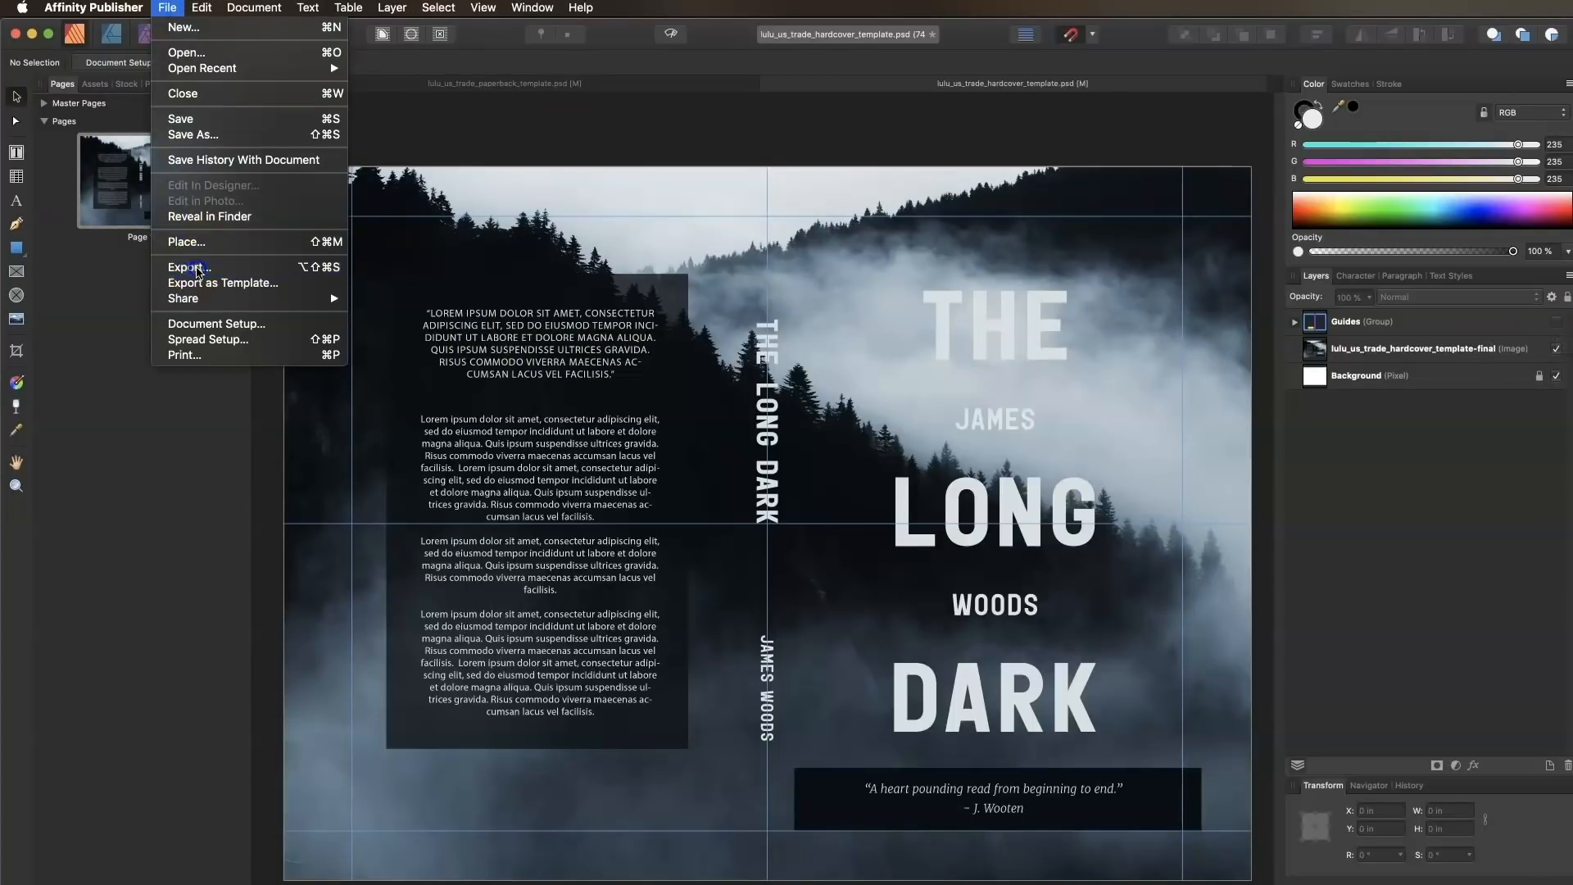
Export with the PDF (for print) preset as The-Long-Dark_Cover in the PDFs folder
click(187, 268)
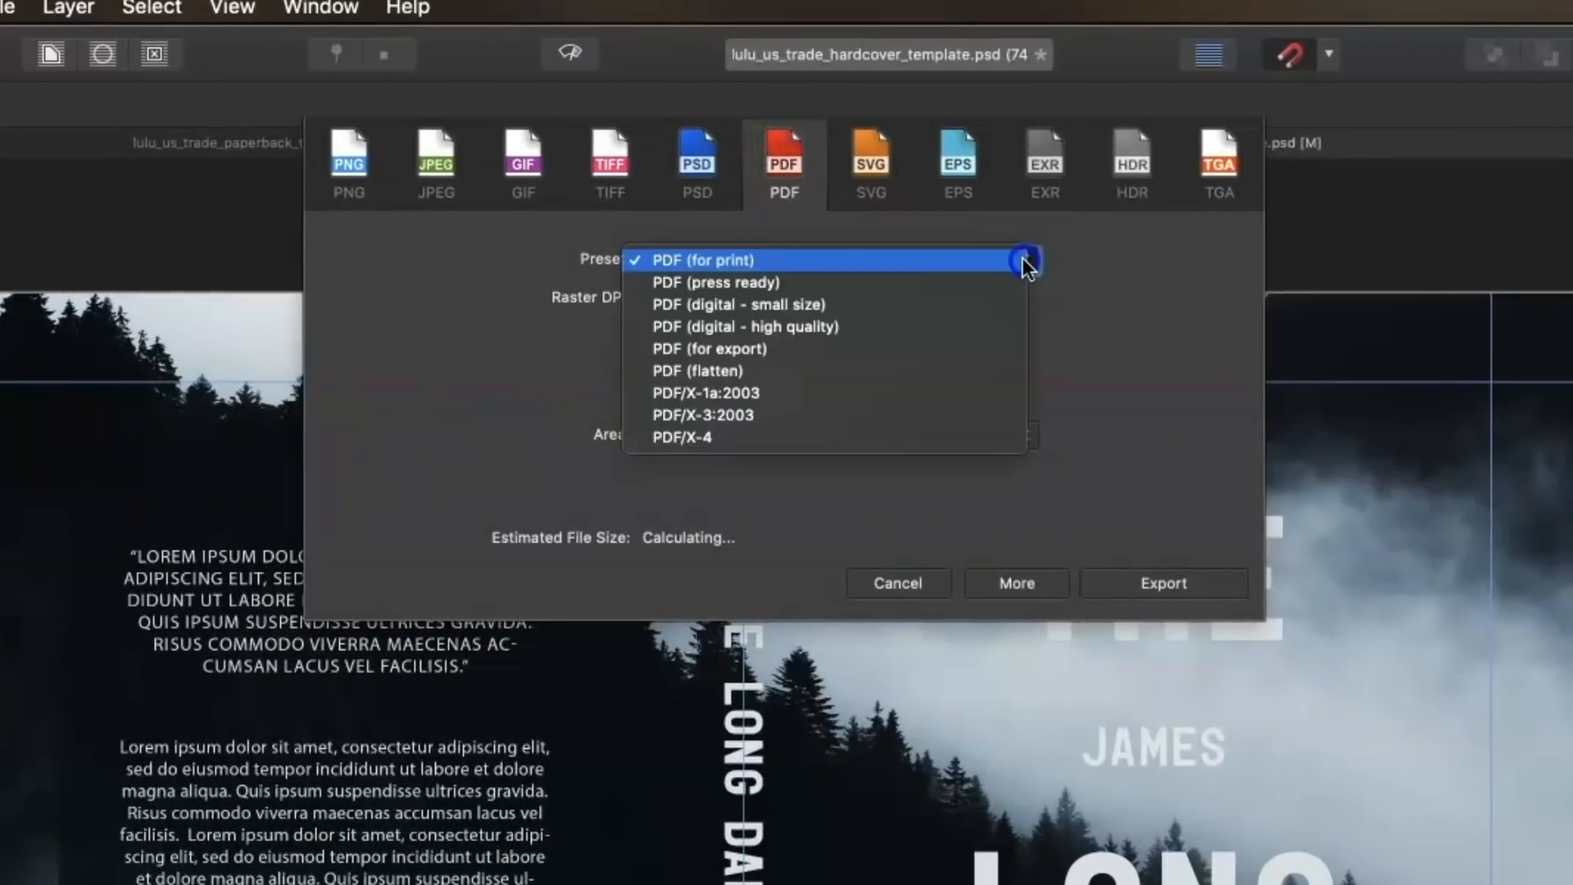
click(696, 261)
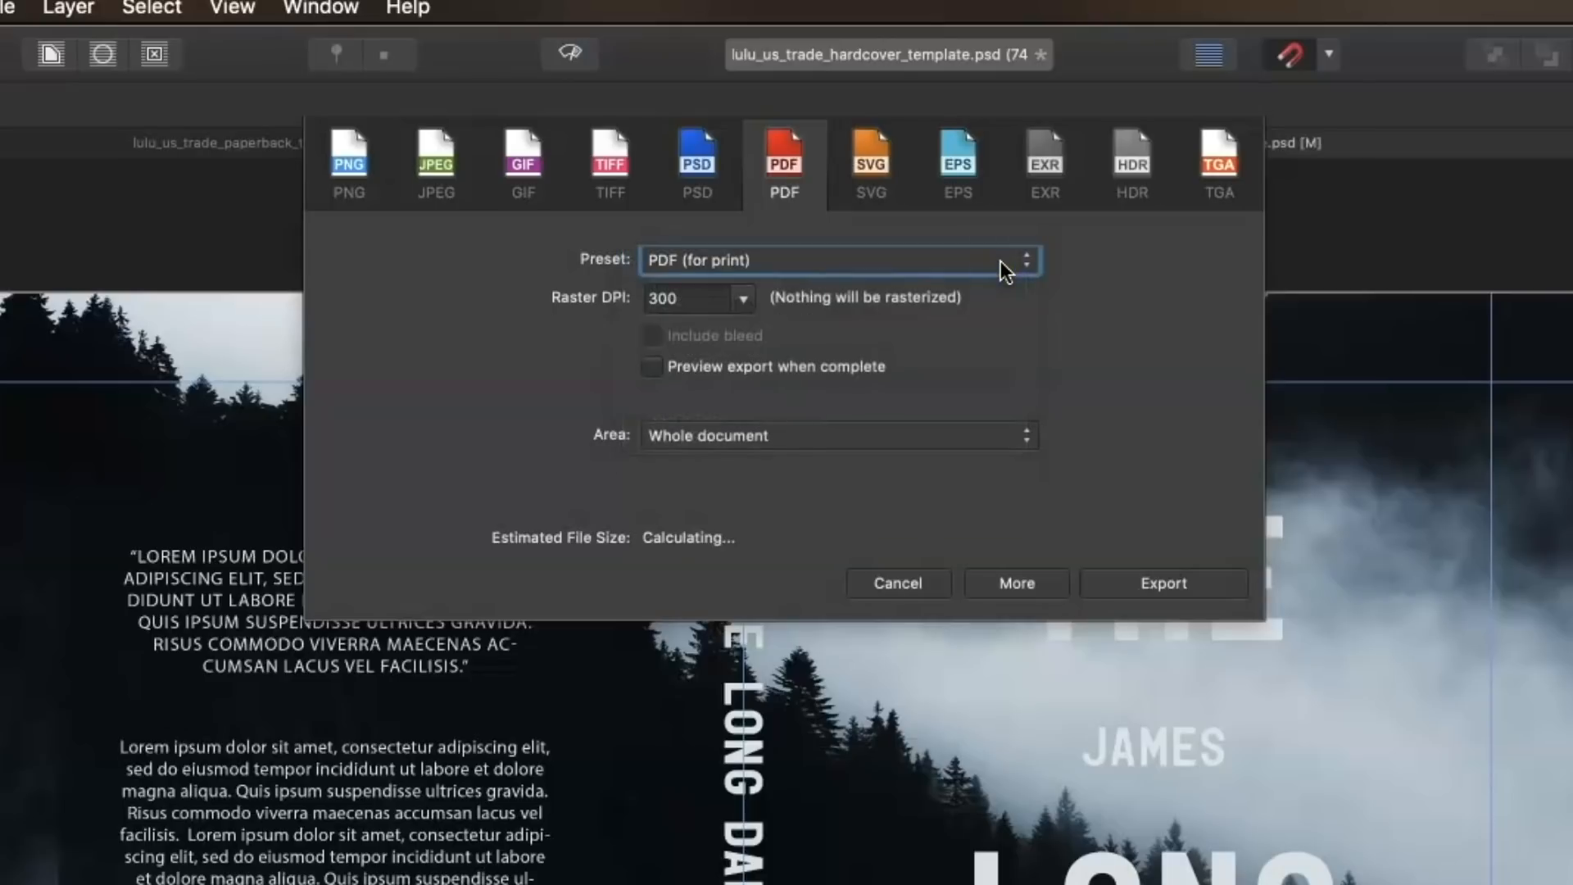
click(1164, 583)
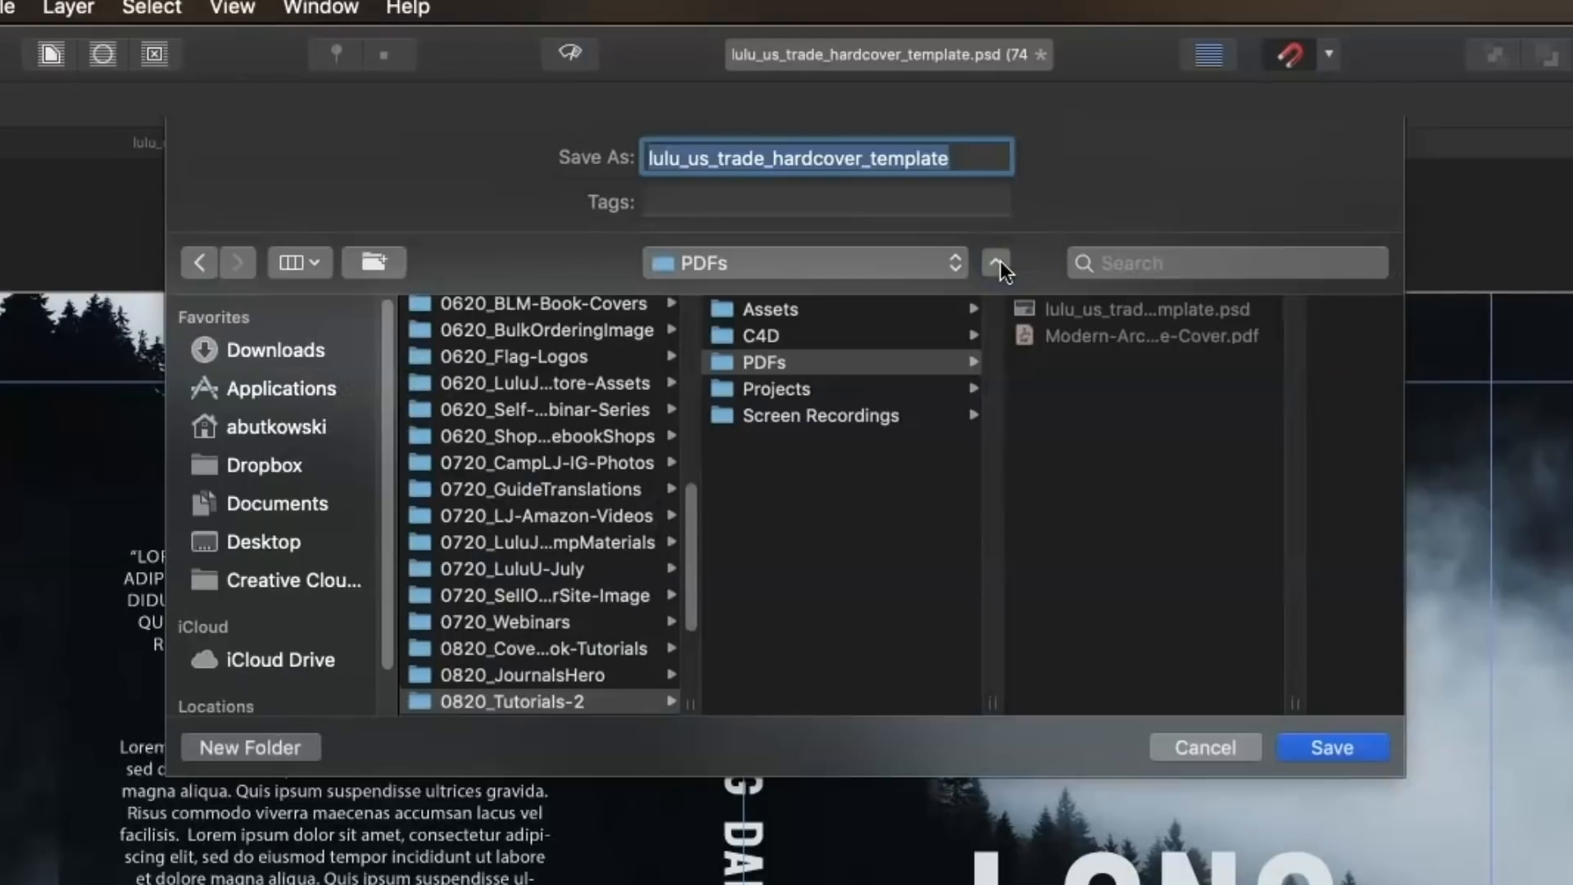
text(The-Long-Dark_Cover)
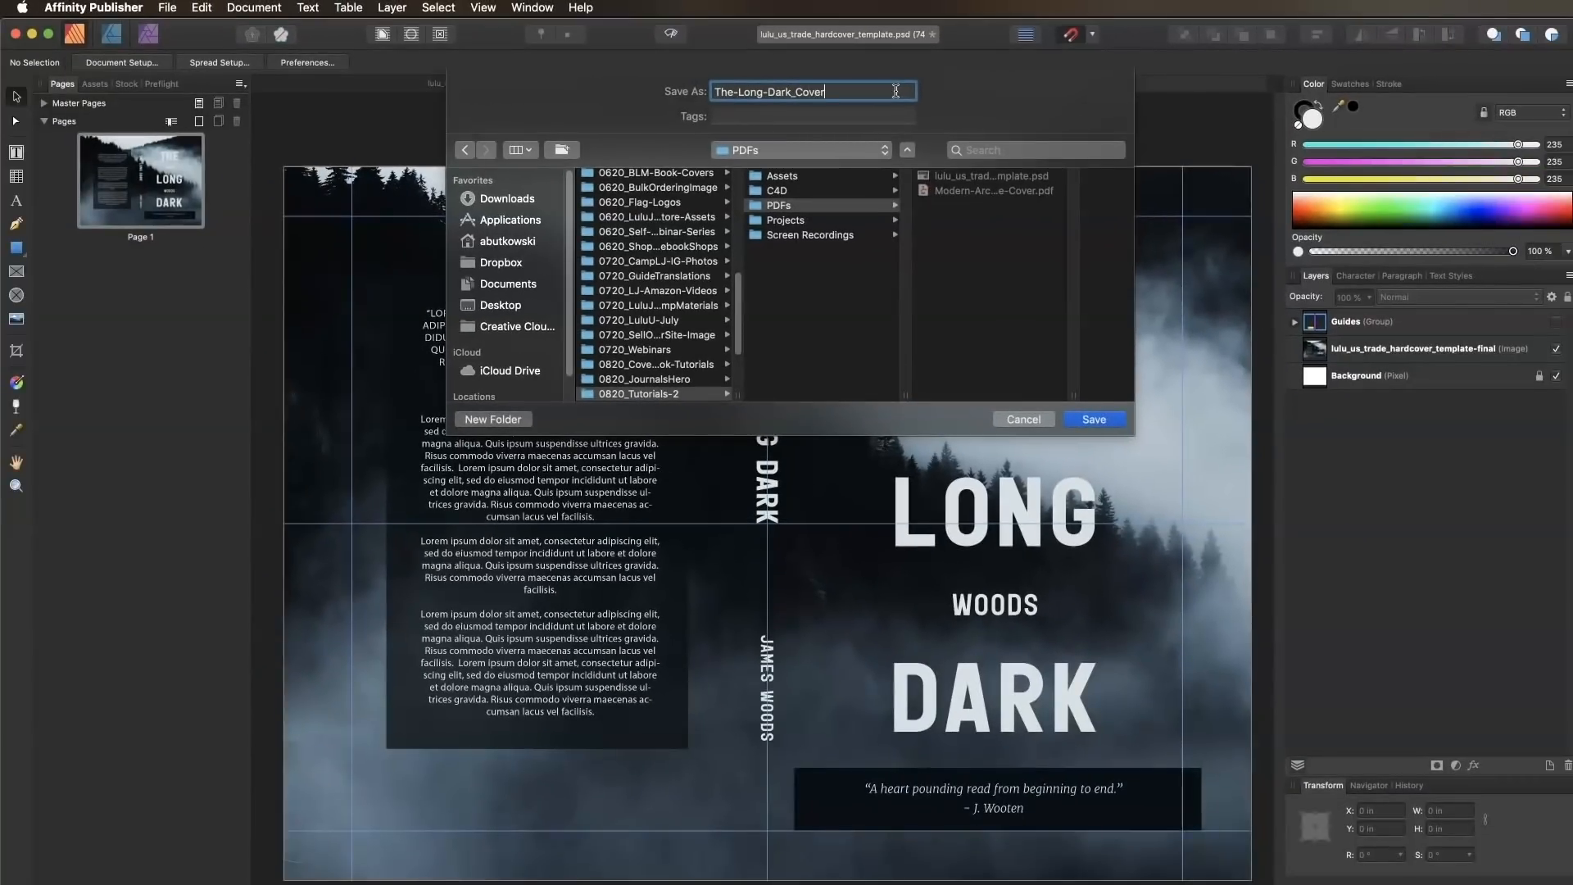
click(1093, 418)
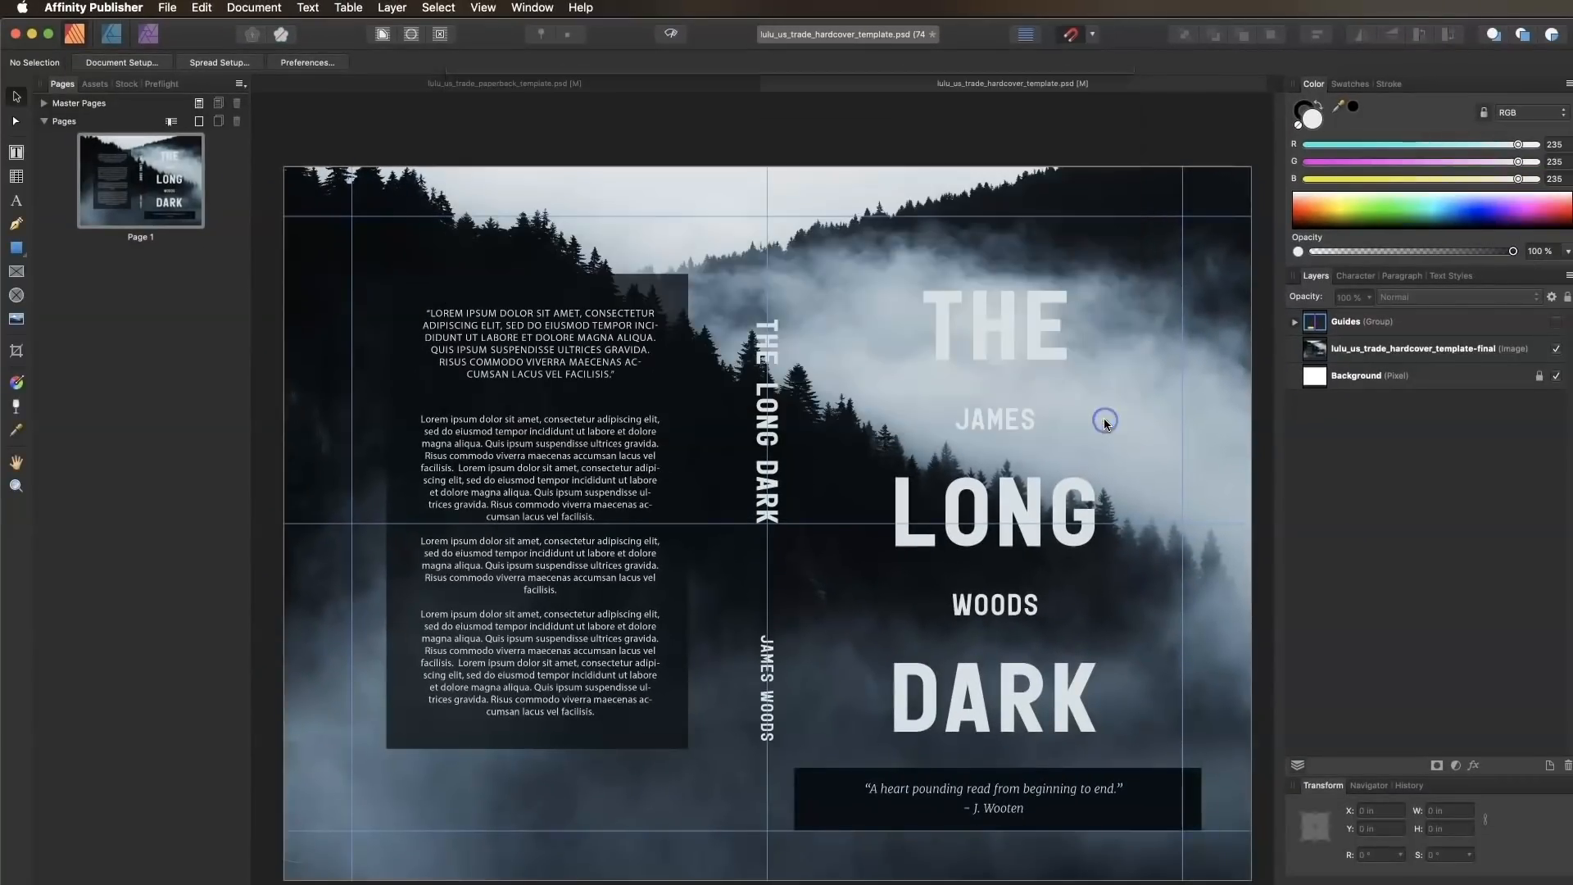